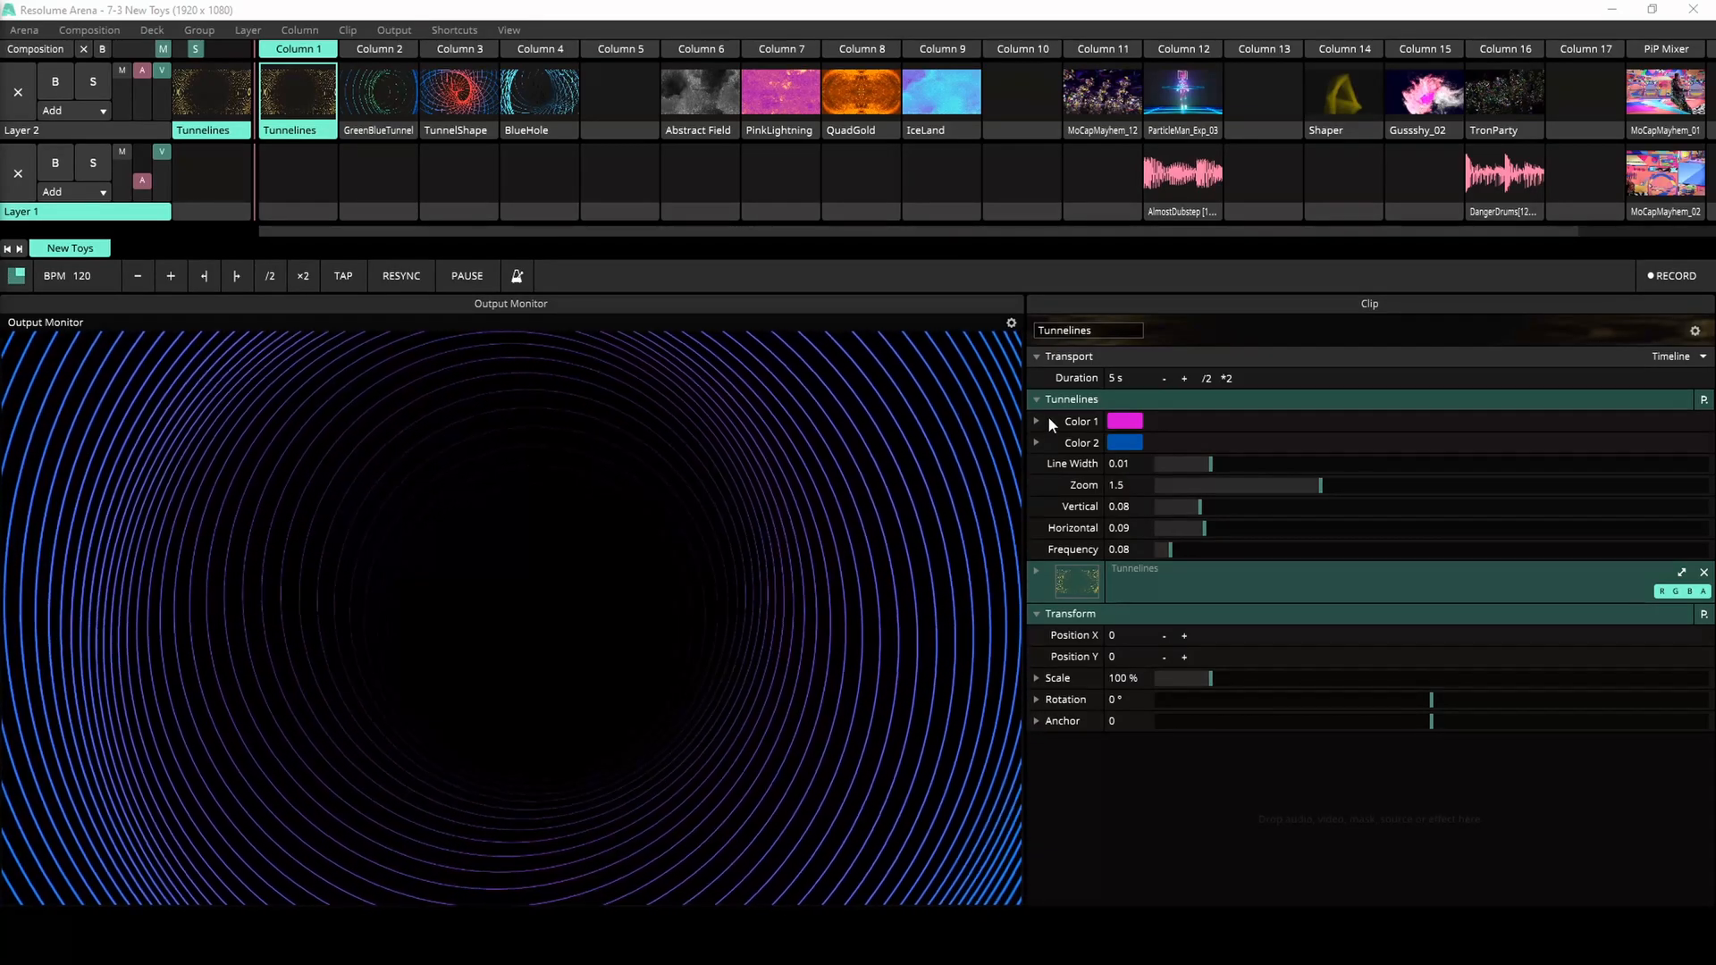
- Set Tunnelines' first line colour to red-orange and thicken the tunnel lines
left_click(1035, 422)
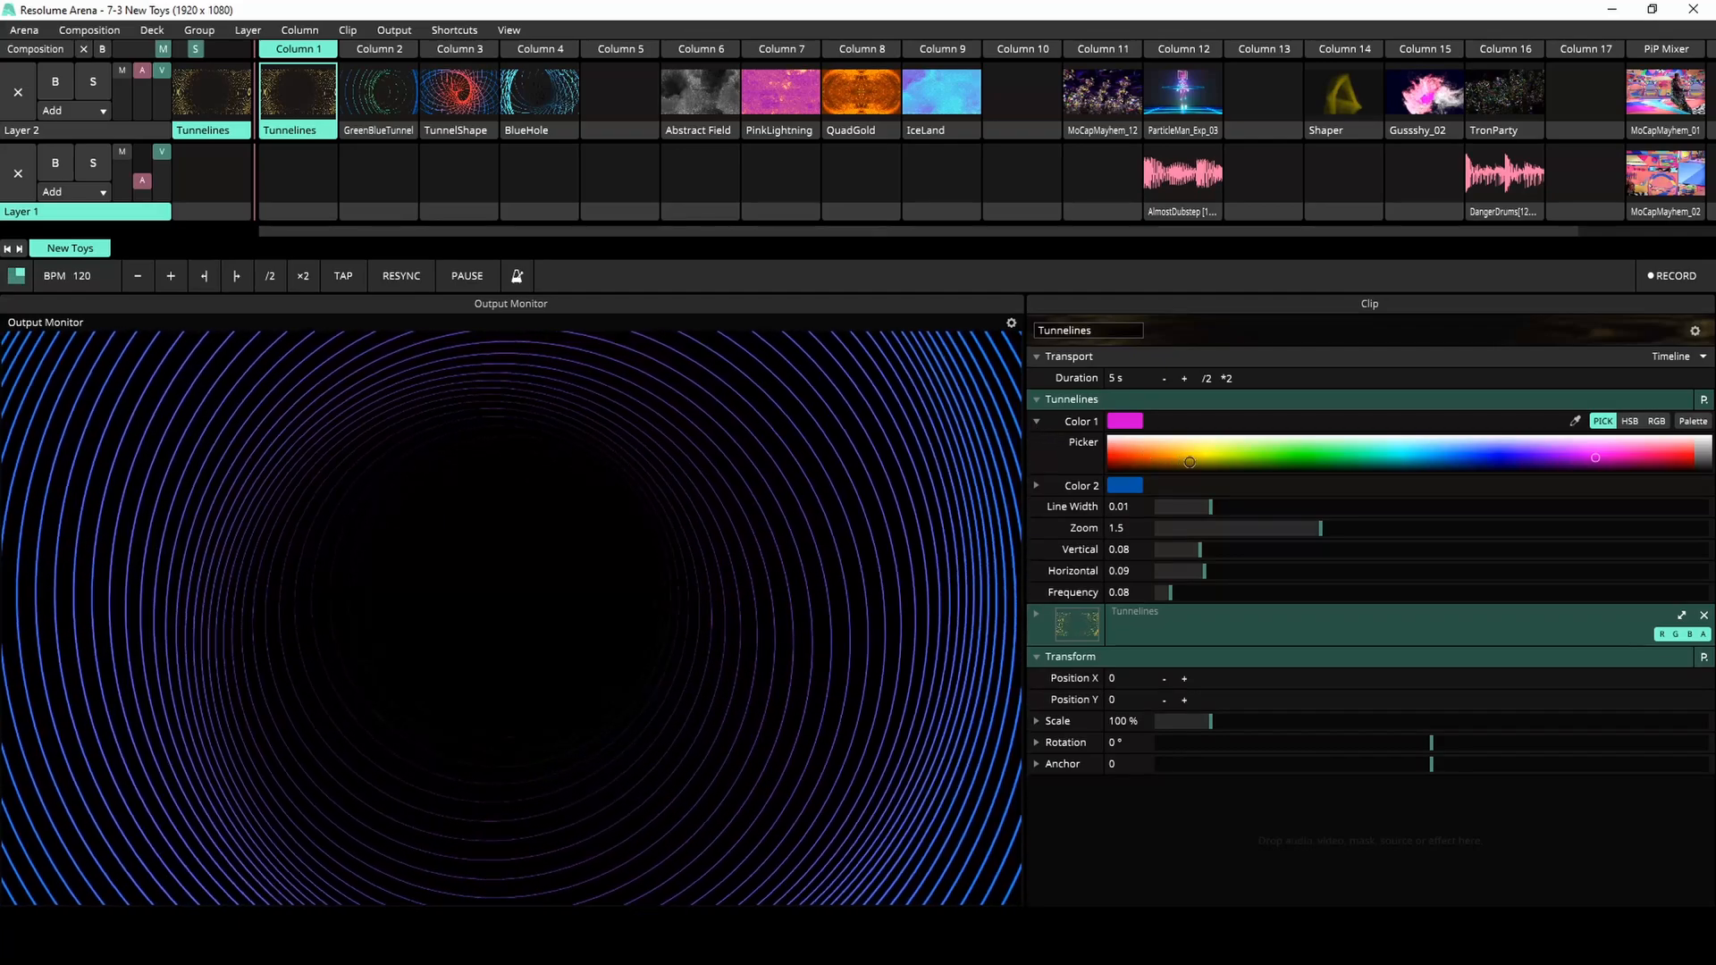
left_click(1446, 448)
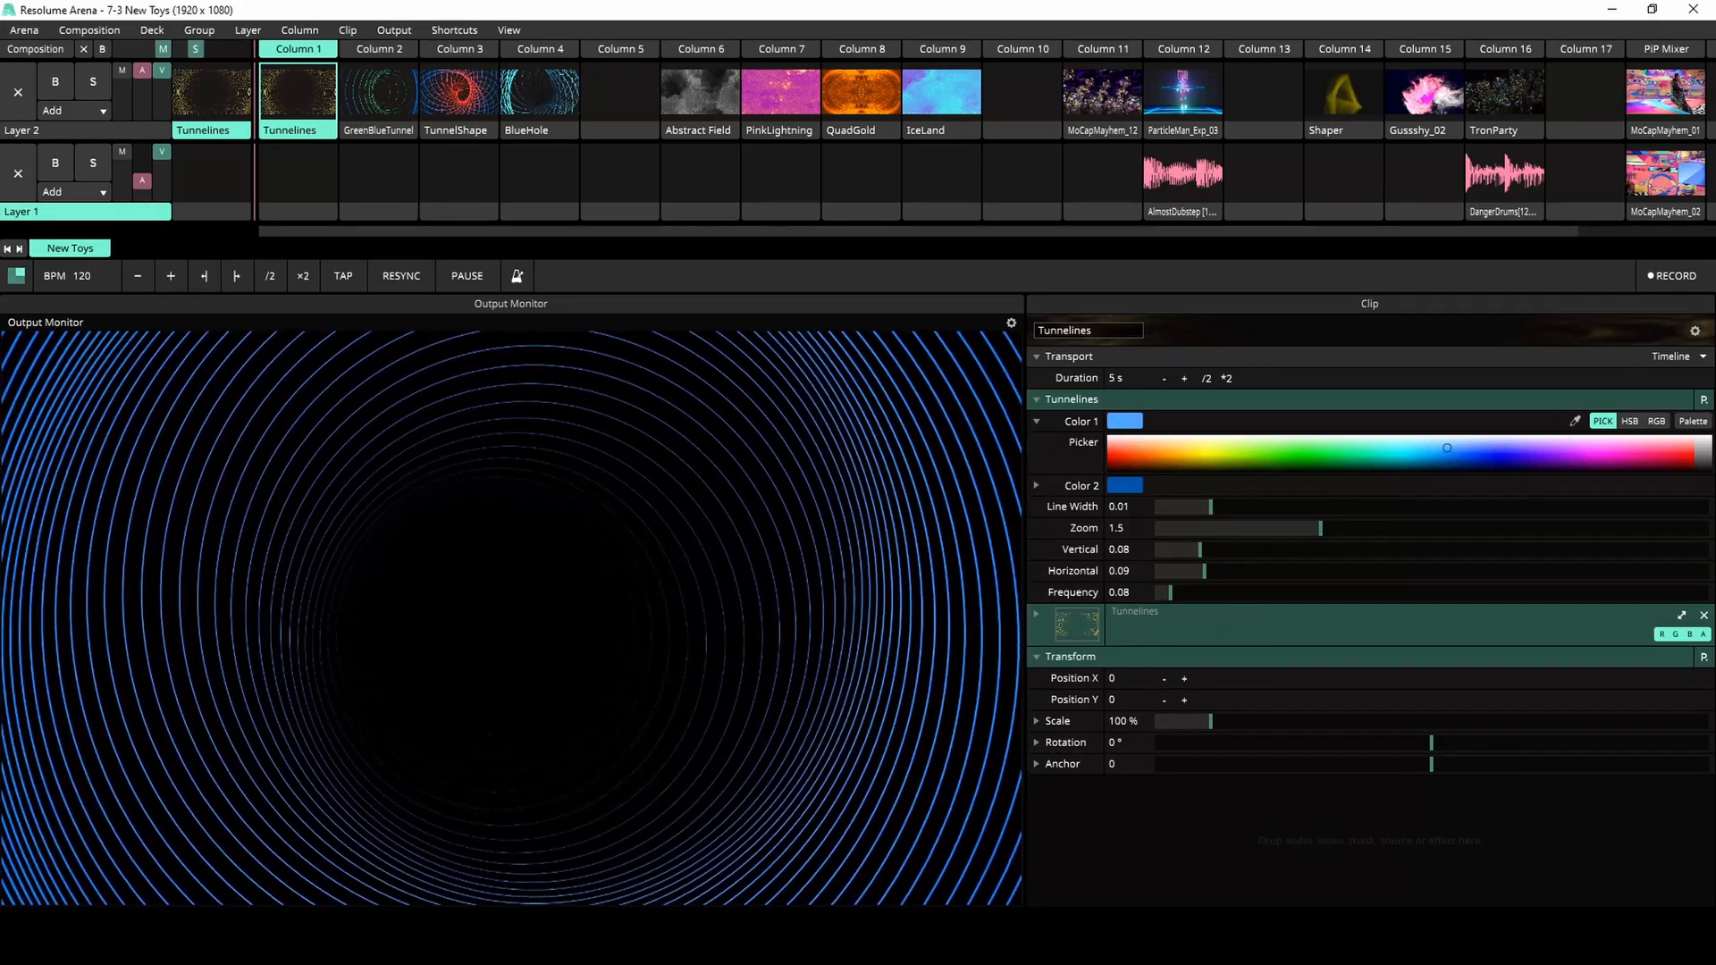
left_click(1115, 456)
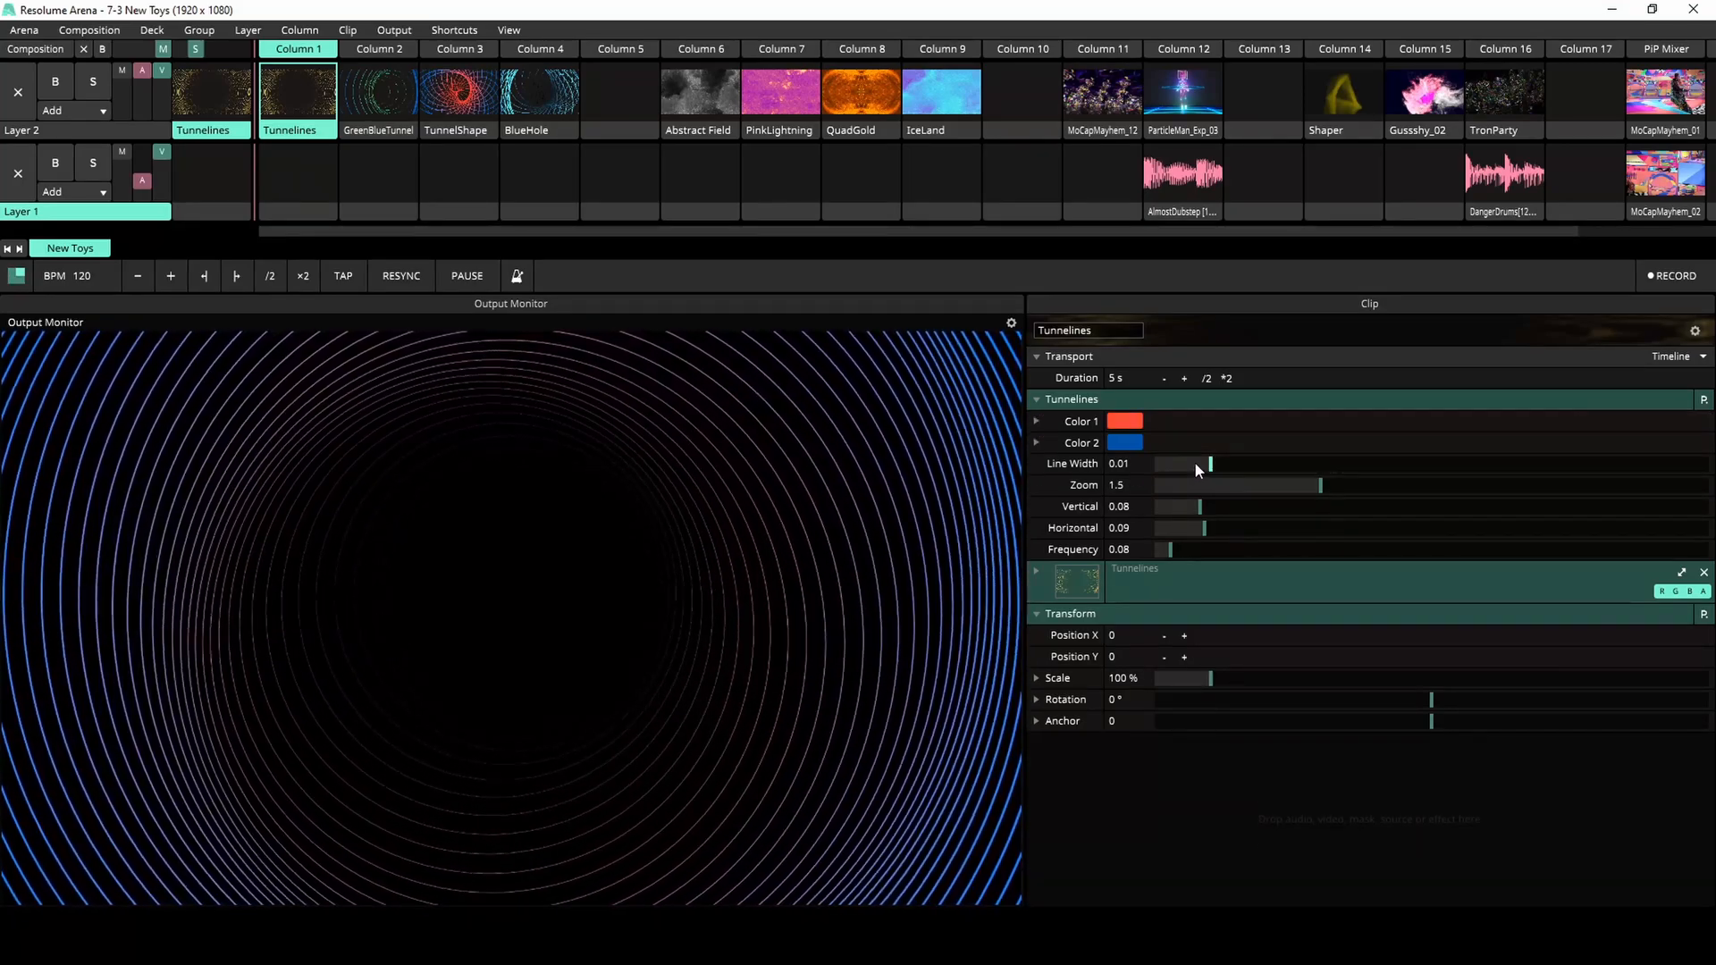
left_click_drag(1210, 463, 1454, 463)
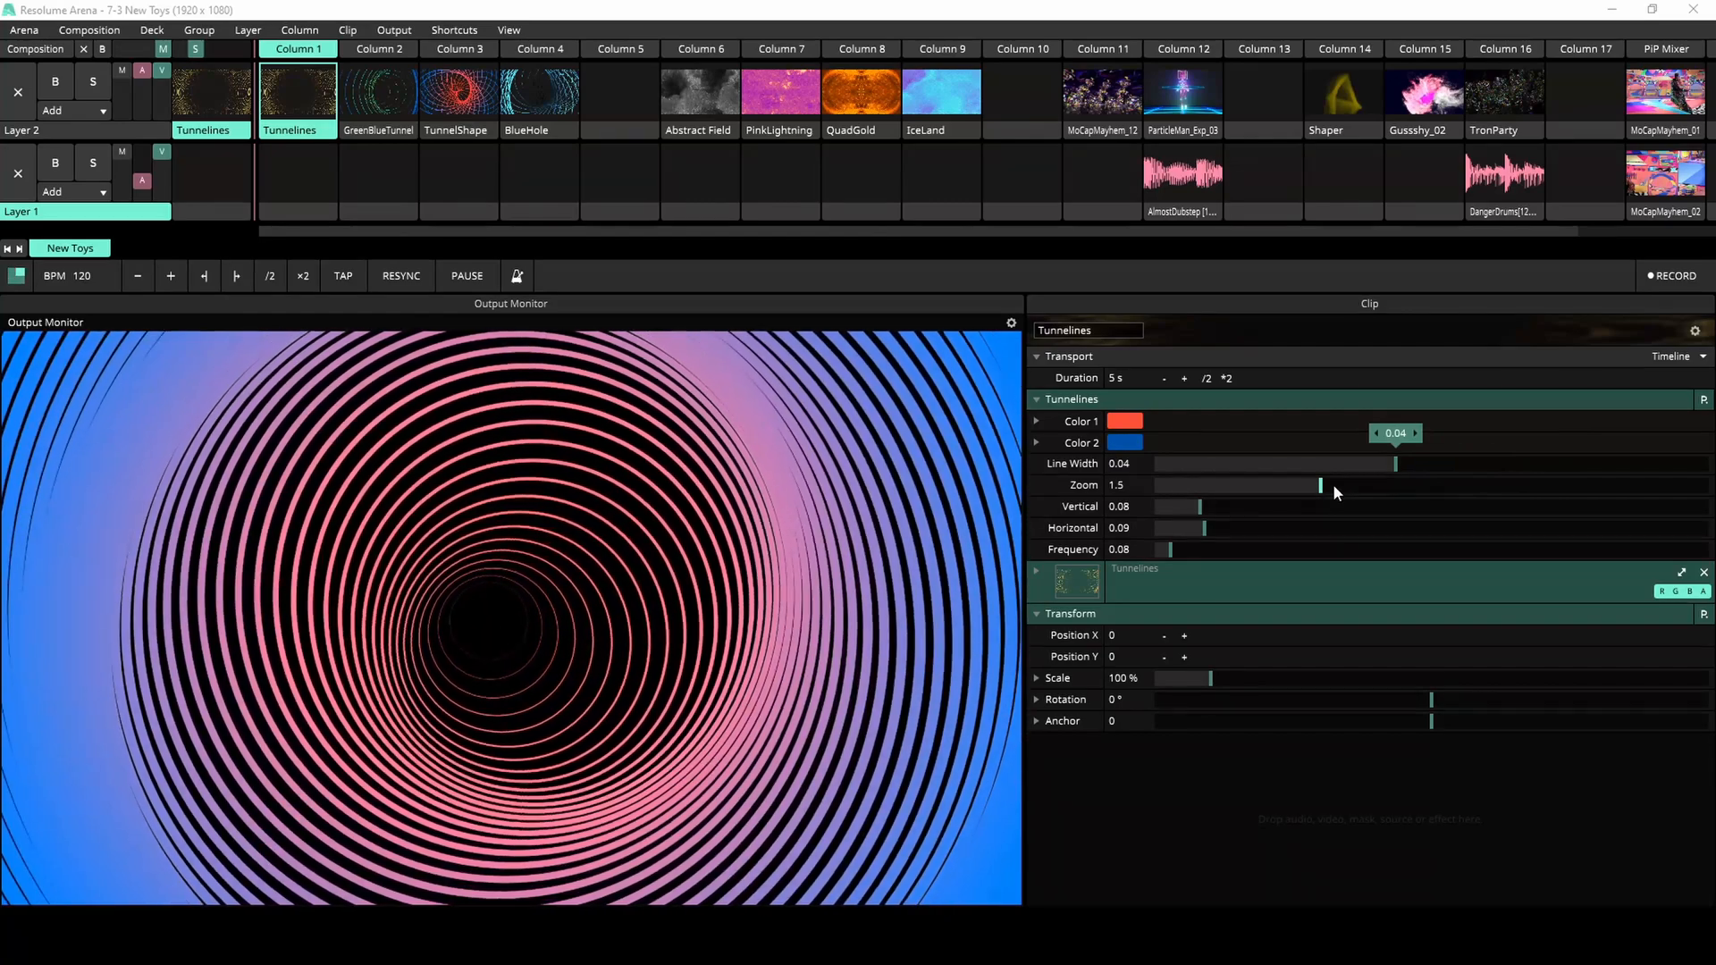
- Tune Tunnelines to zoom 0.8, vertical 0.01, horizontal 0.14 and frequency 0.4
left_click_drag(1319, 485, 1233, 485)
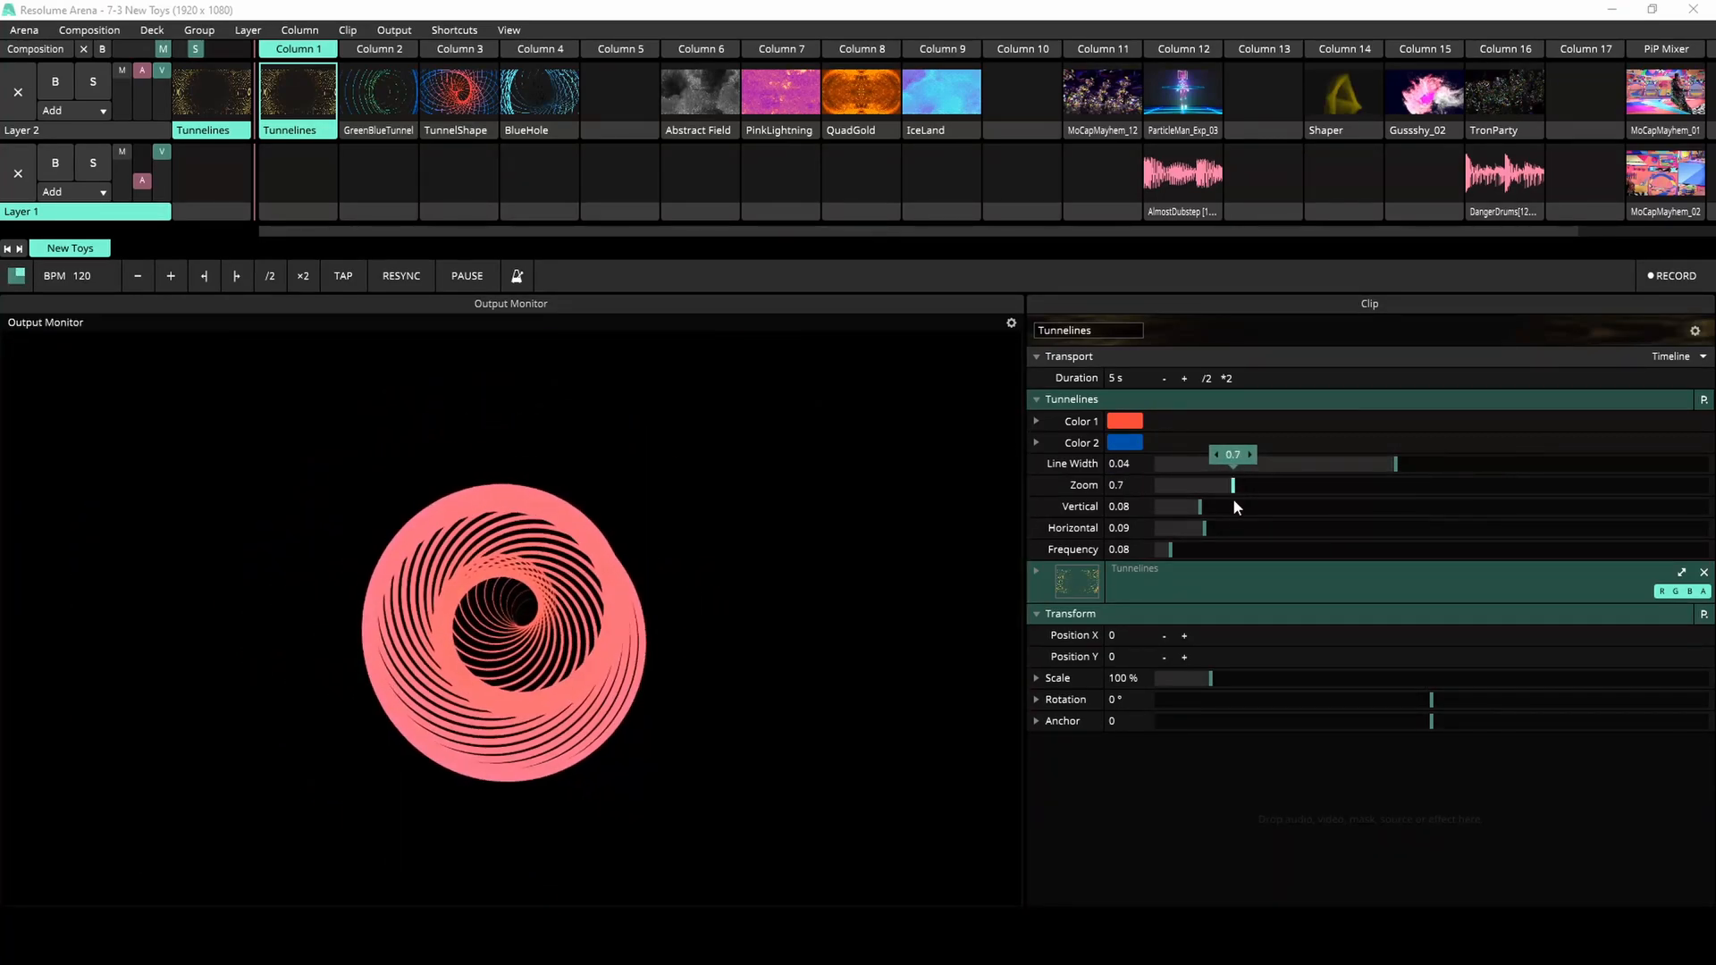
left_click_drag(1234, 485, 1241, 484)
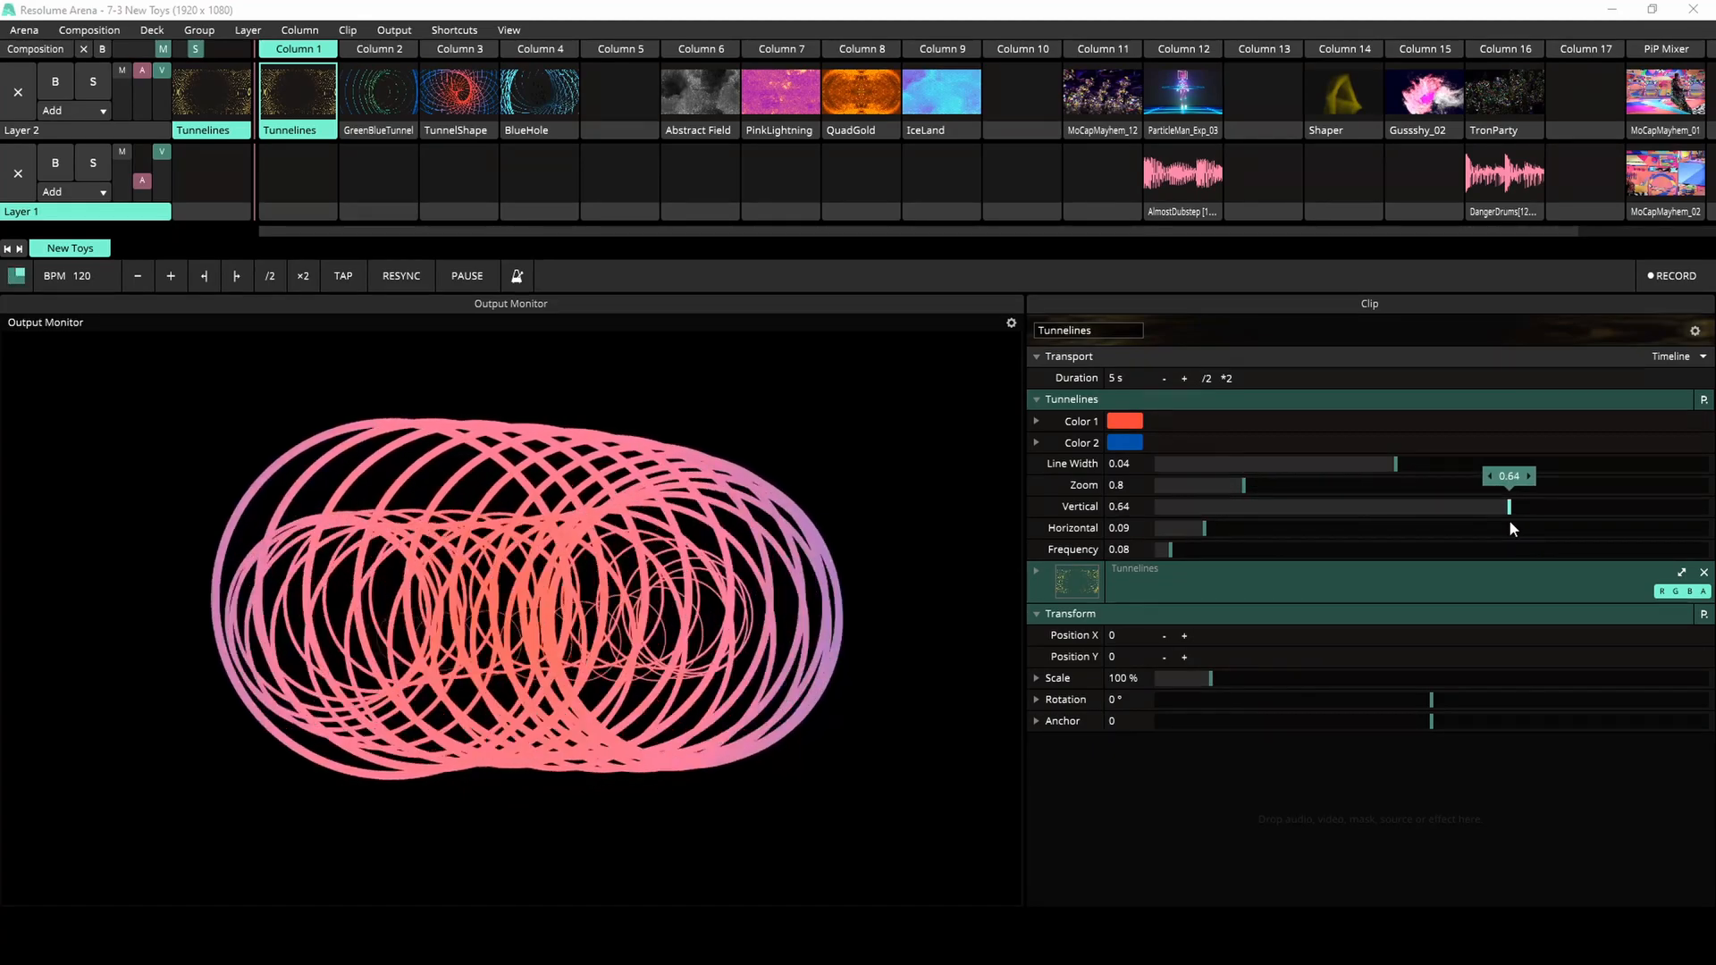
left_click_drag(1210, 527, 1412, 527)
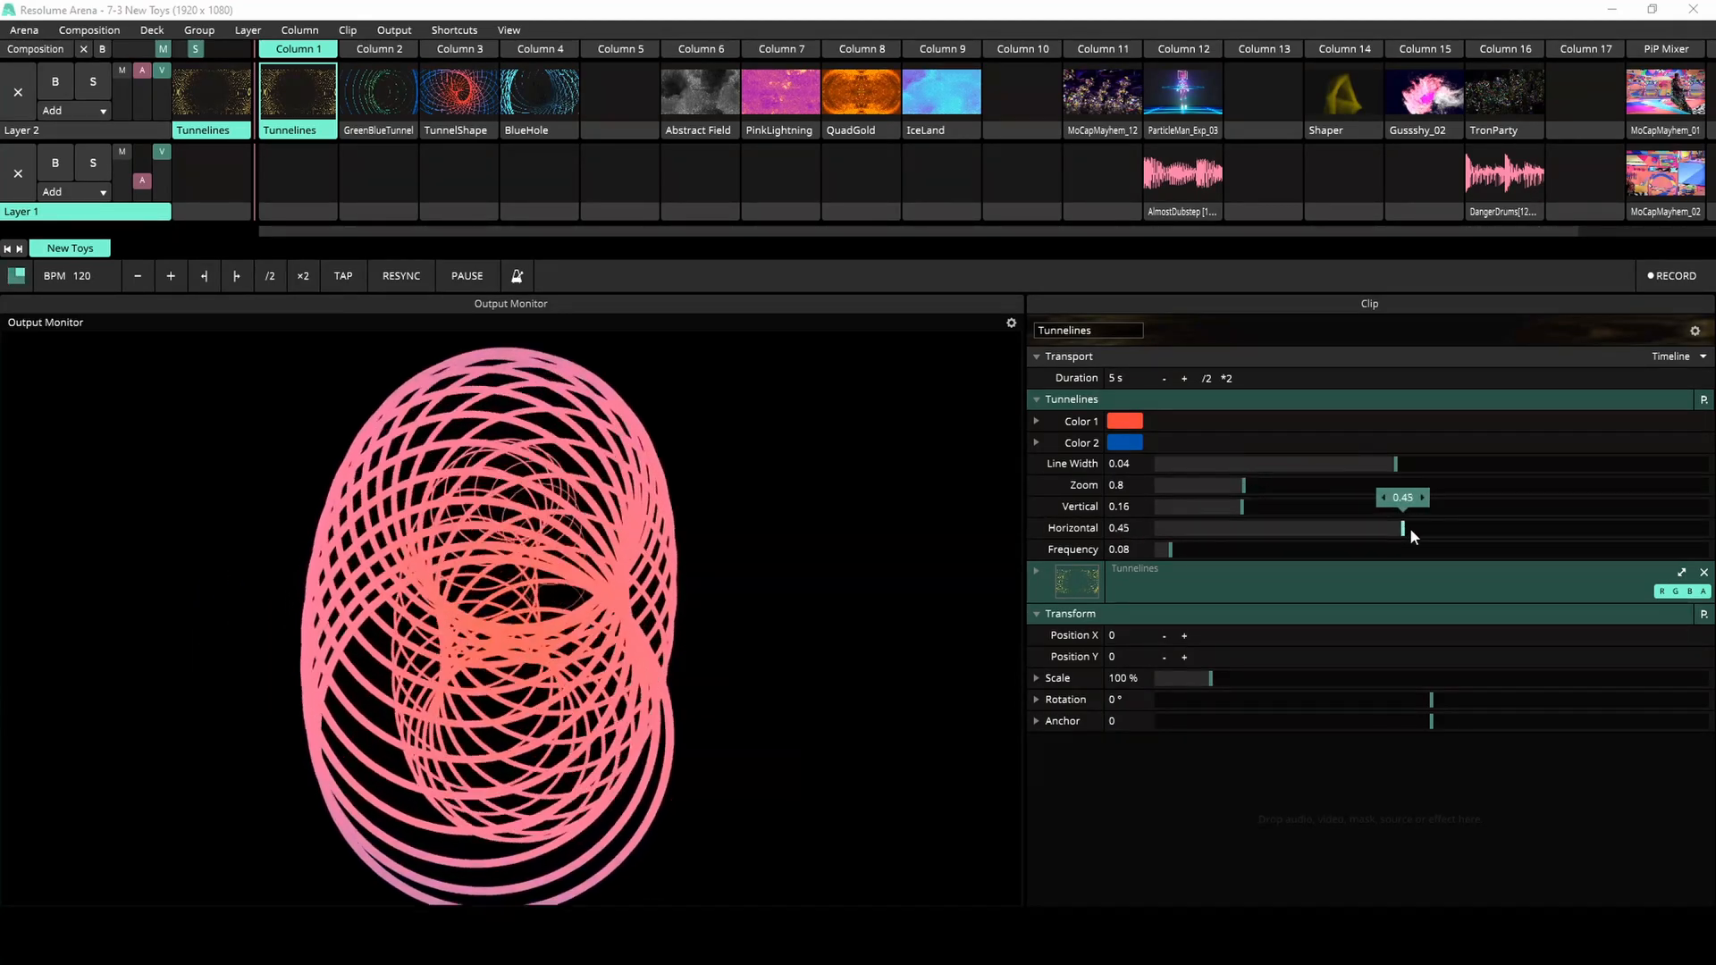
left_click_drag(1244, 506, 1505, 506)
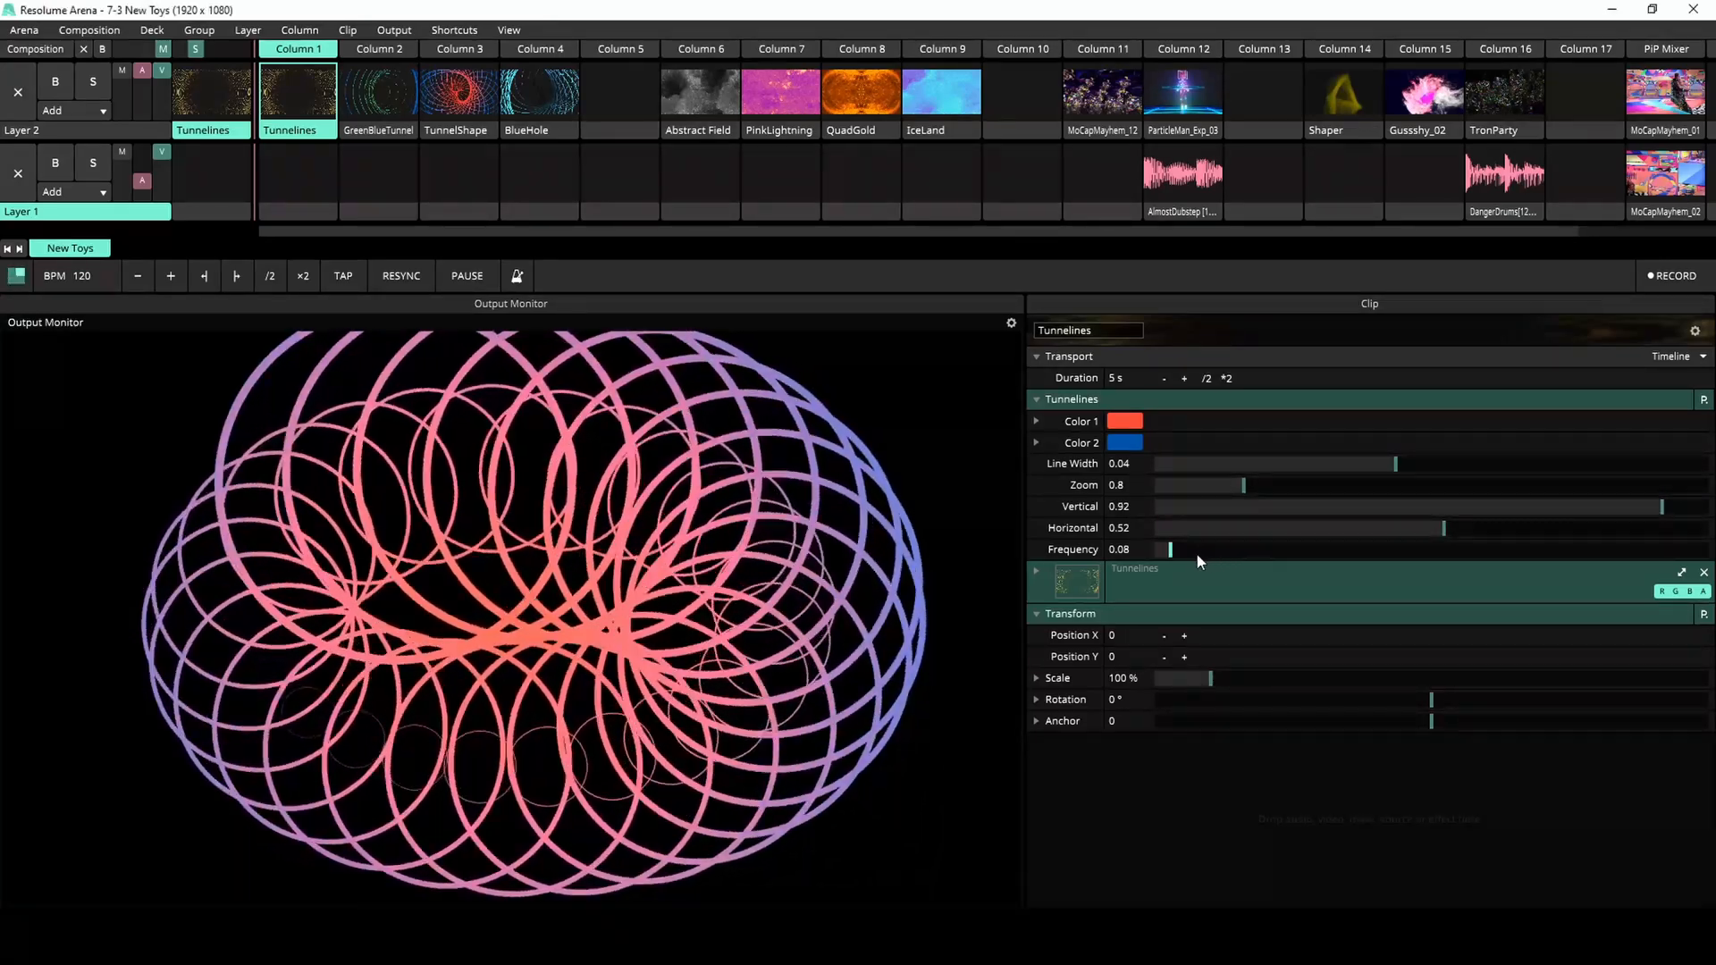
left_click_drag(1170, 548, 1342, 549)
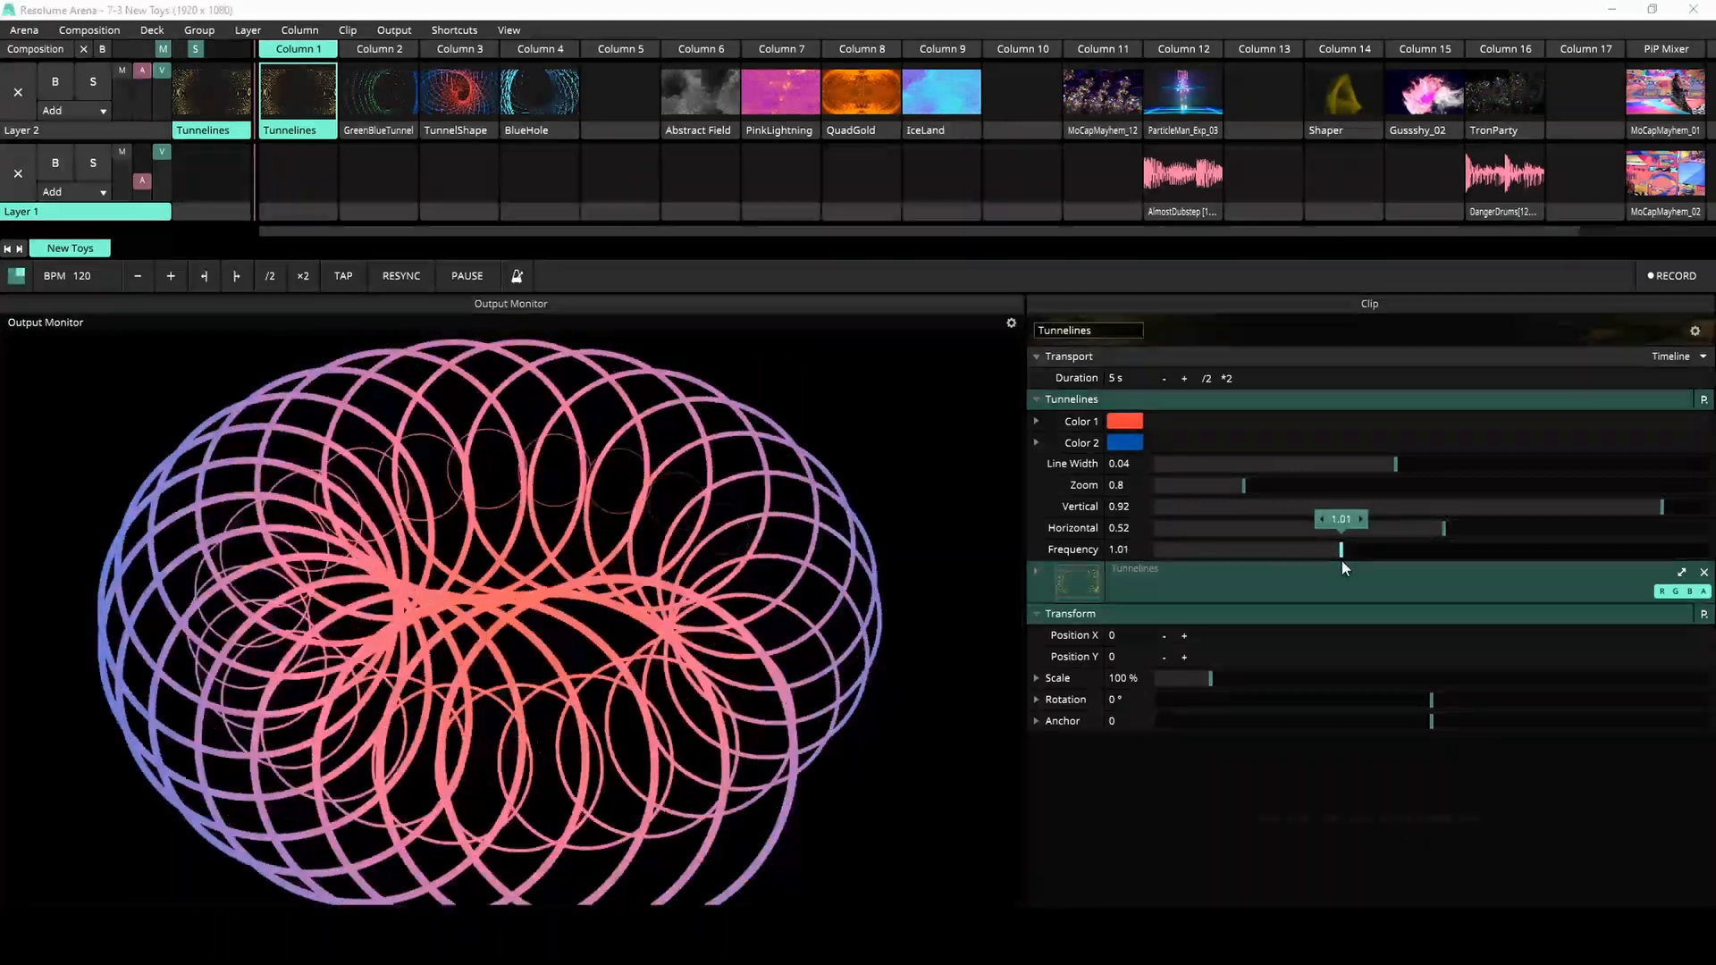
left_click_drag(1342, 549, 1231, 549)
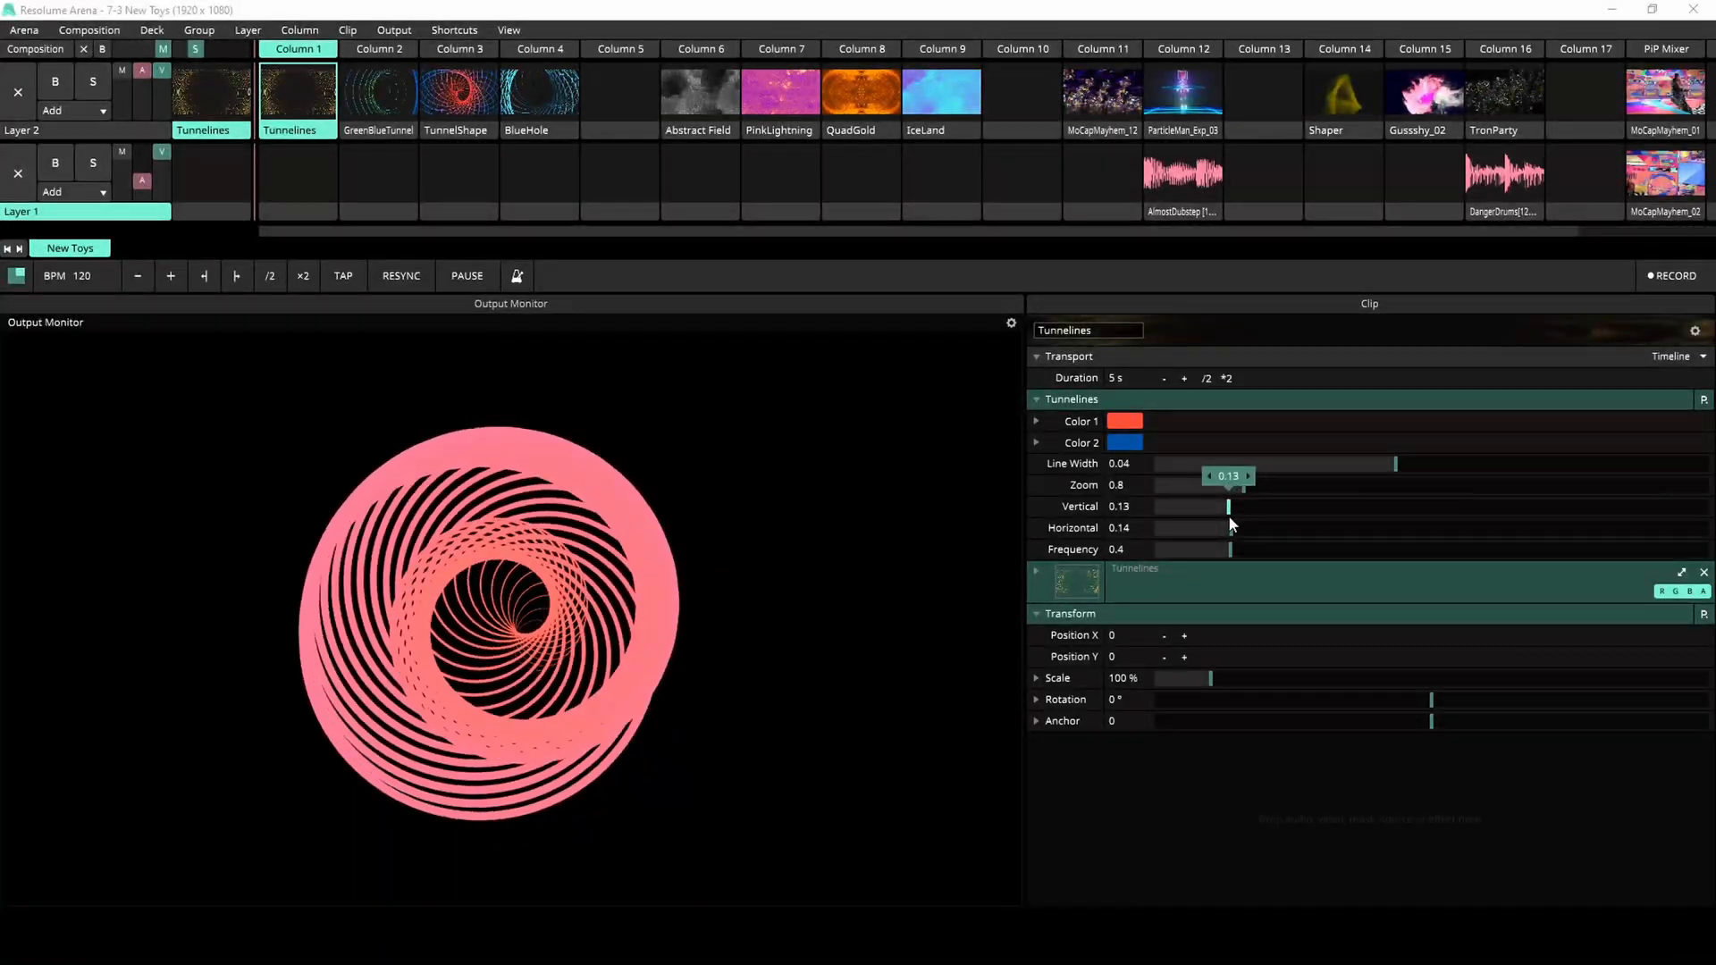
left_click_drag(1228, 506, 1162, 506)
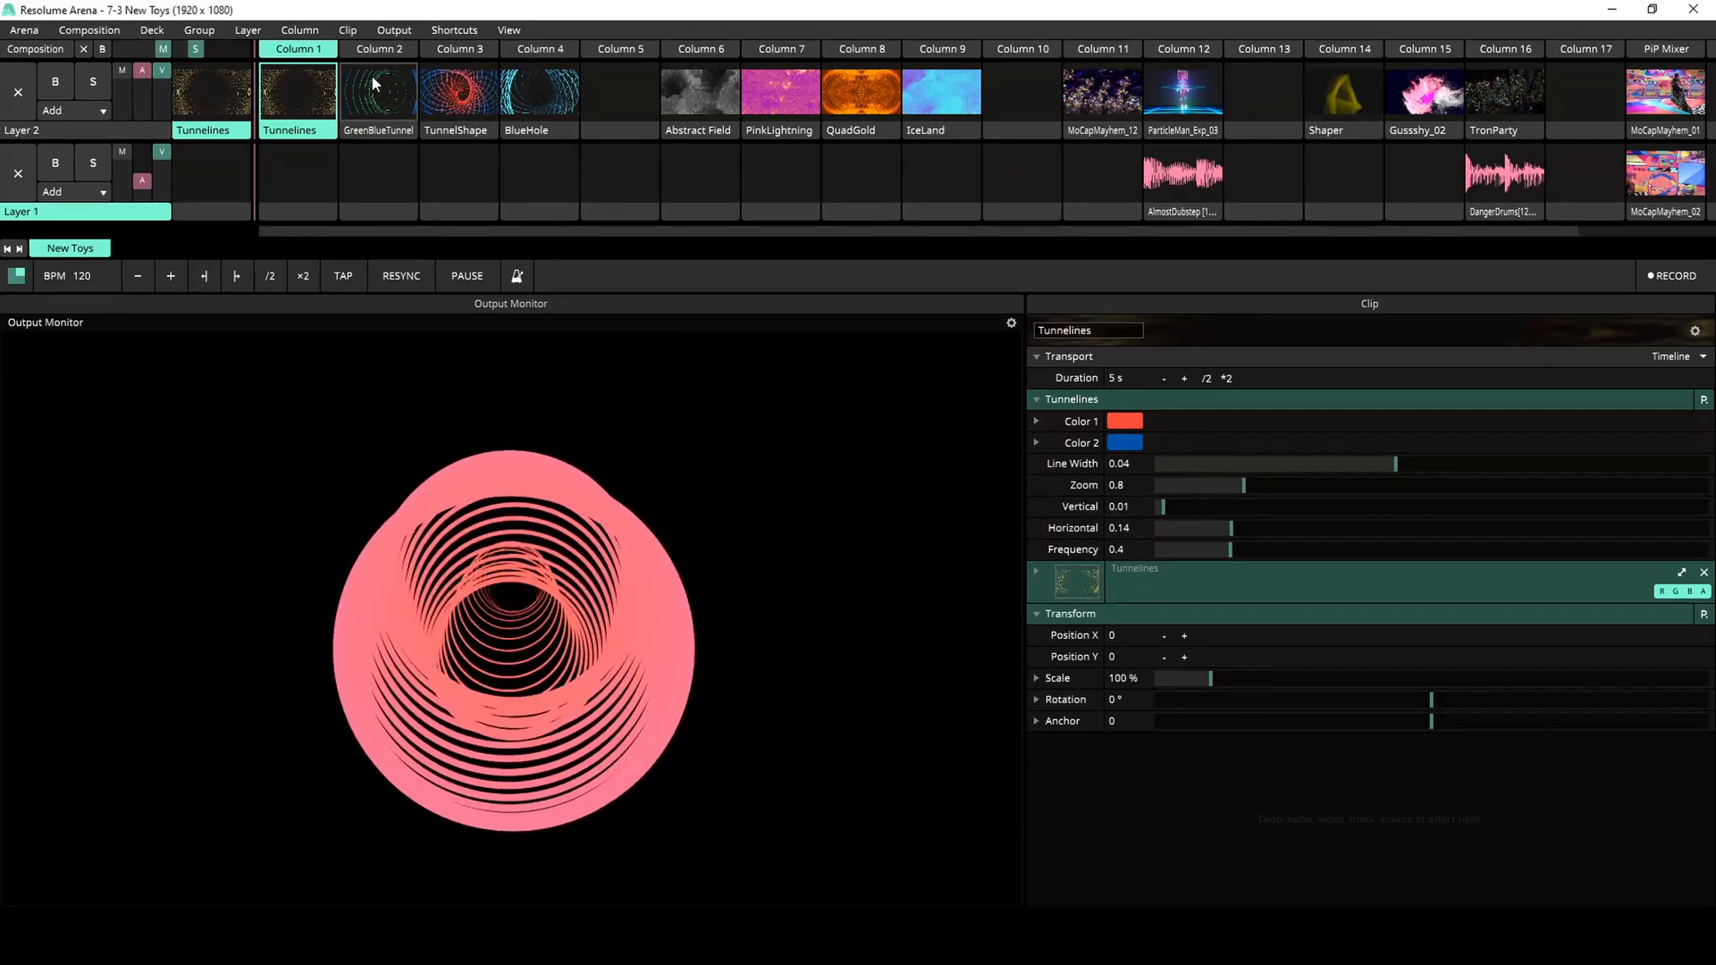
- Preview the GreenBlueTunnel and TunnelShape clips, then leave BlueHole playing on Layer 2
left_click(377, 92)
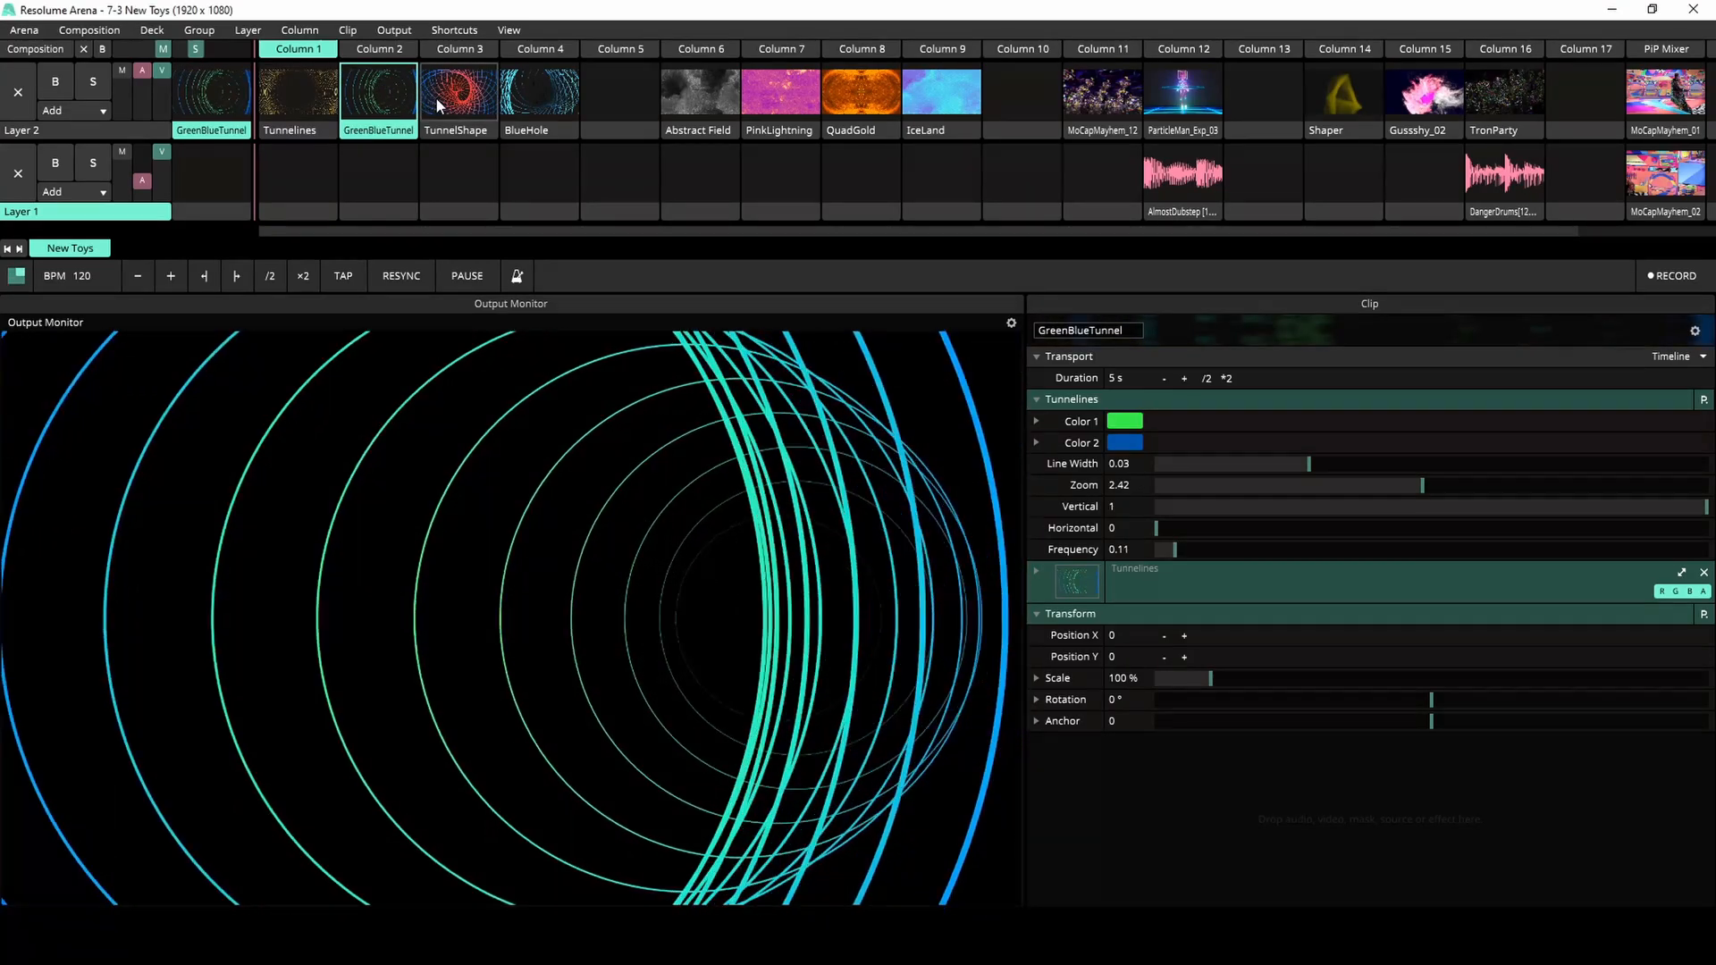
left_click(459, 91)
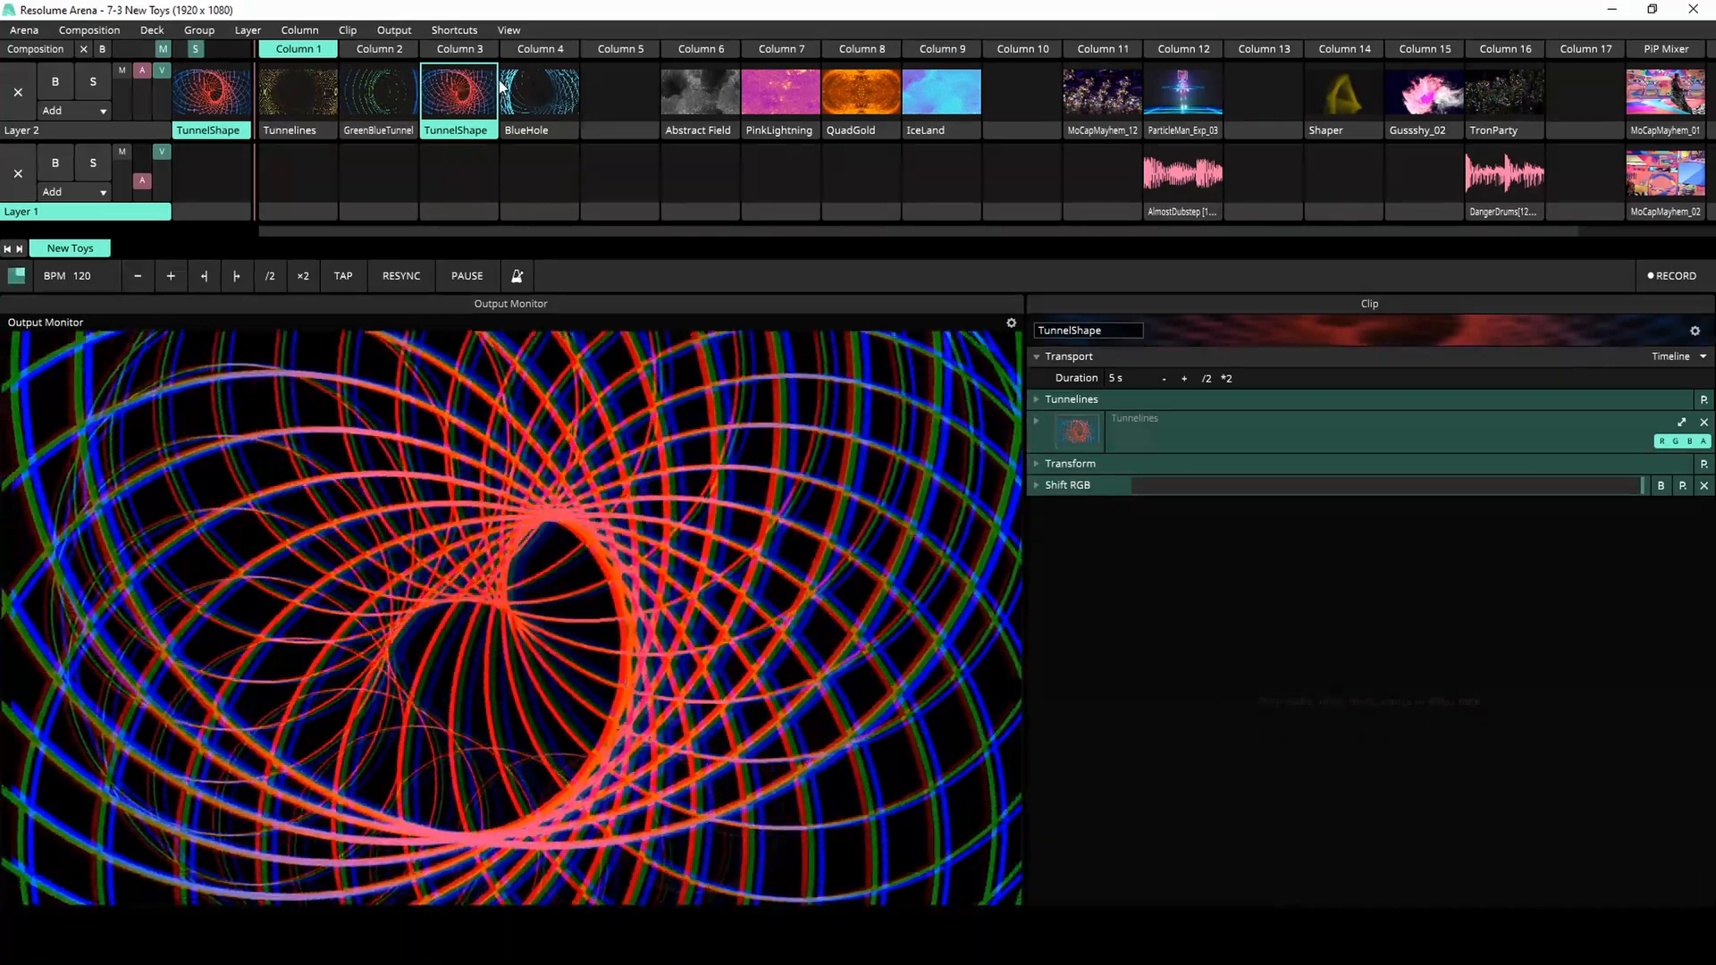
left_click(538, 91)
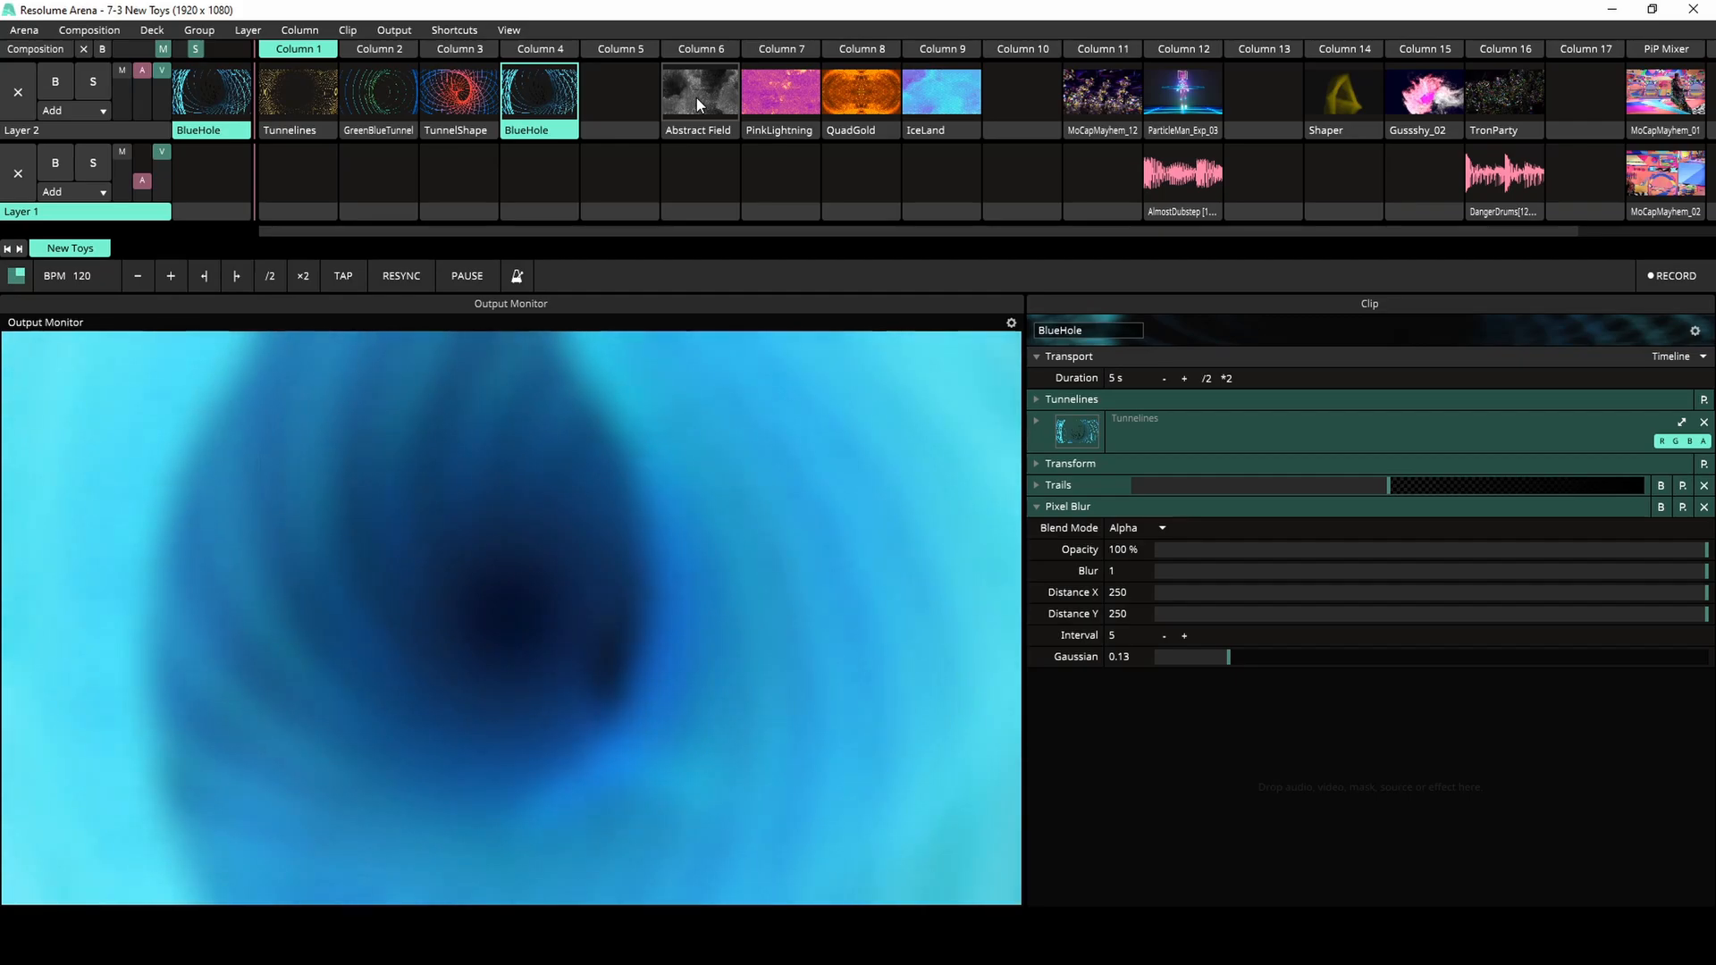
- Play Abstract Field, push amplitude to 0.88, density to maximum and add an octave
left_click(699, 91)
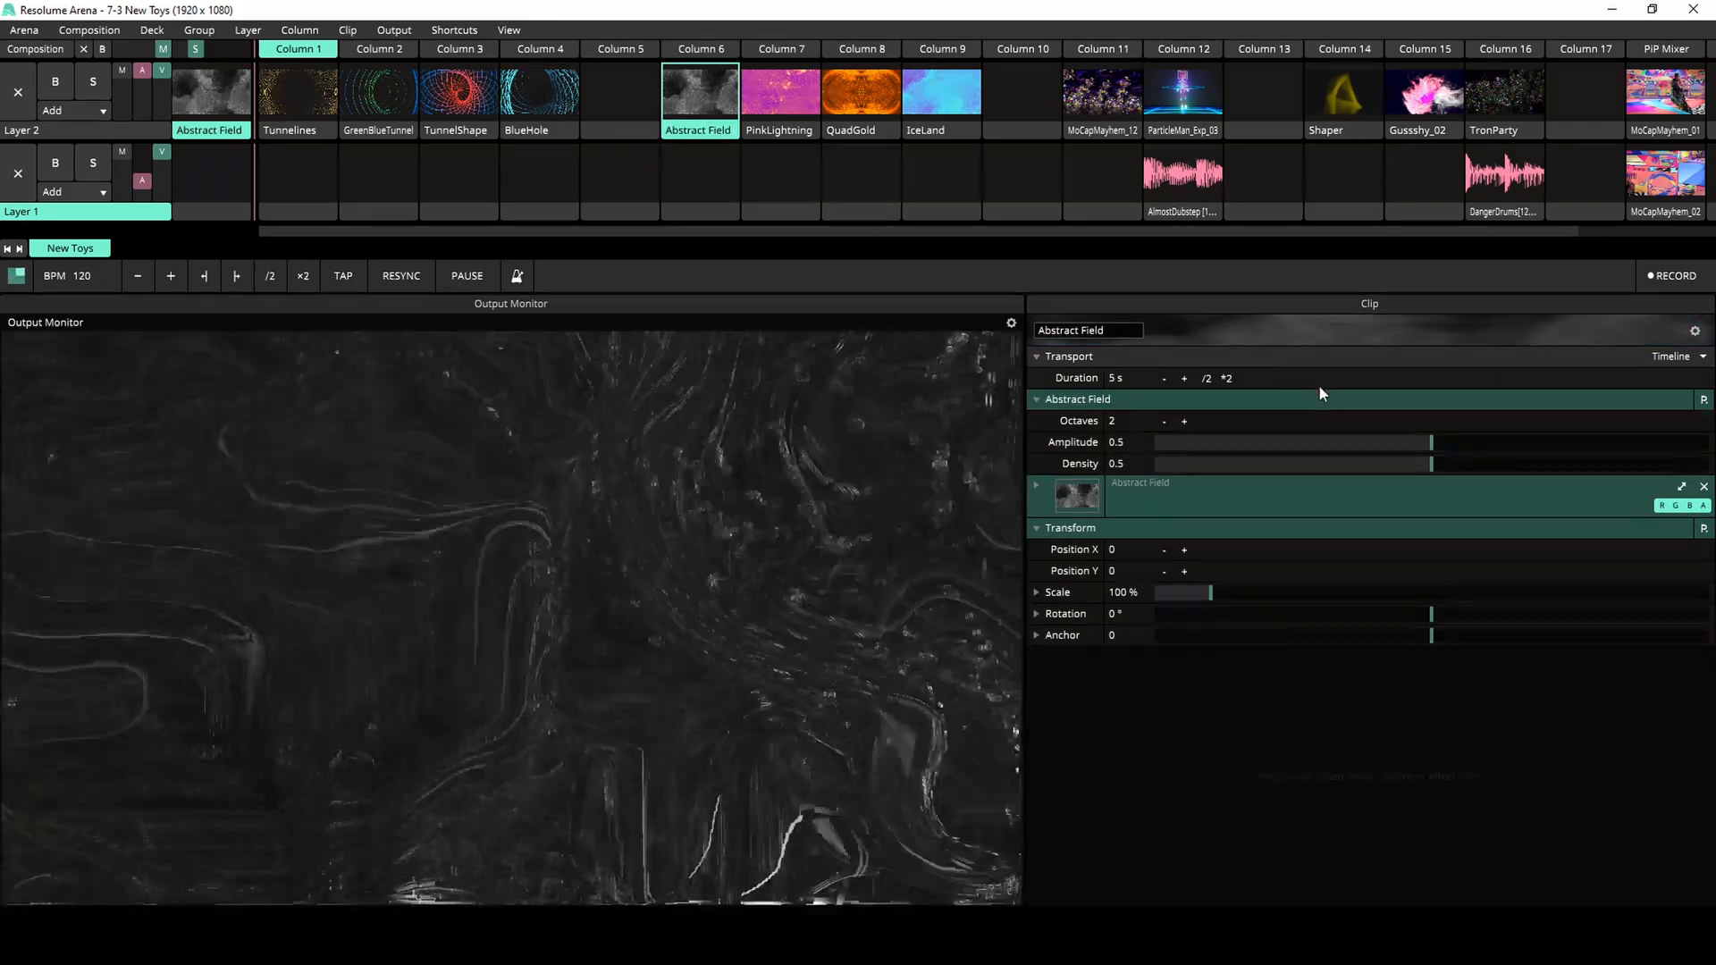
left_click_drag(1429, 442, 1240, 441)
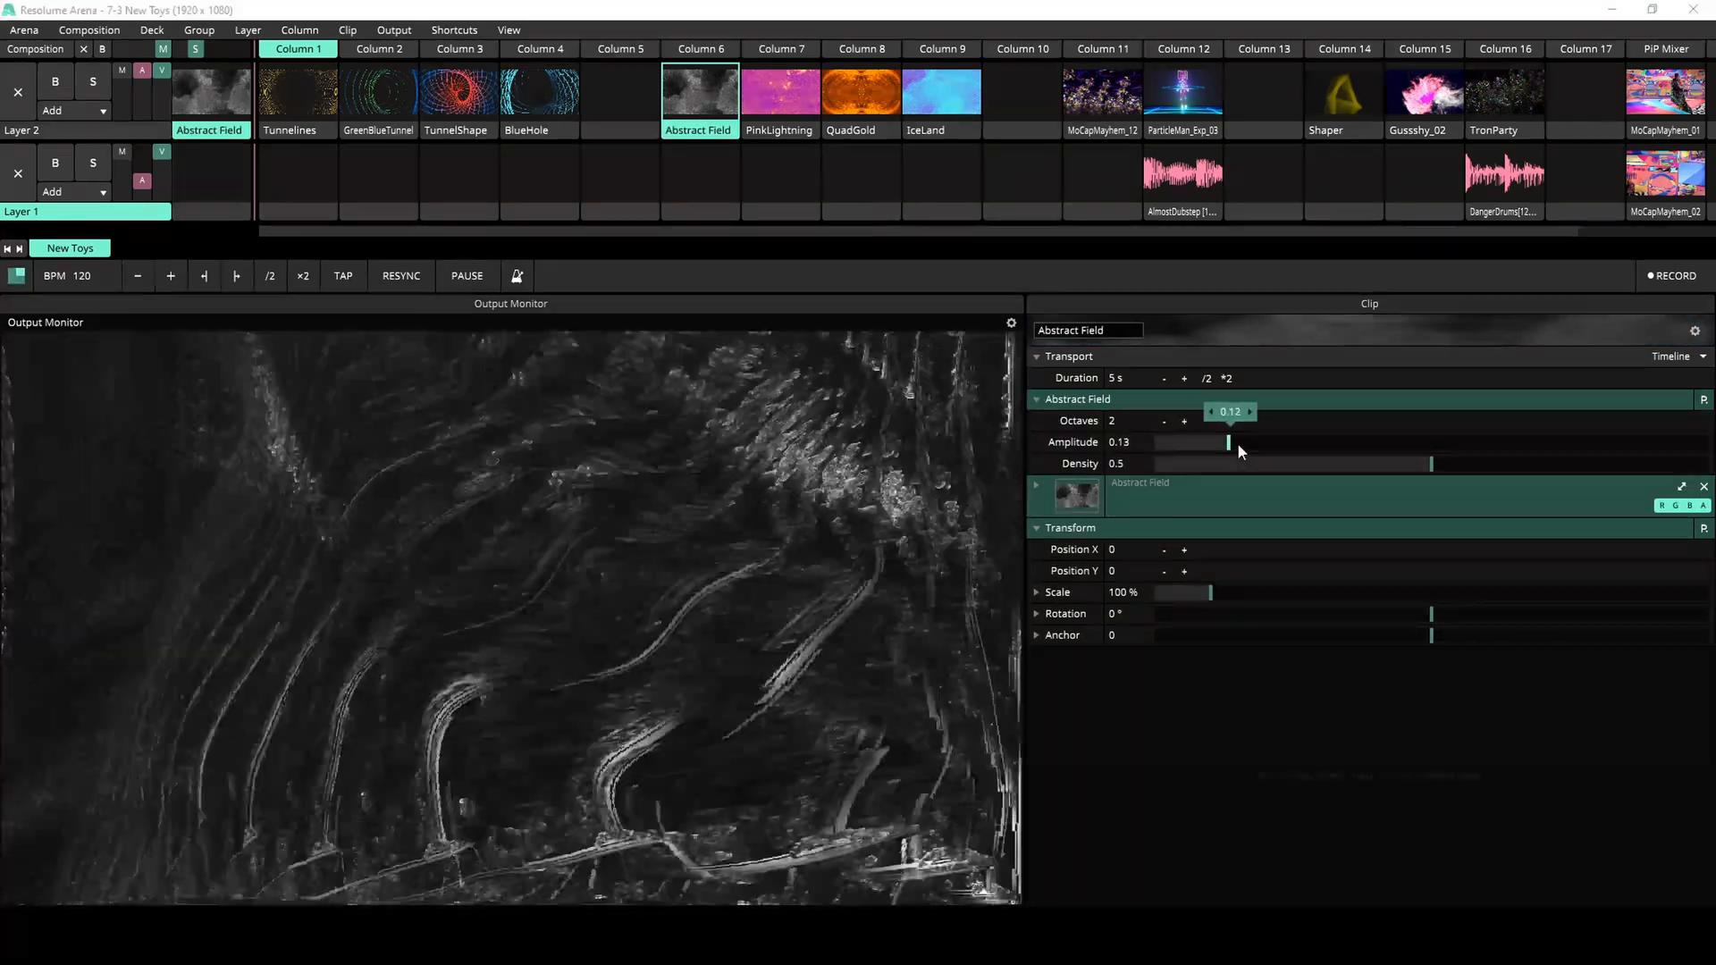
left_click_drag(1240, 441, 1298, 441)
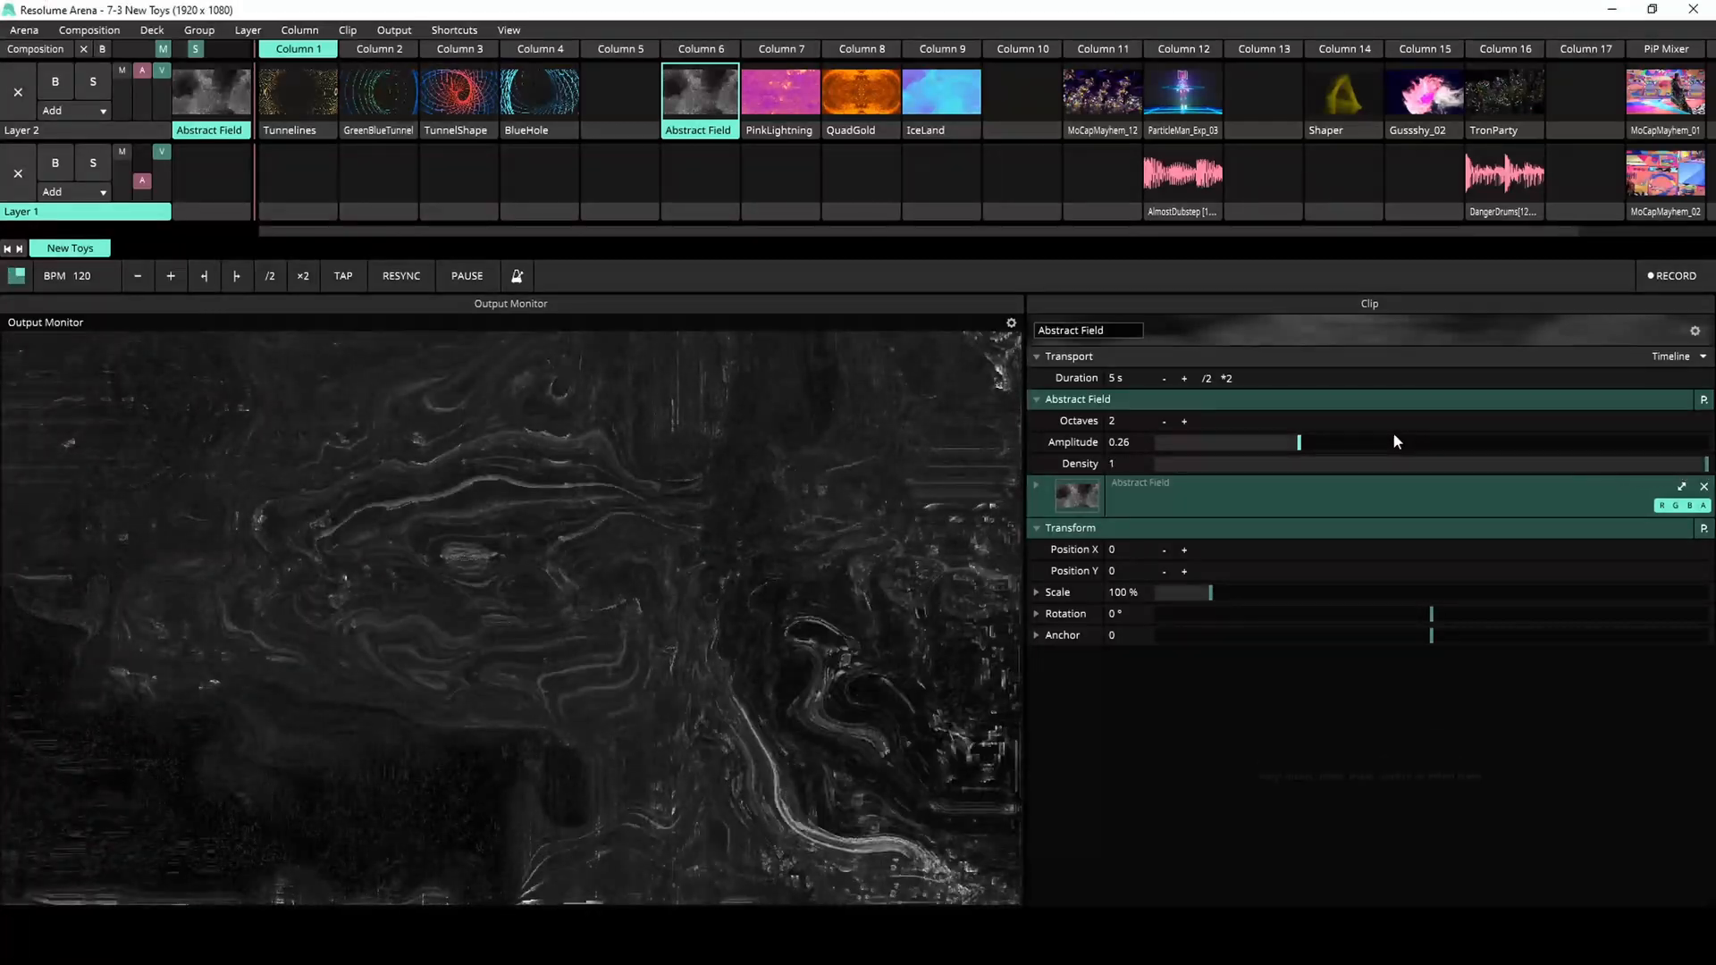
left_click_drag(1298, 442, 1639, 441)
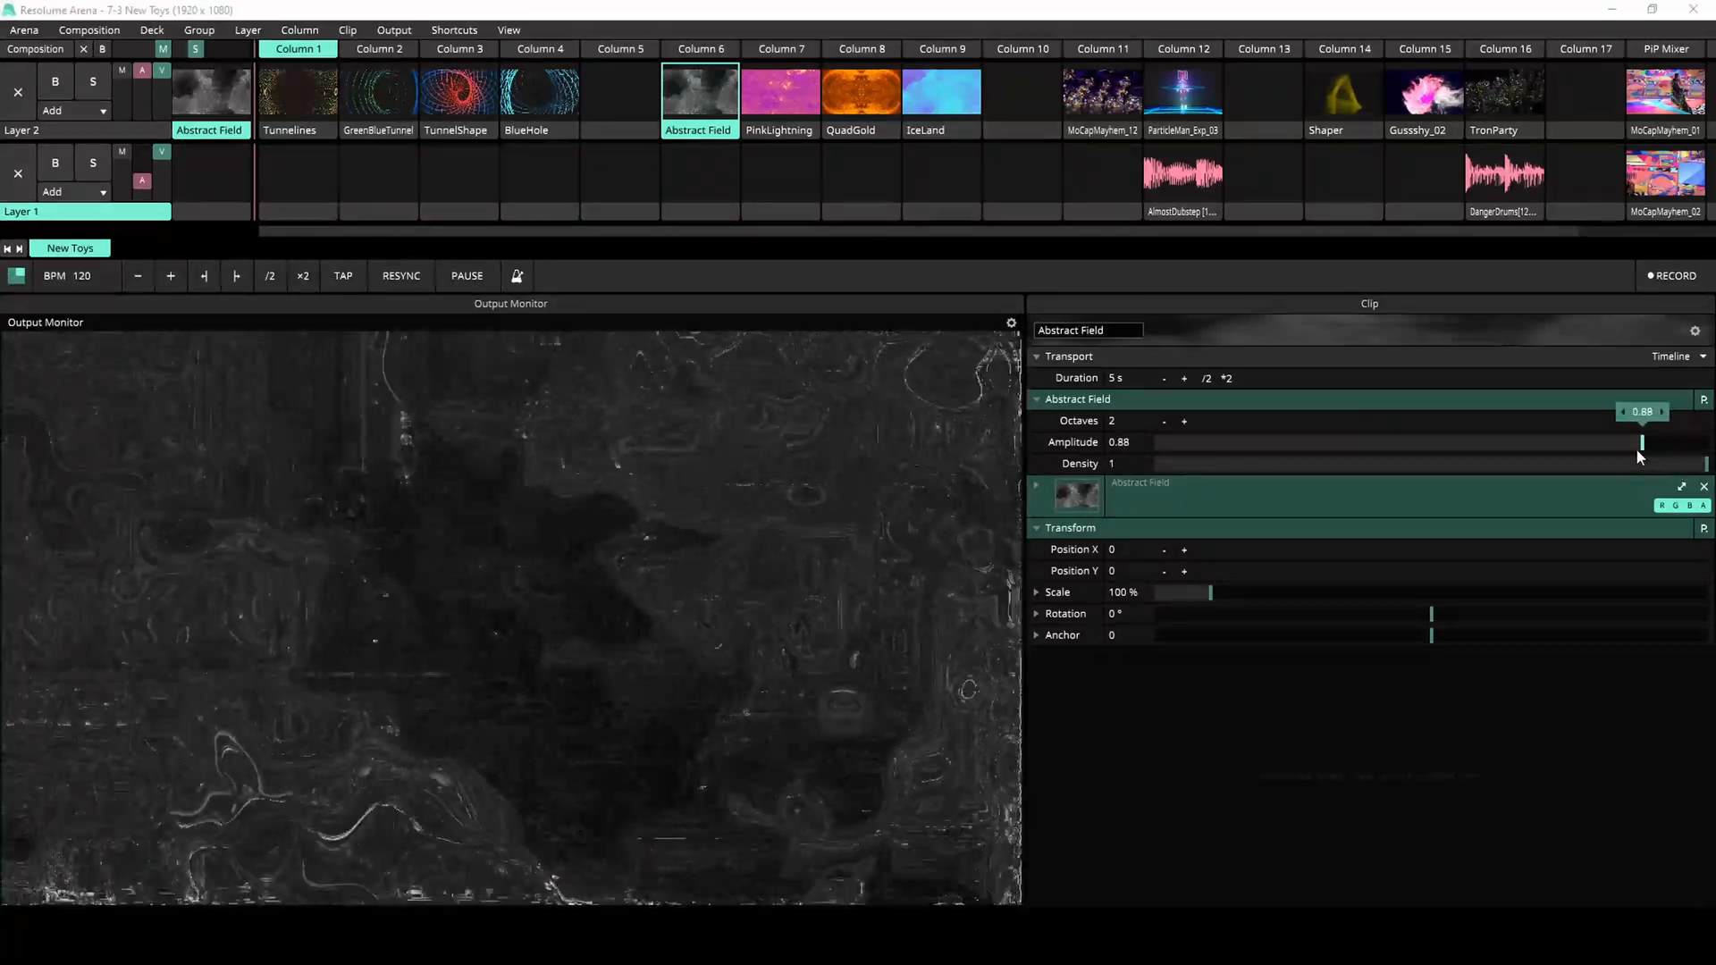
left_click(1183, 420)
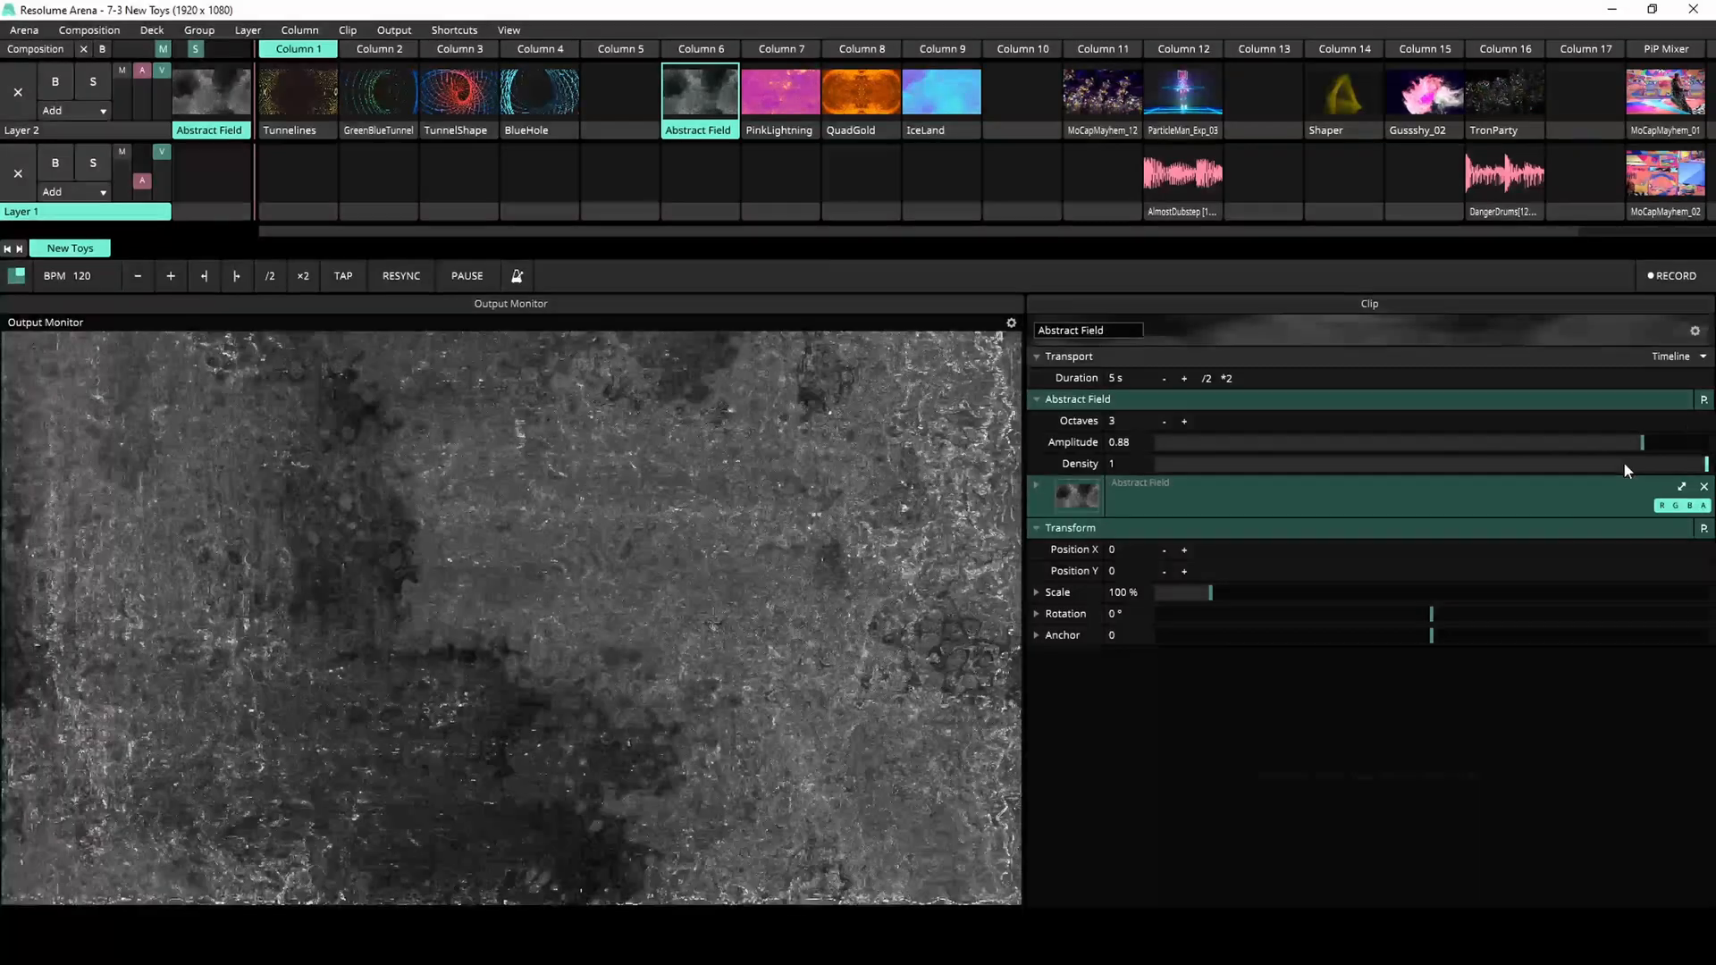
- Settle Abstract Field at amplitude 0.25 and about half density, then play PinkLightning
left_click_drag(1707, 463, 1412, 463)
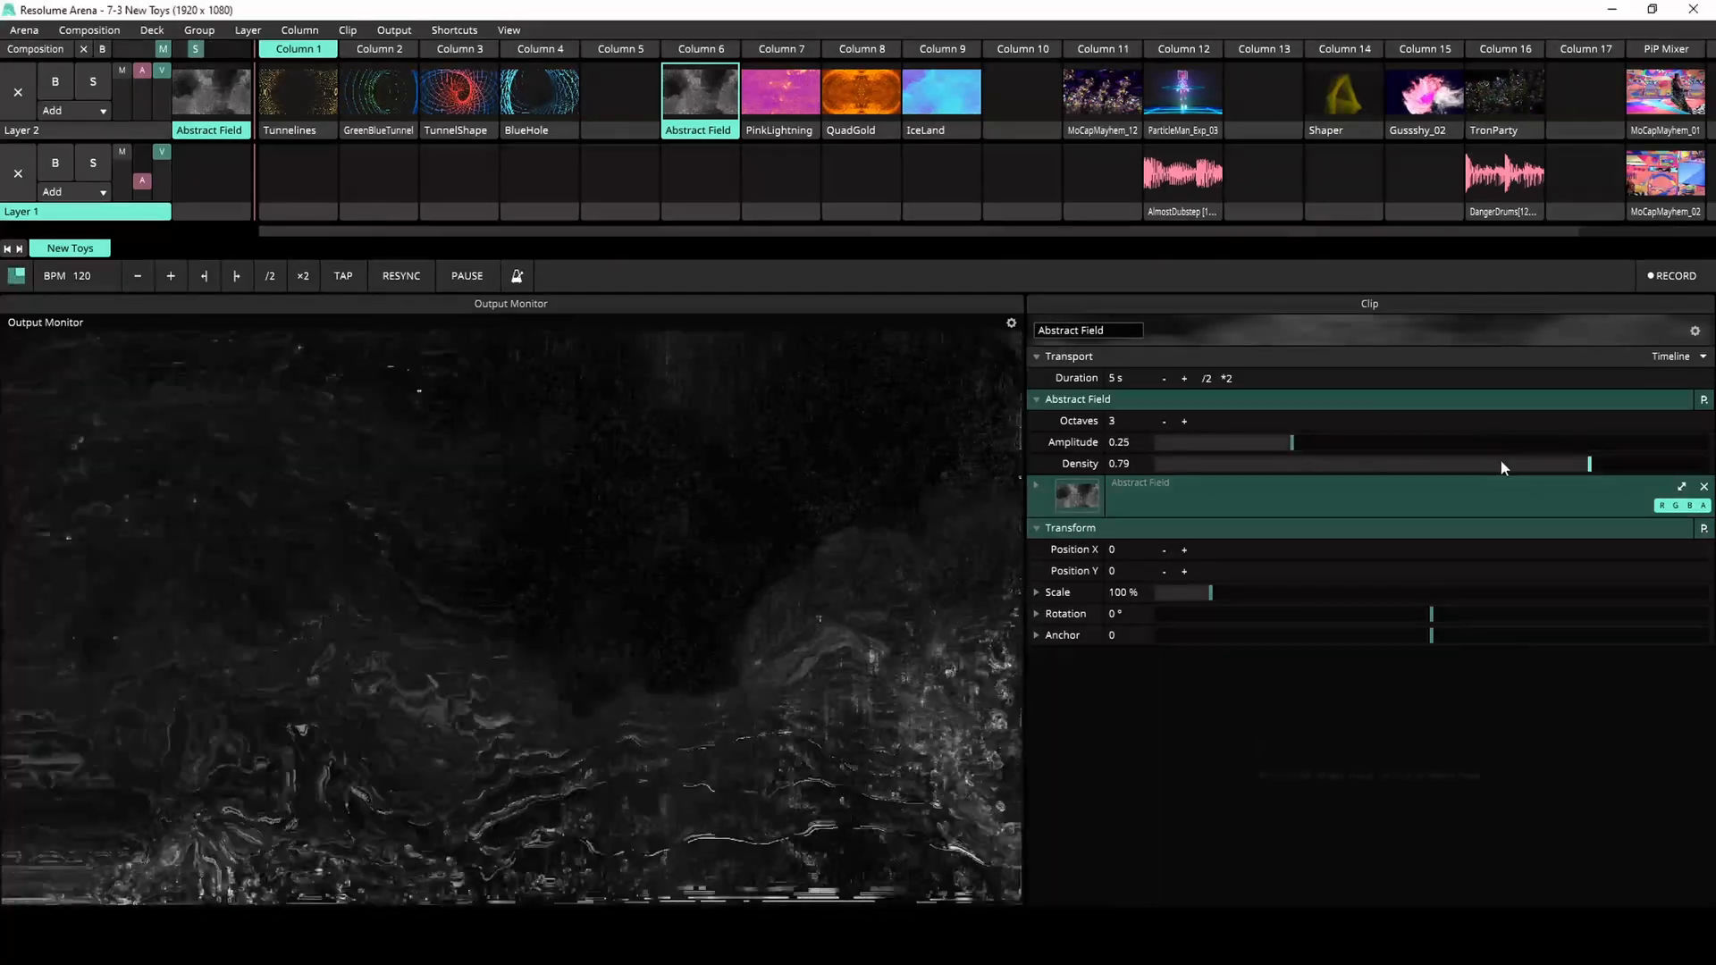
left_click_drag(1589, 465, 1442, 465)
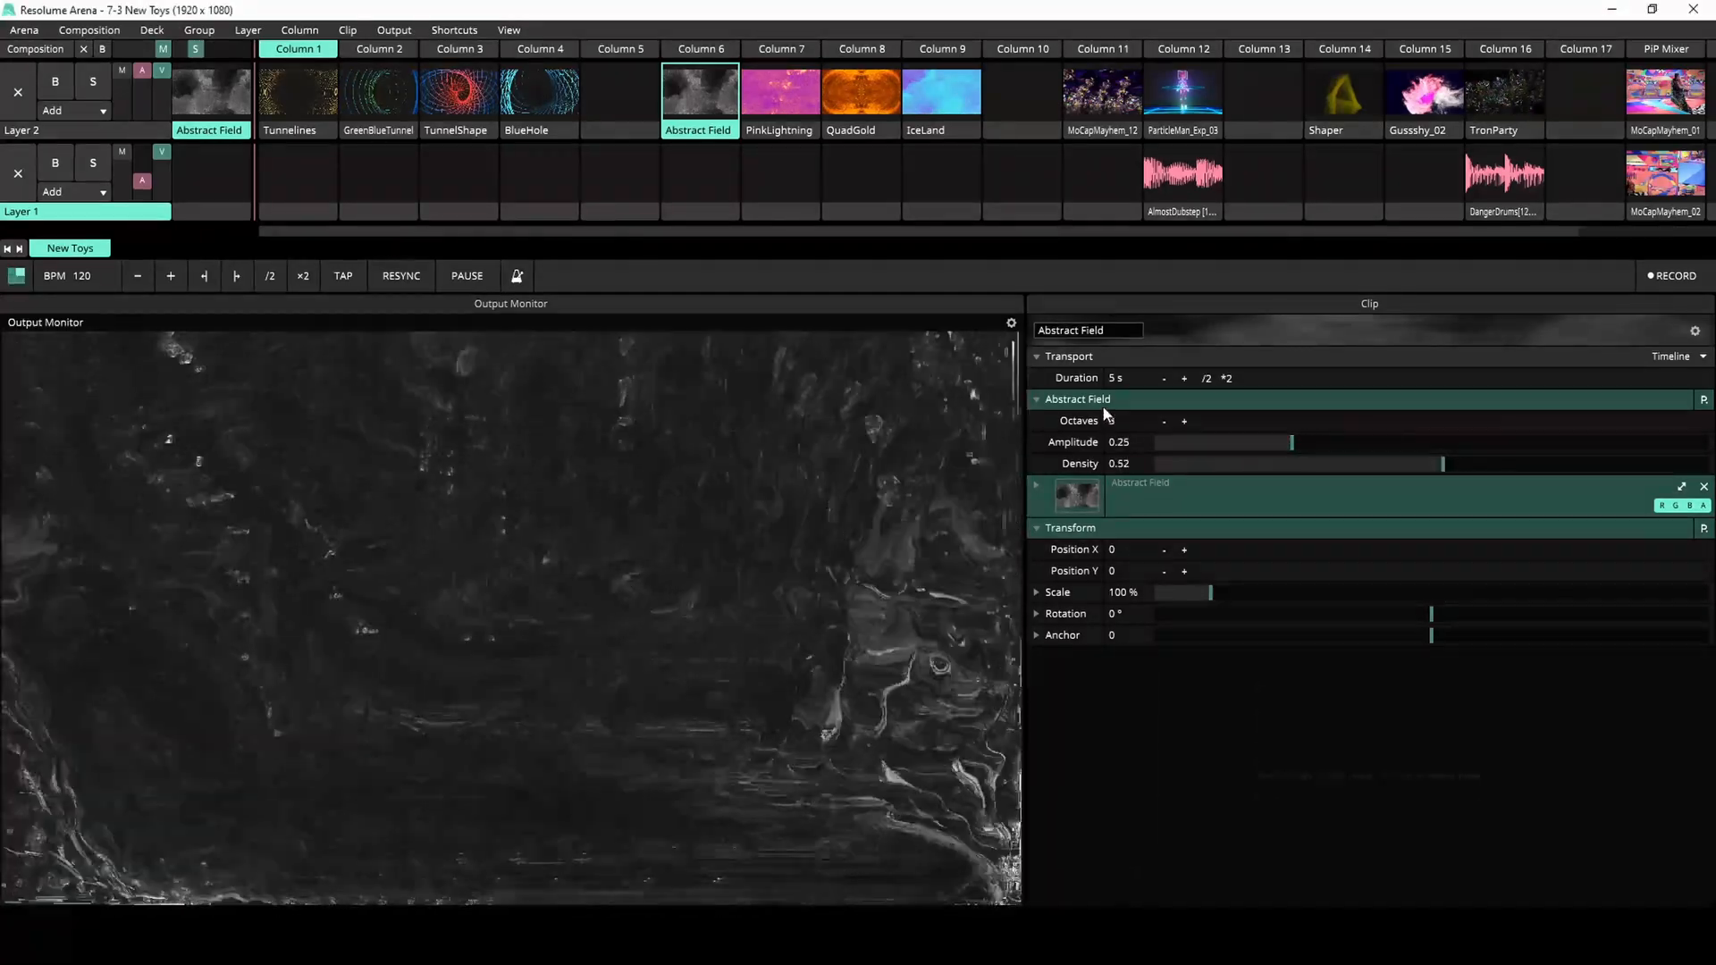
left_click(779, 91)
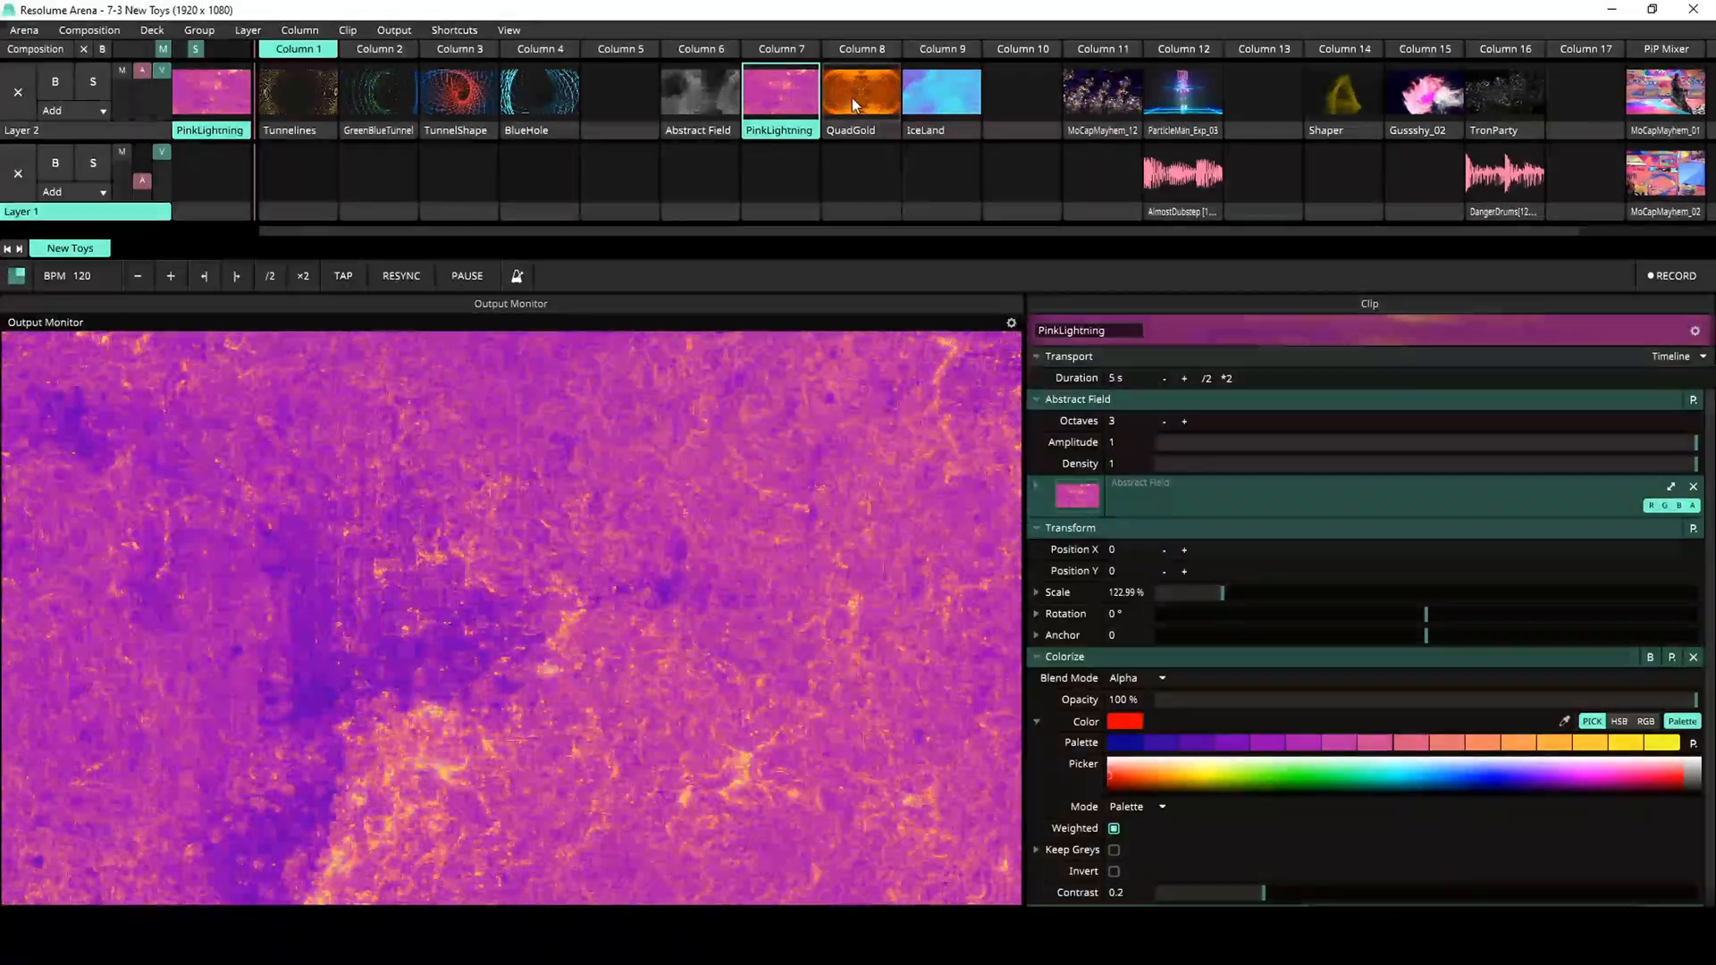
- Preview QuadGold and IceLand, then play MoCapMayhem_12 with its Tilt Shift effect
left_click(861, 91)
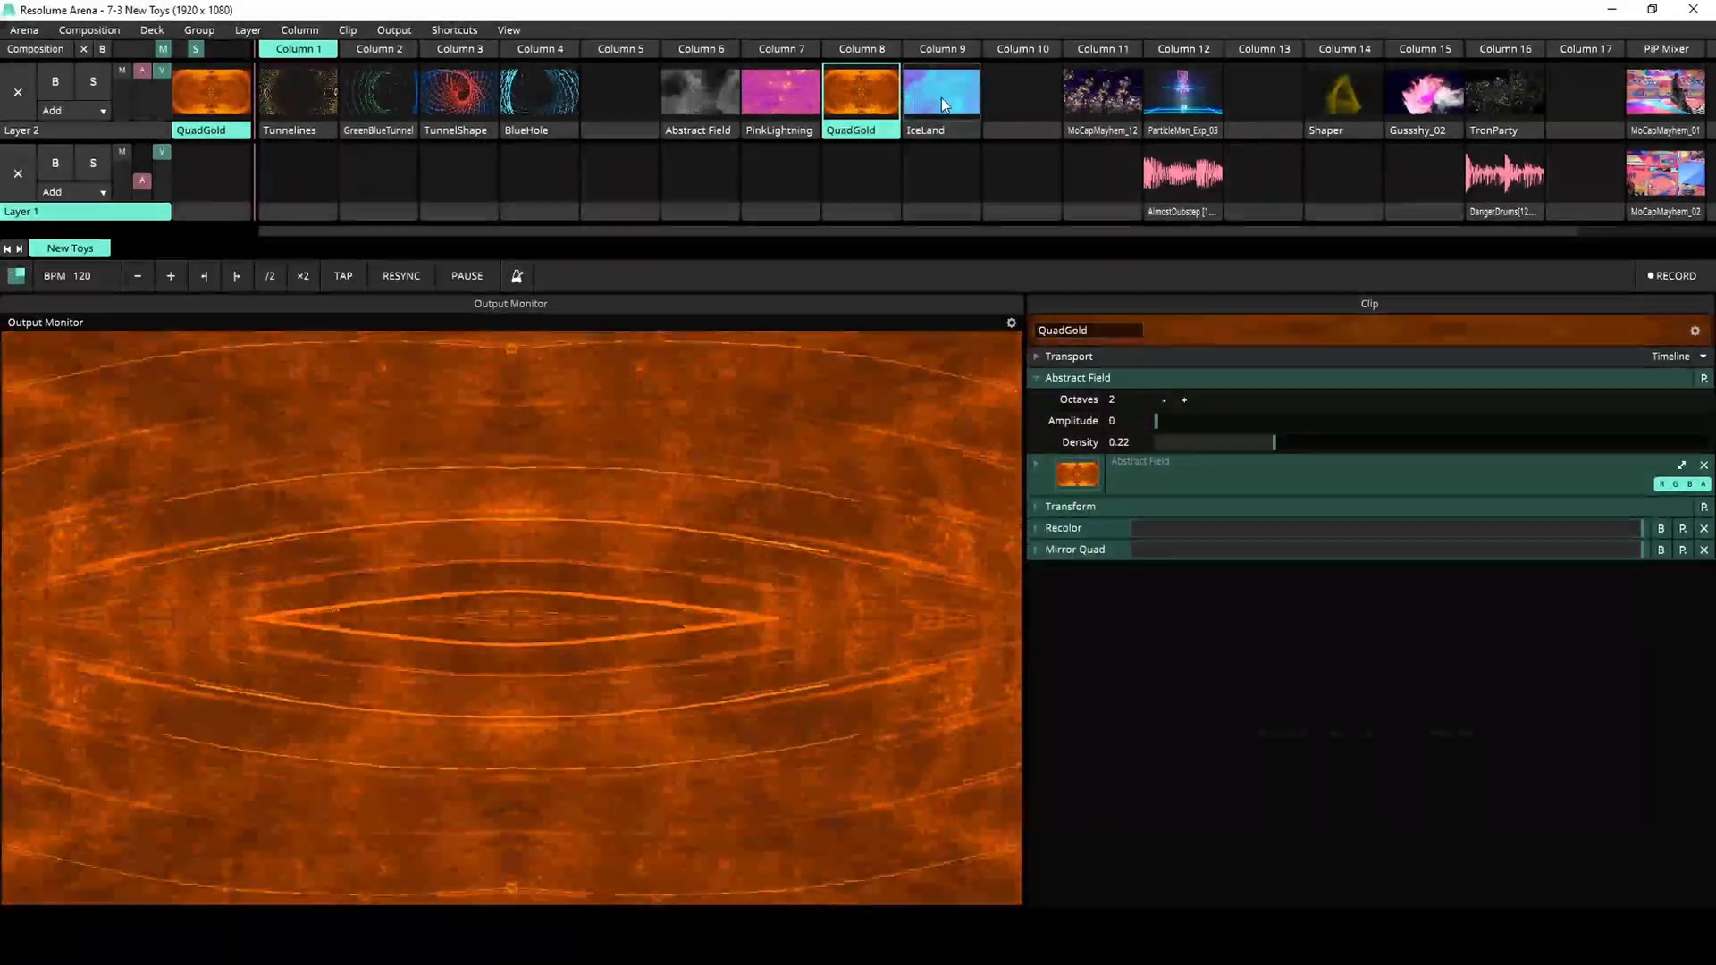
left_click(938, 93)
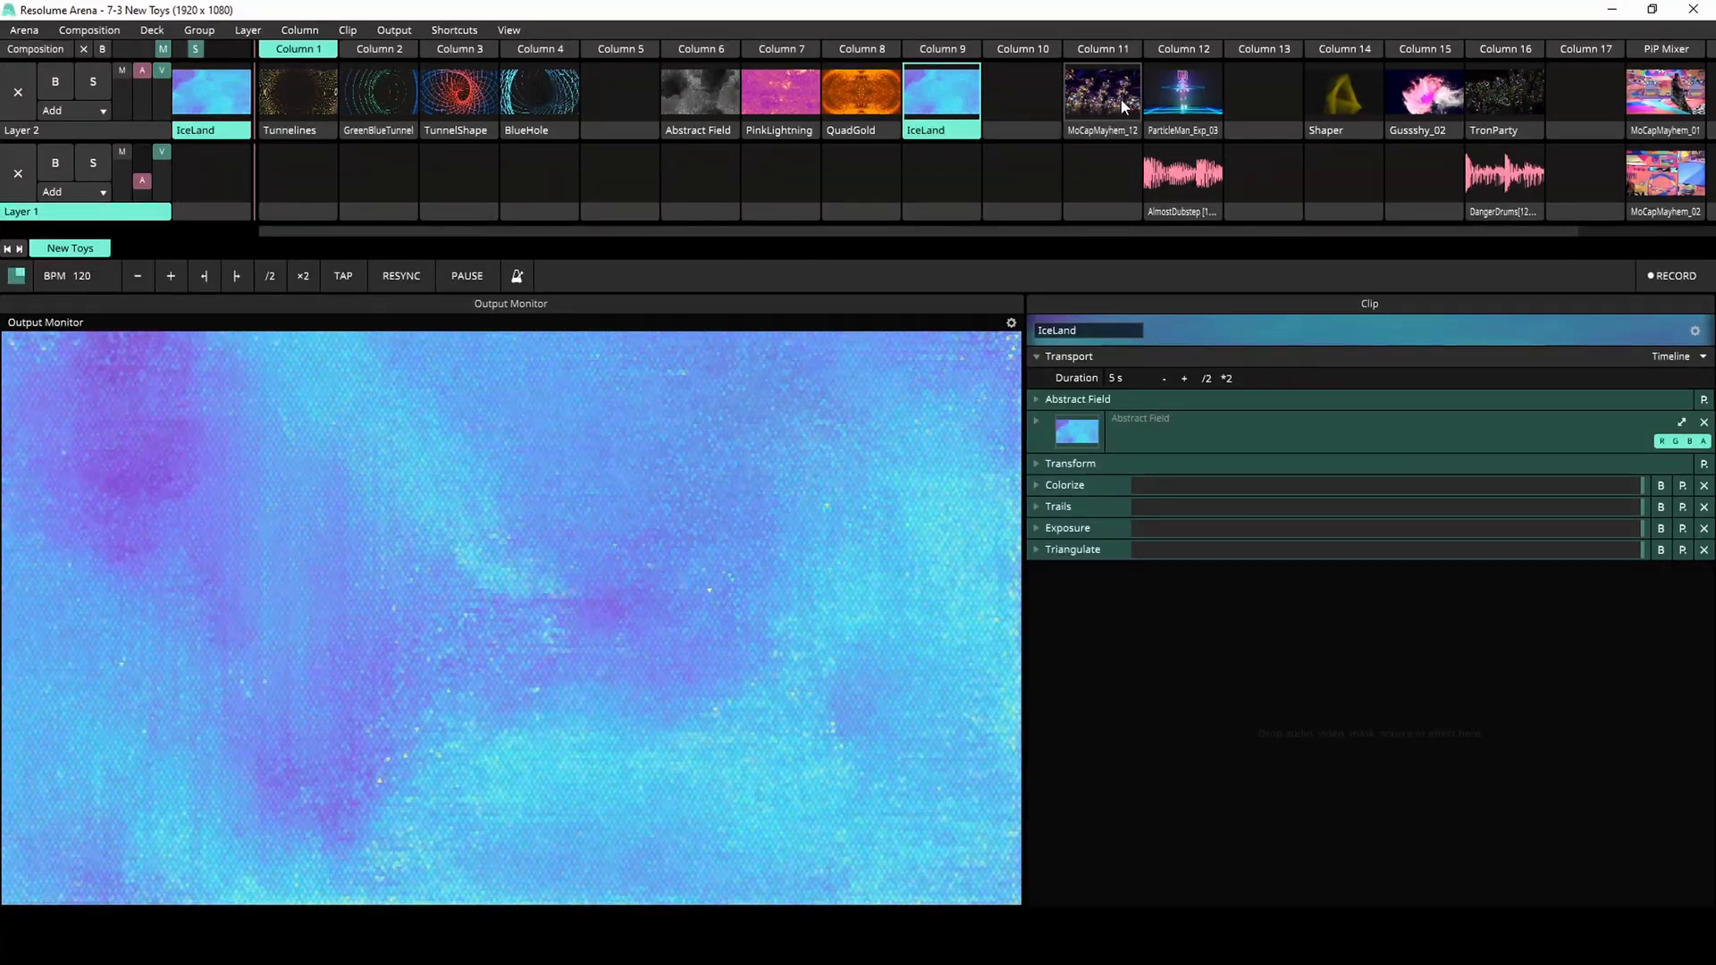
left_click(1103, 92)
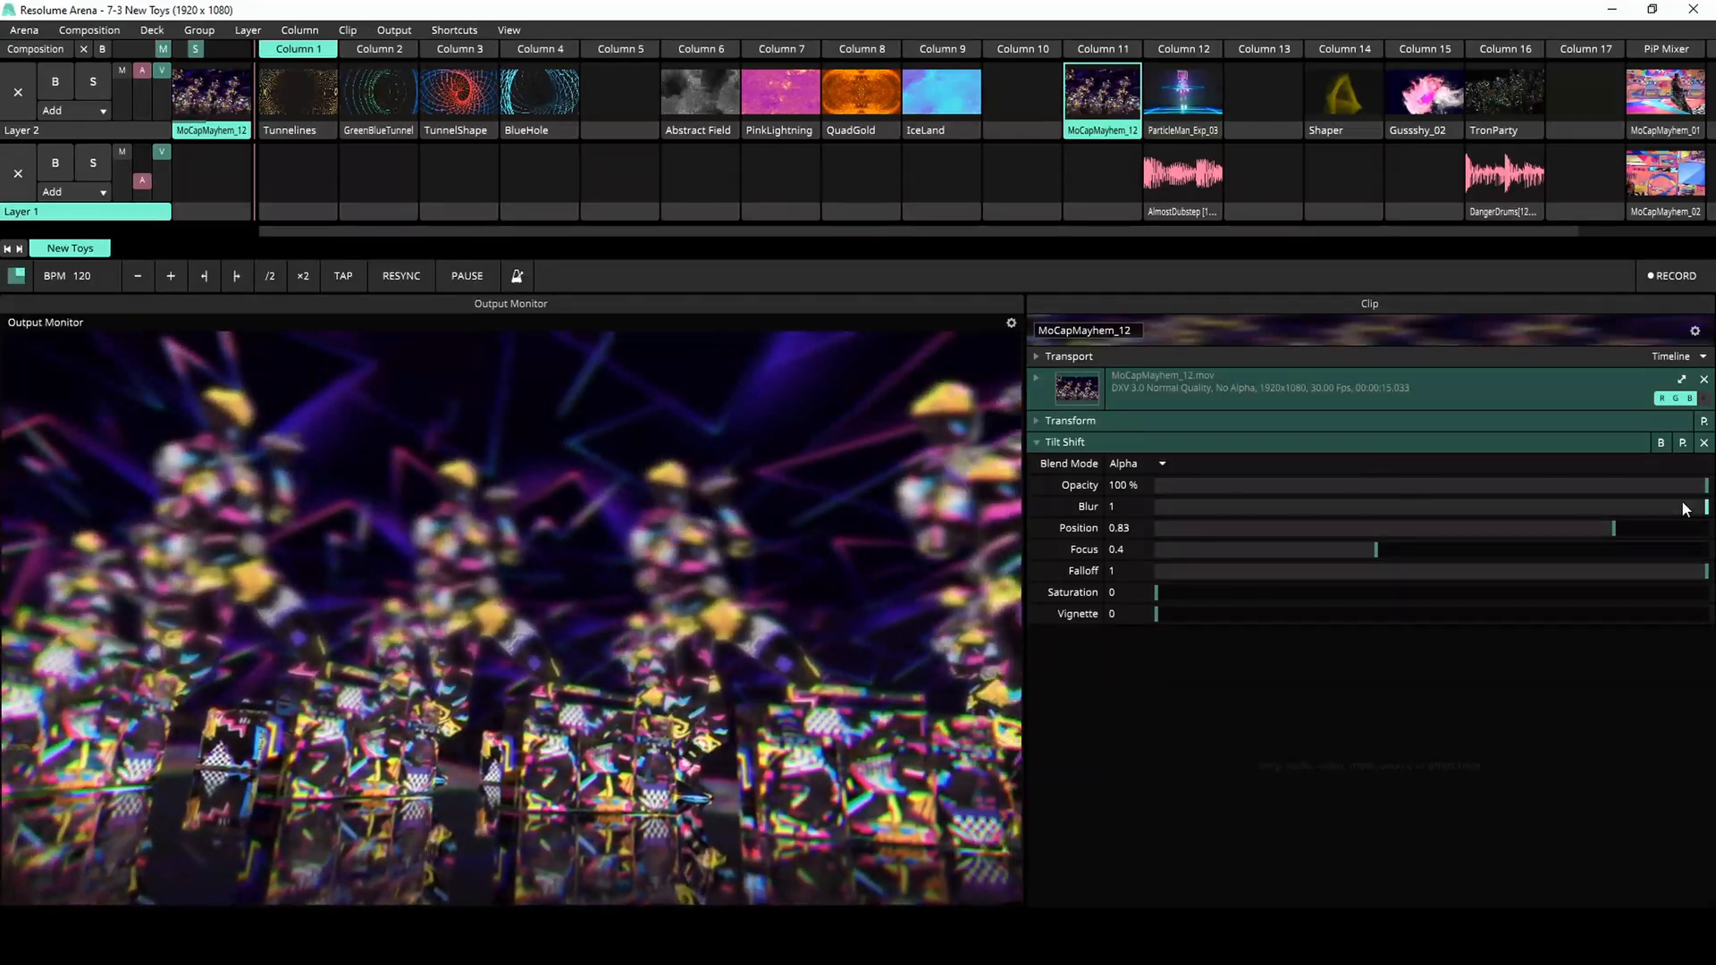
- Lower MoCapMayhem_12's Tilt Shift blur, move its focus position around and restore full falloff
left_click_drag(1705, 505, 1530, 506)
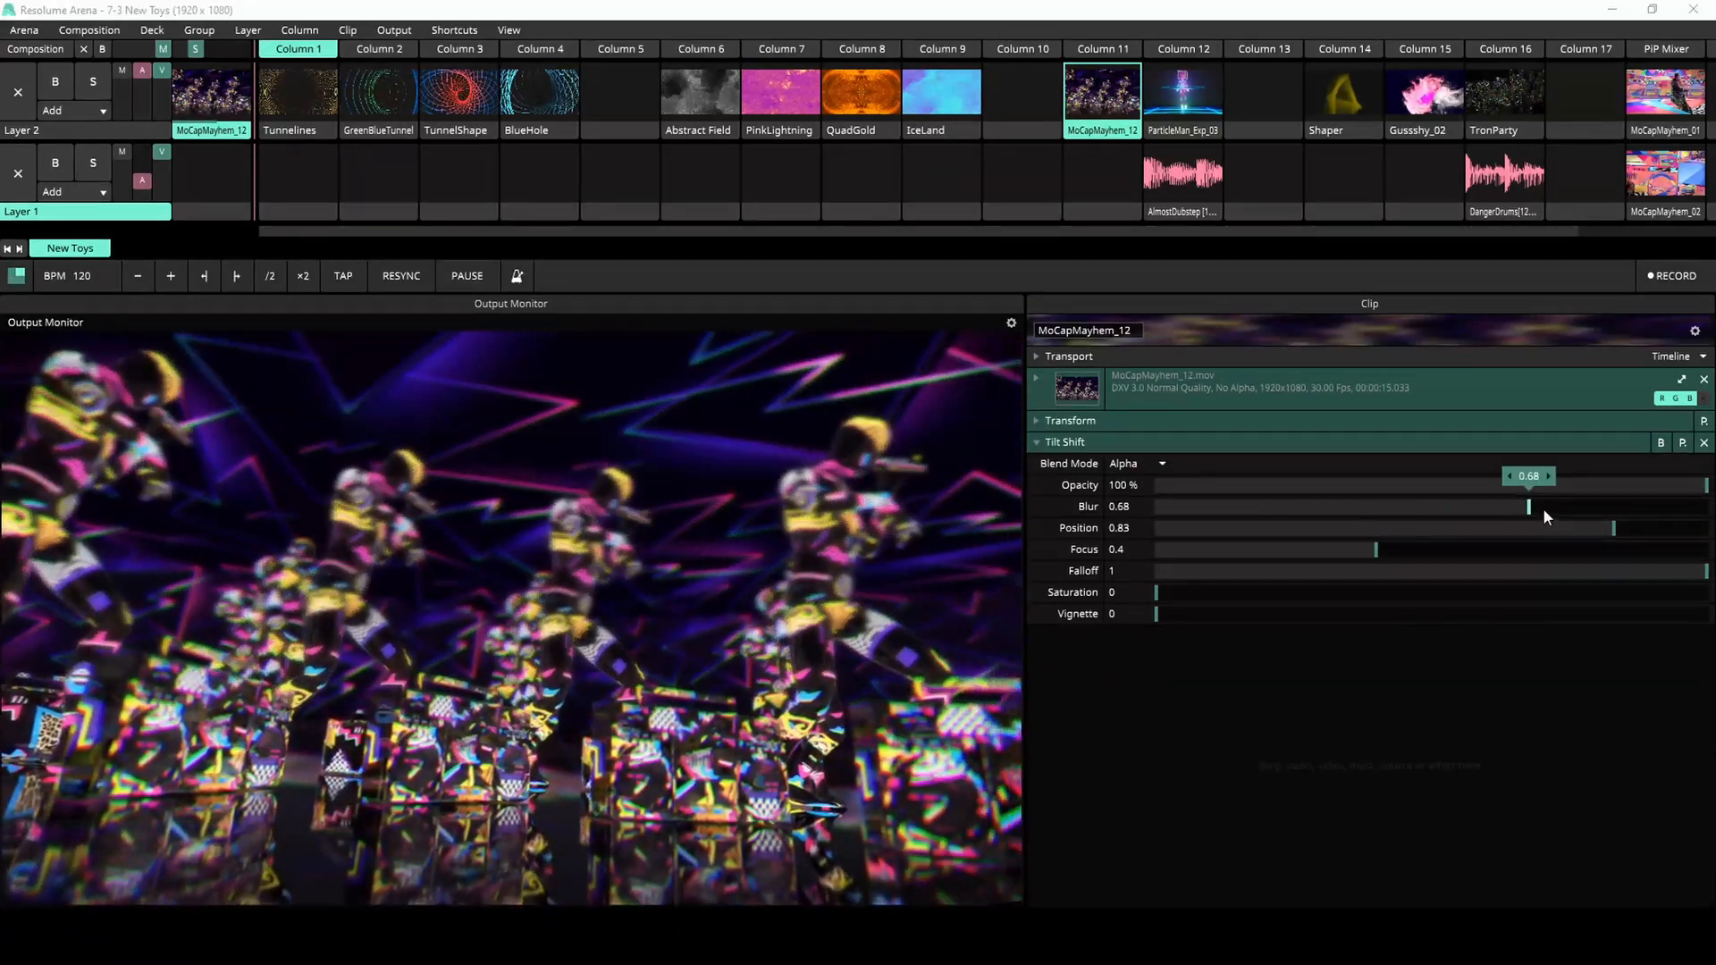
left_click_drag(1614, 528, 1226, 527)
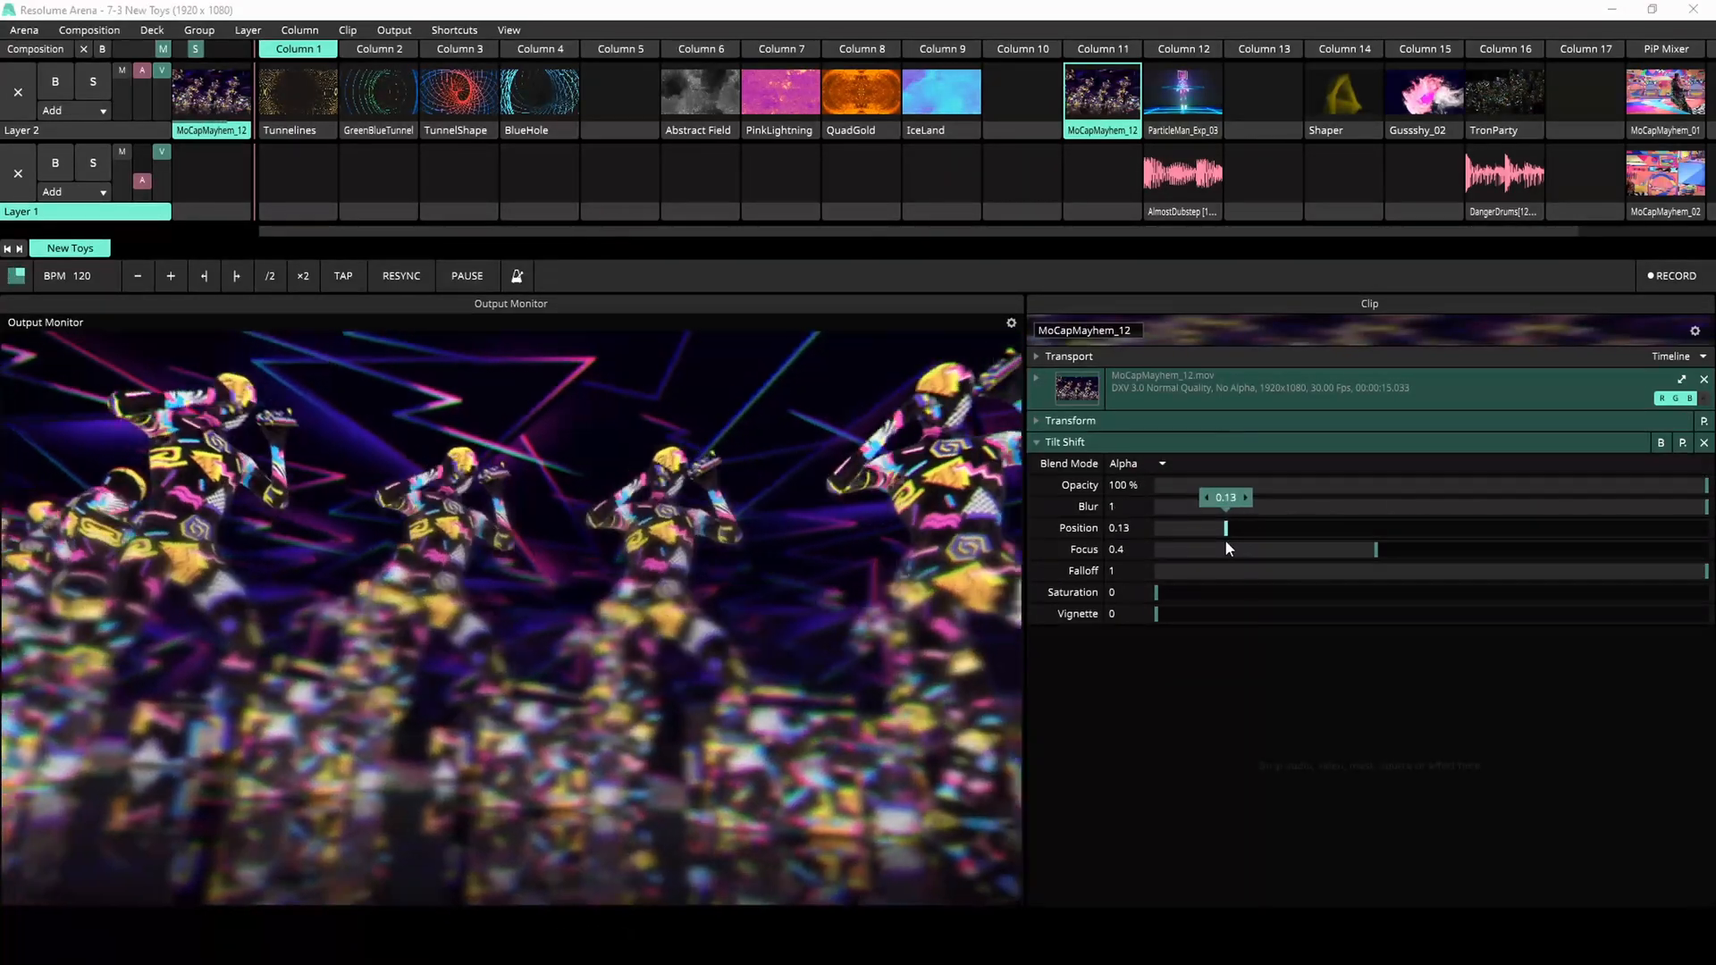
left_click_drag(1226, 529, 1591, 529)
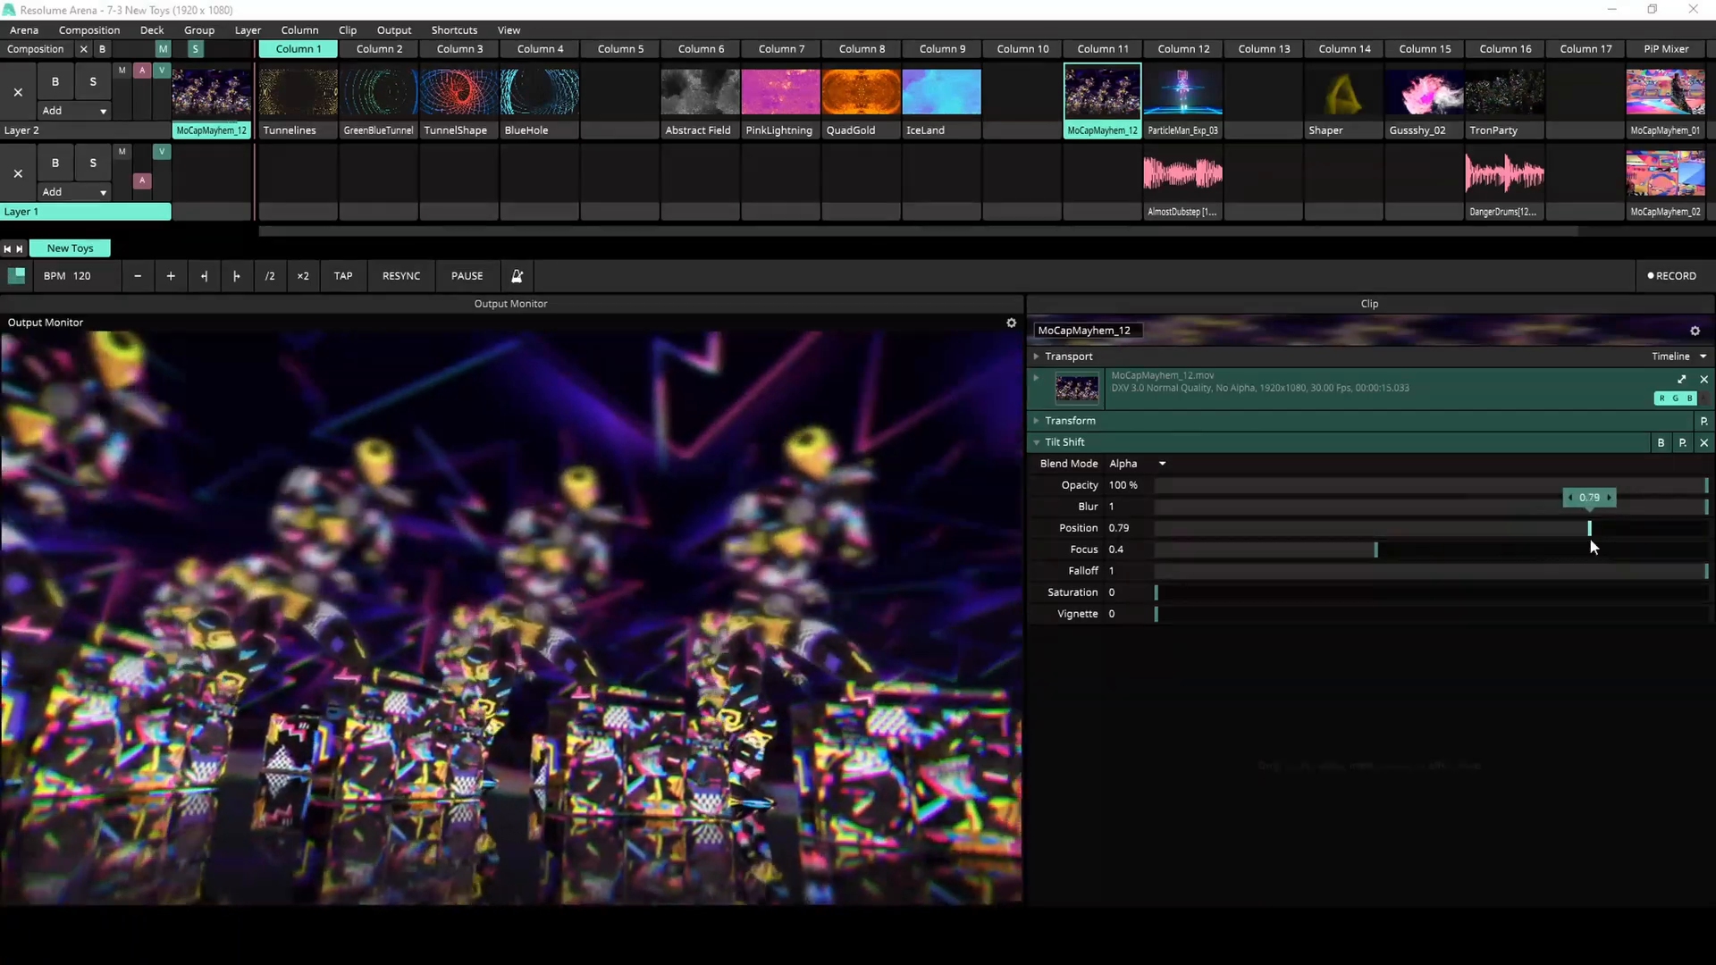
left_click_drag(1591, 529, 1628, 529)
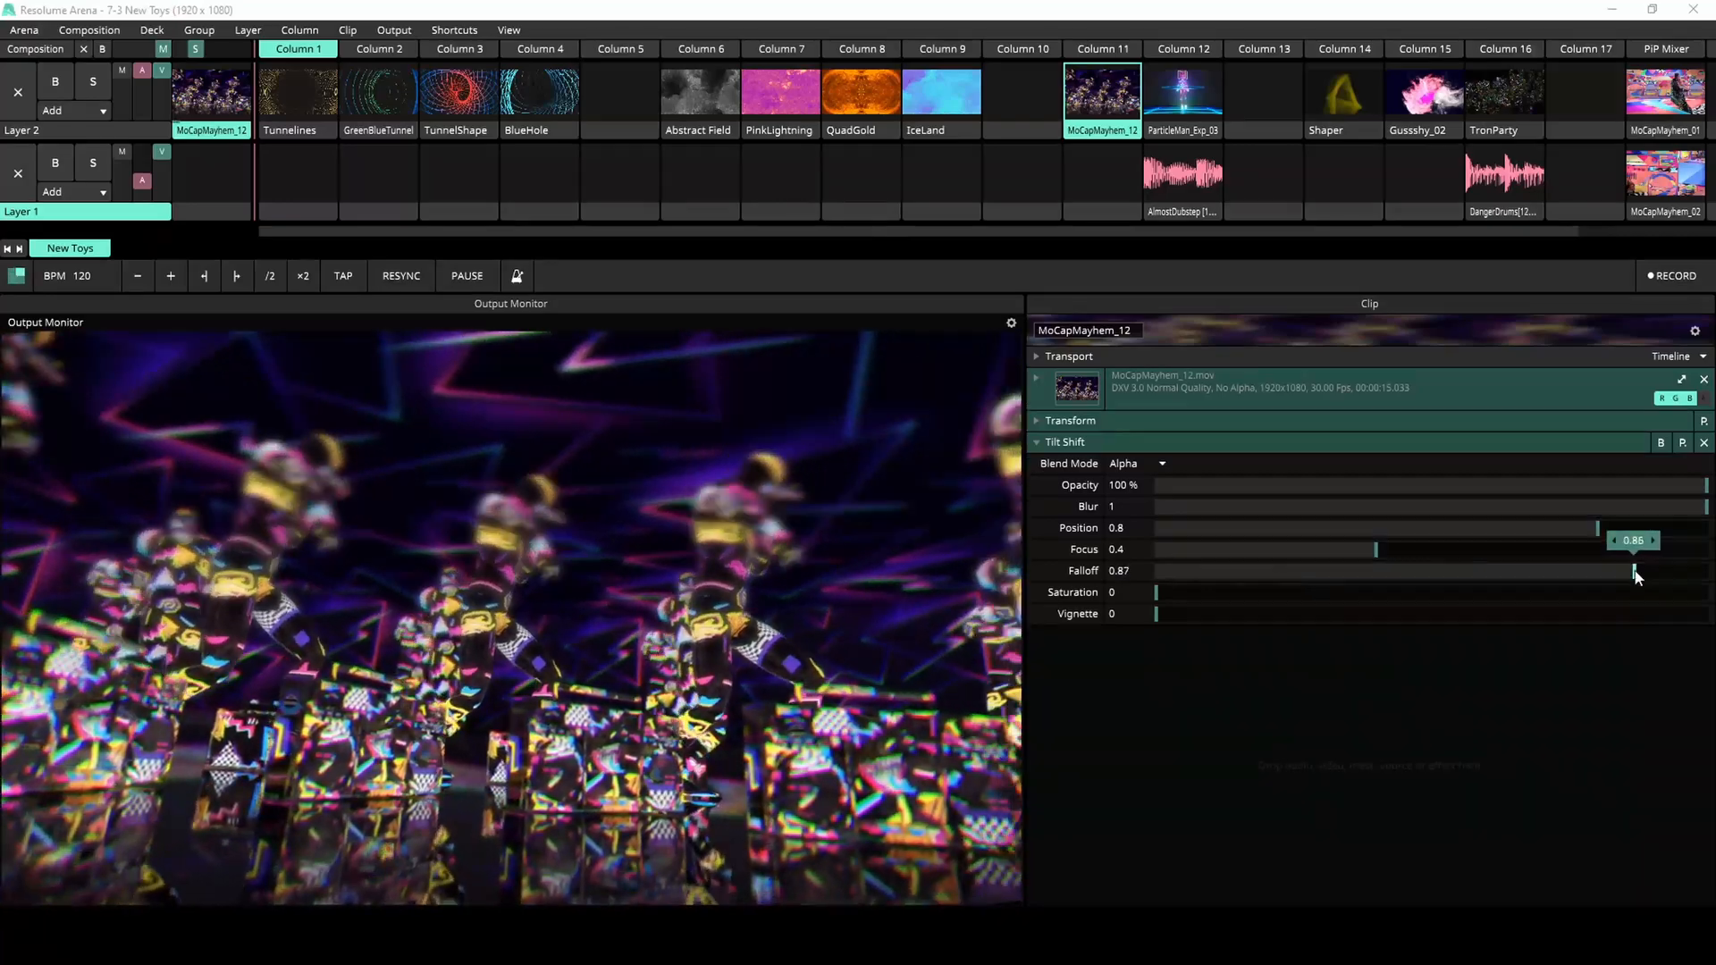
left_click_drag(1635, 570, 1707, 570)
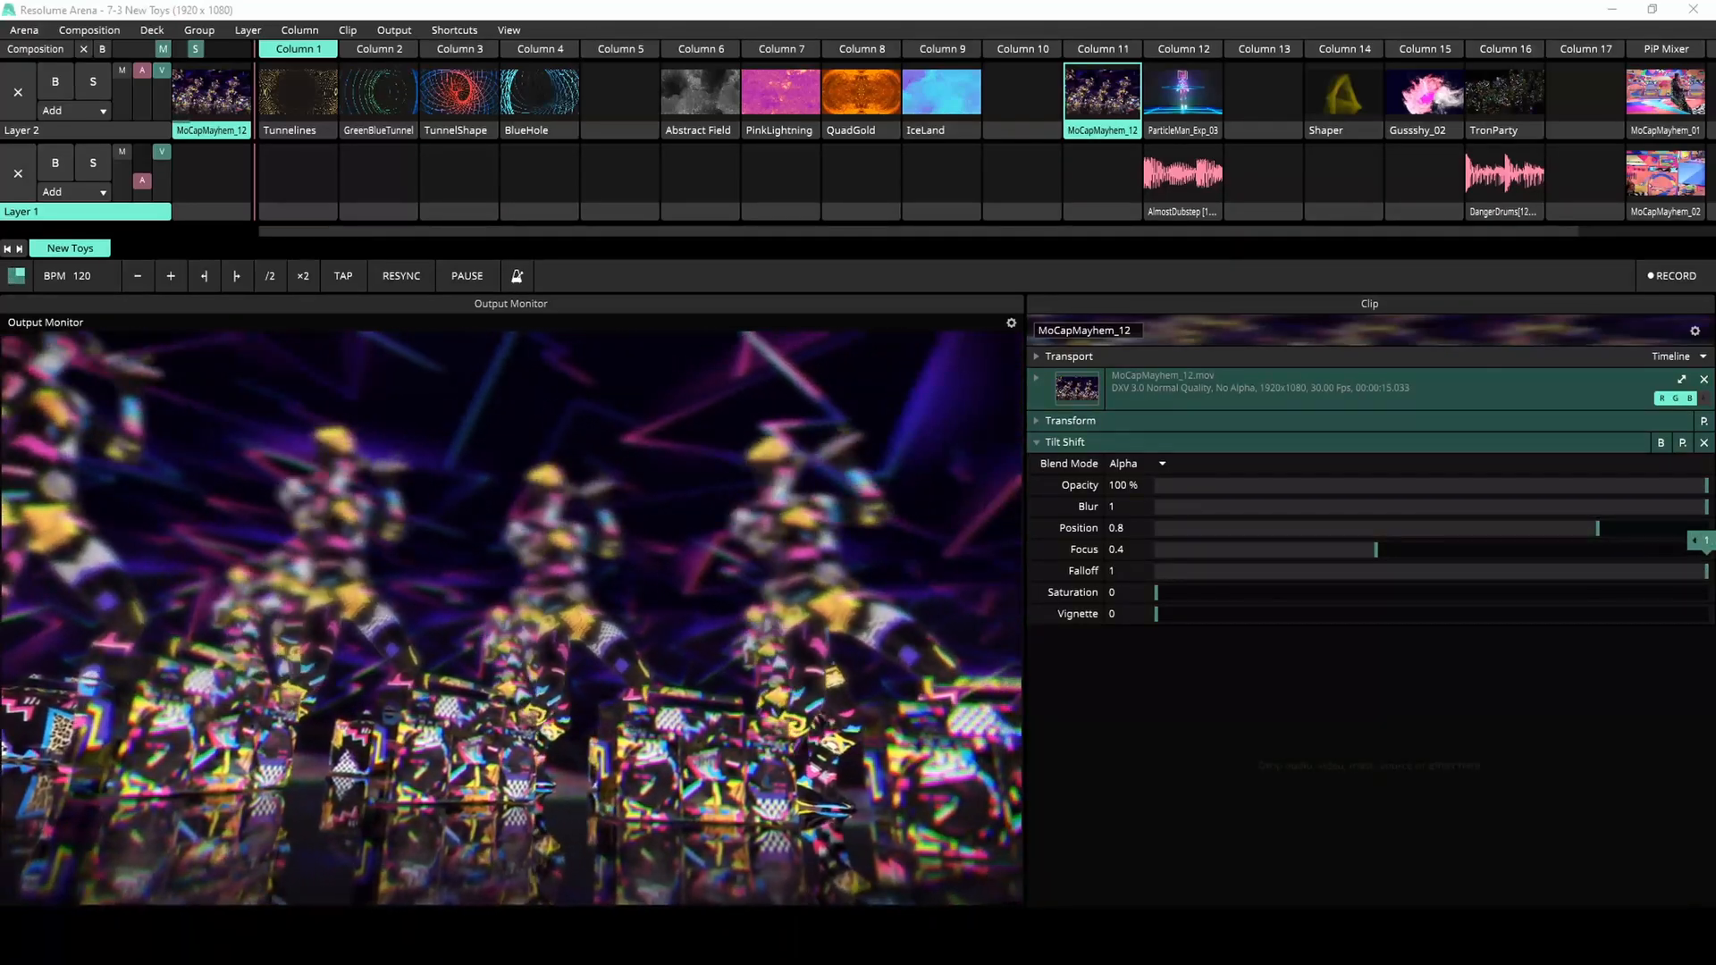
- Try a vignette and remove it, then launch Column 12 with ParticleMan_Exp_03's audio-driven focus
left_click_drag(1156, 591, 1485, 591)
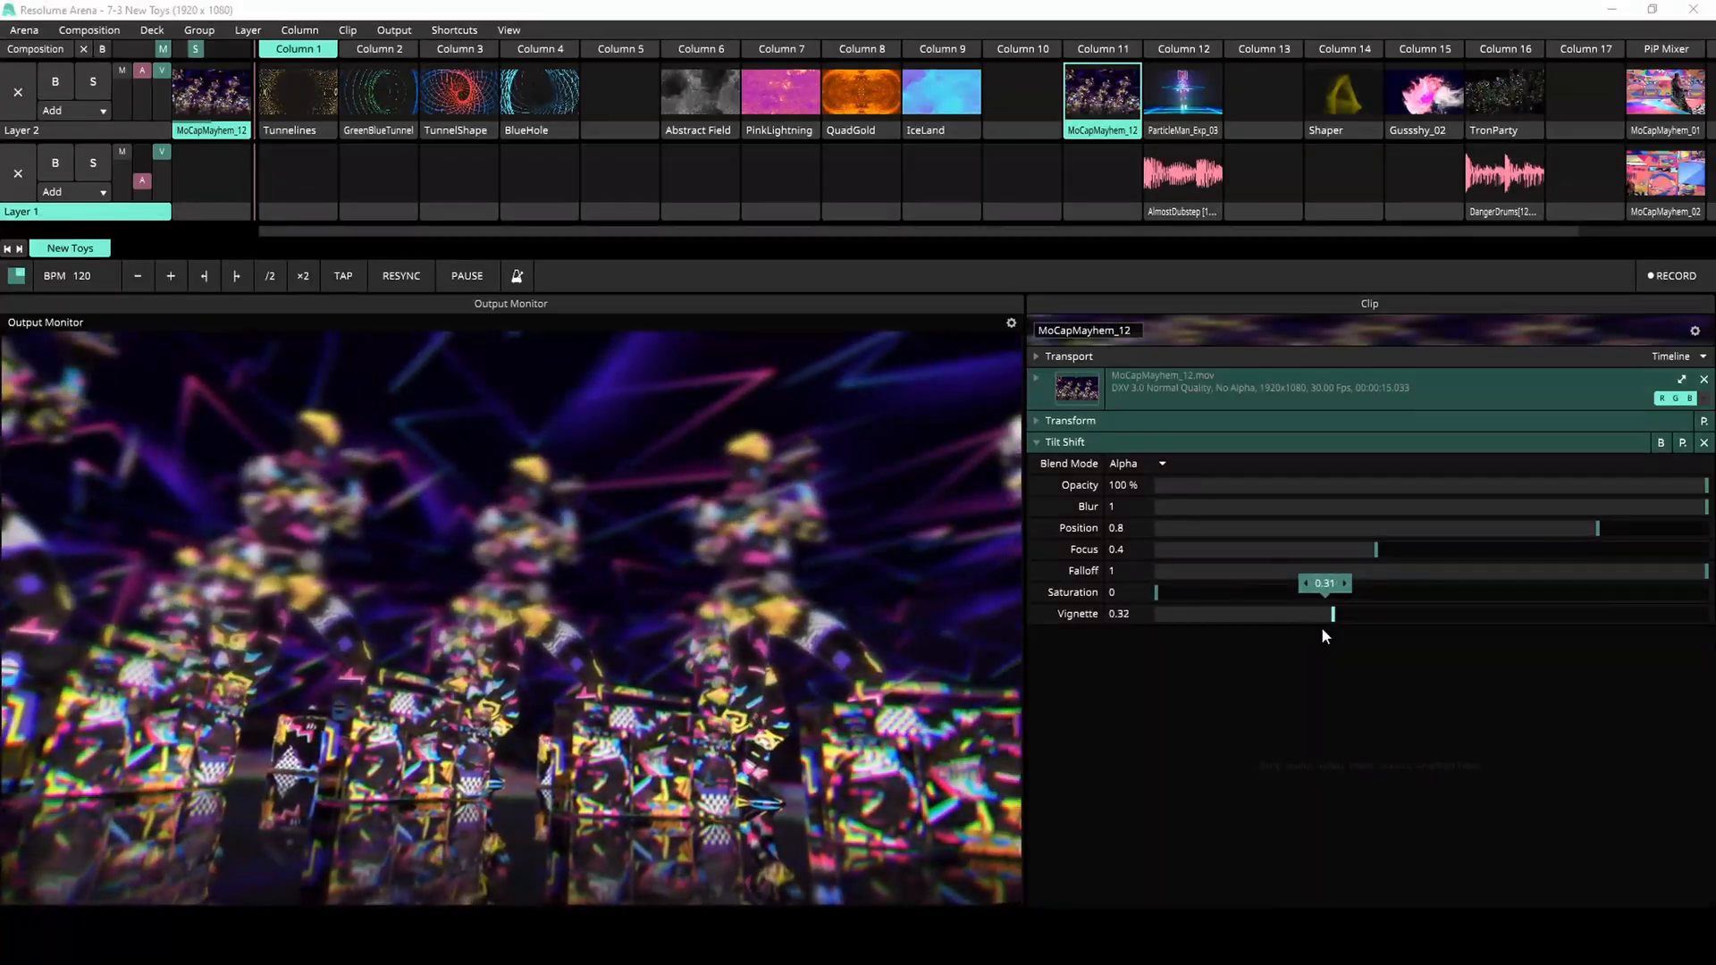
left_click_drag(1331, 613, 1154, 613)
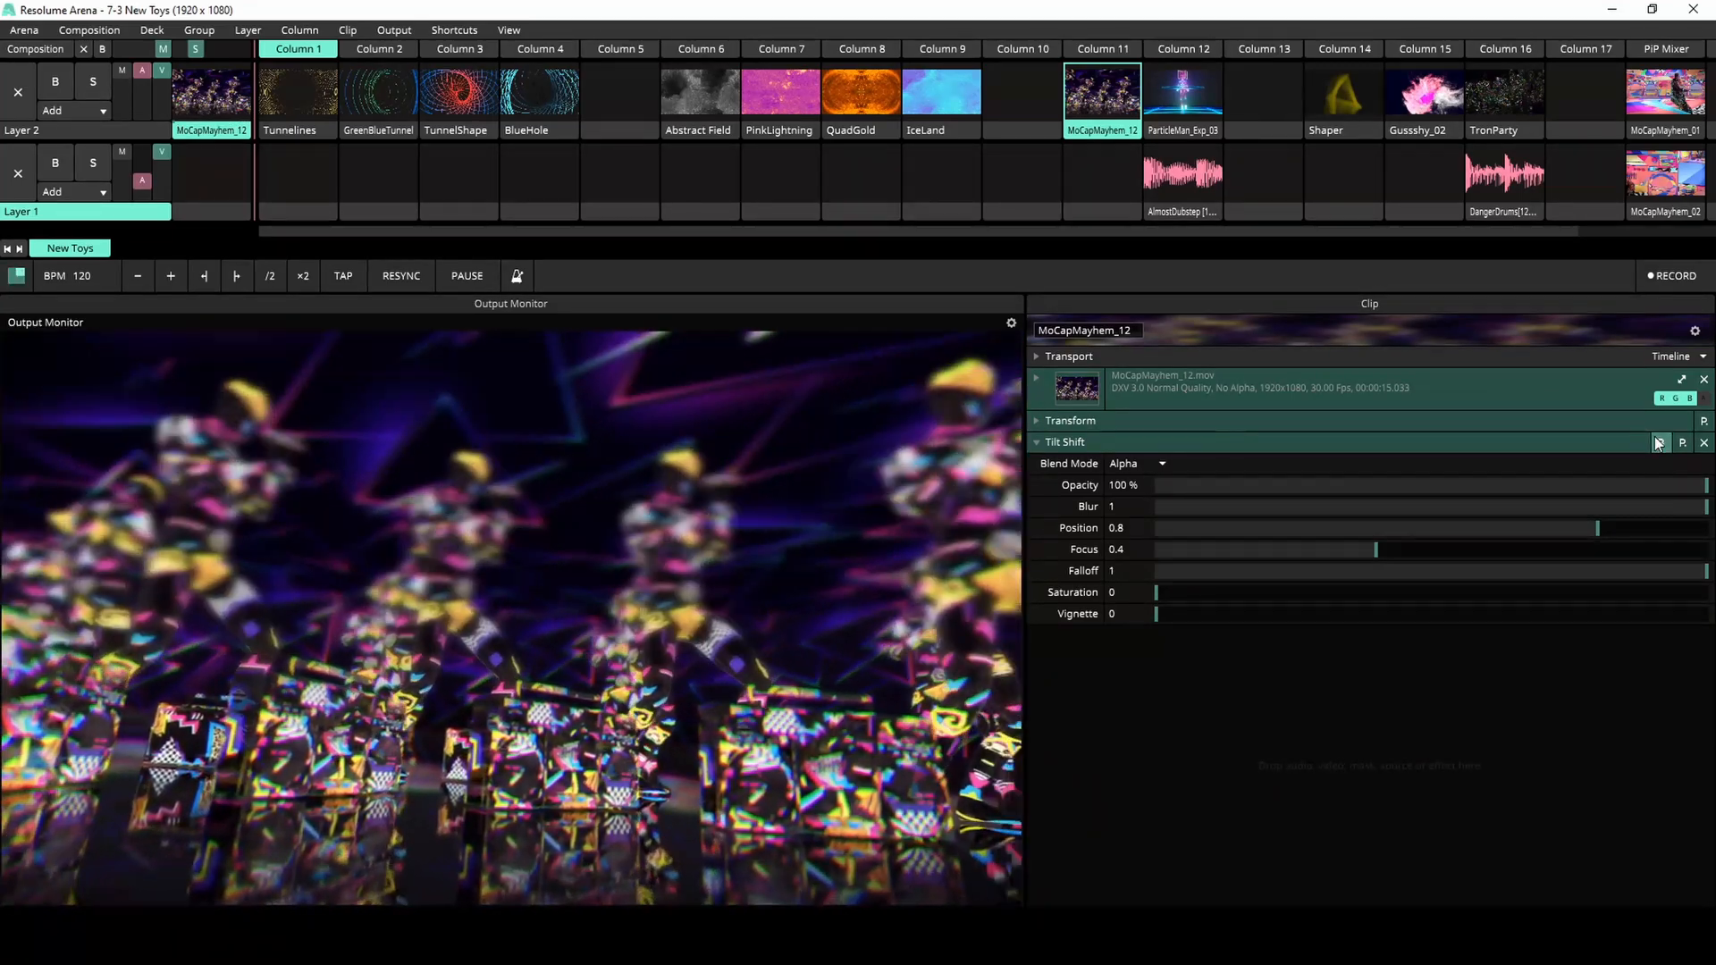
left_click(1181, 50)
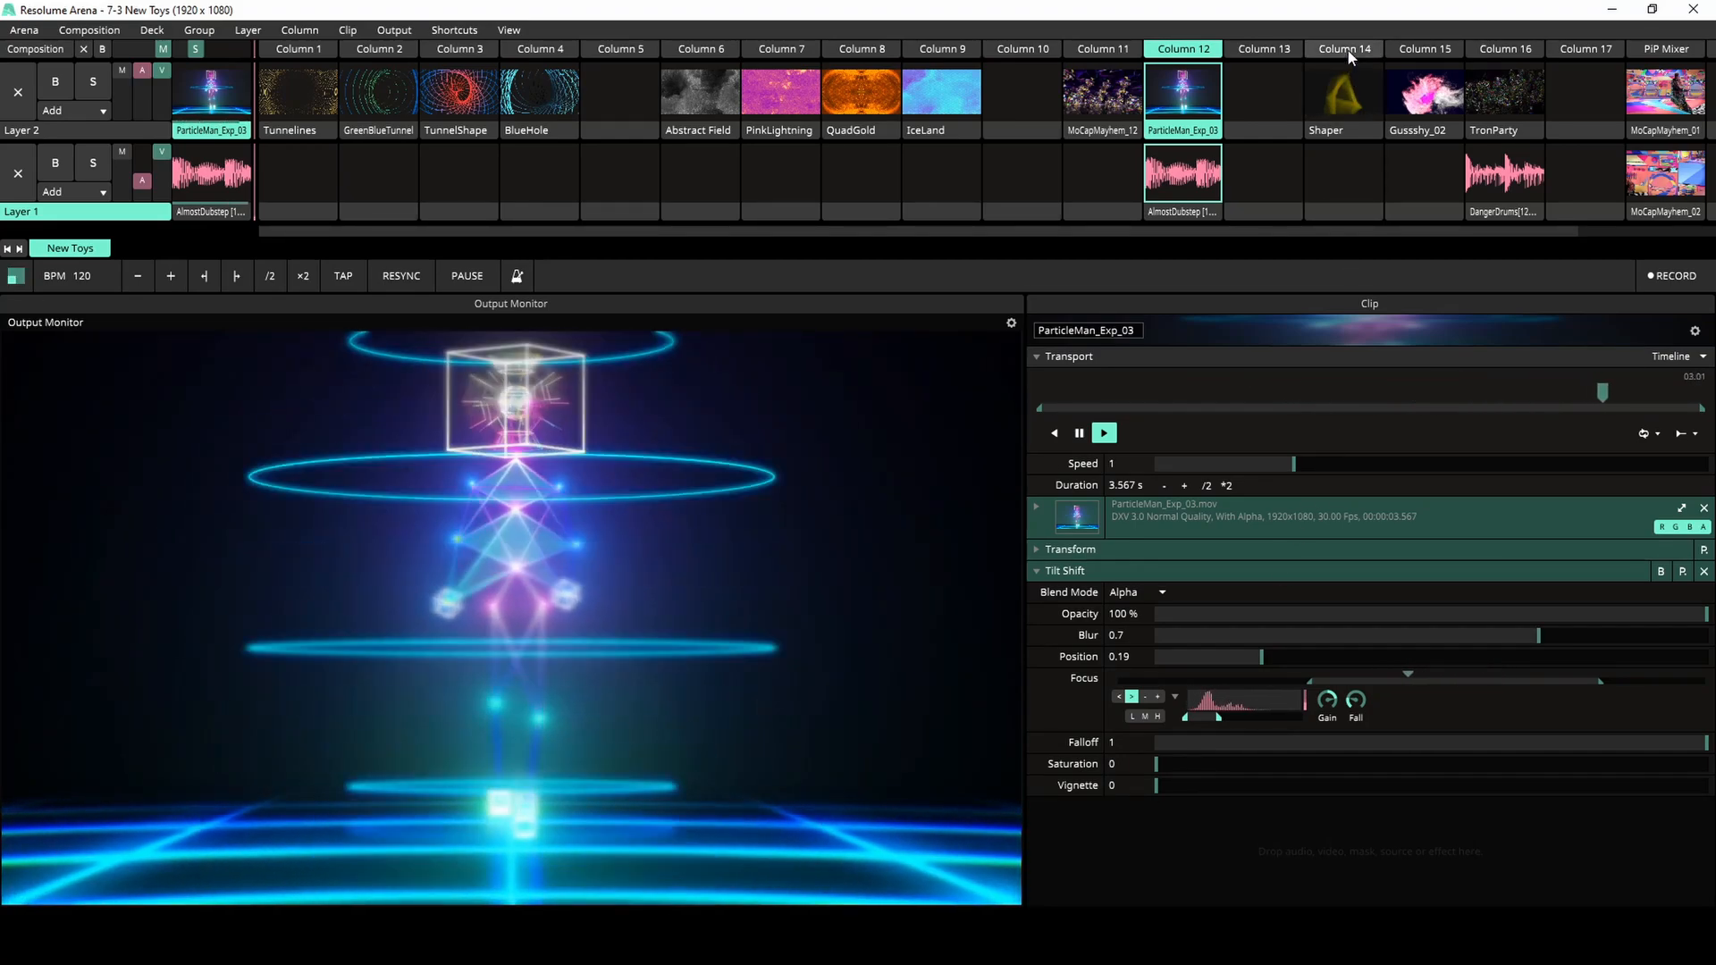
- Play the yellow Shaper triangle clip with its Acuarela watercolour effect
left_click(1342, 91)
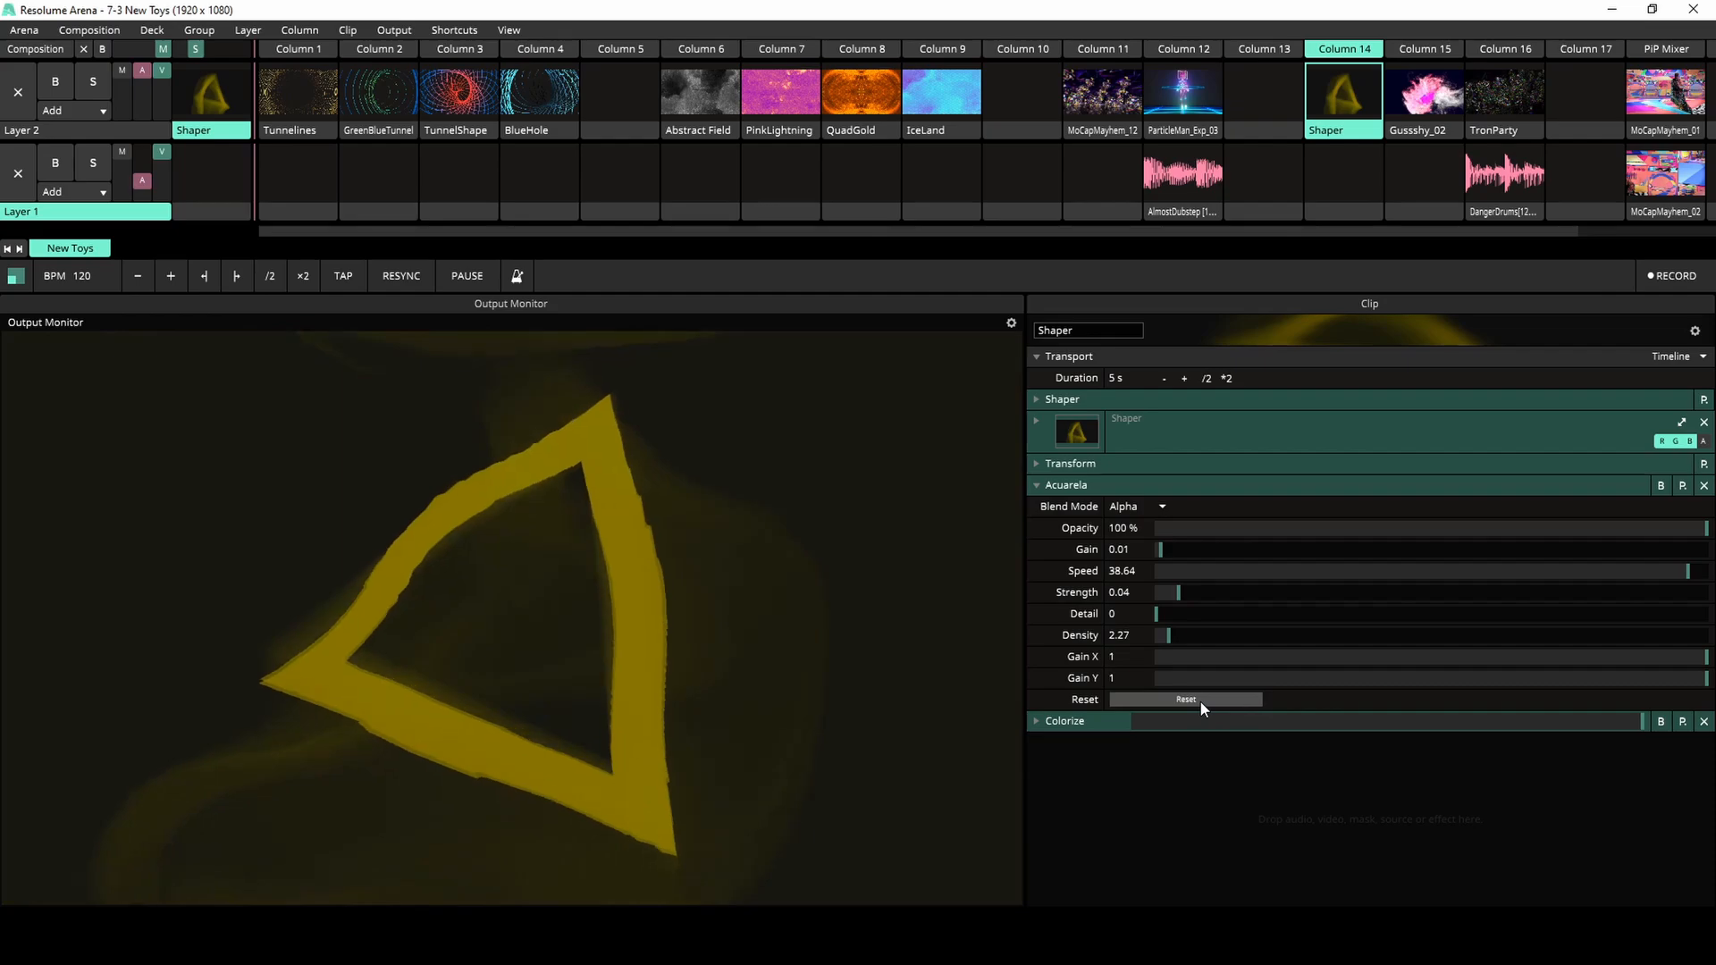
- Set Shaper's Acuarela to speed 33.38, strength 0.28 and lower horizontal/vertical gain
left_click_drag(1685, 570, 1258, 570)
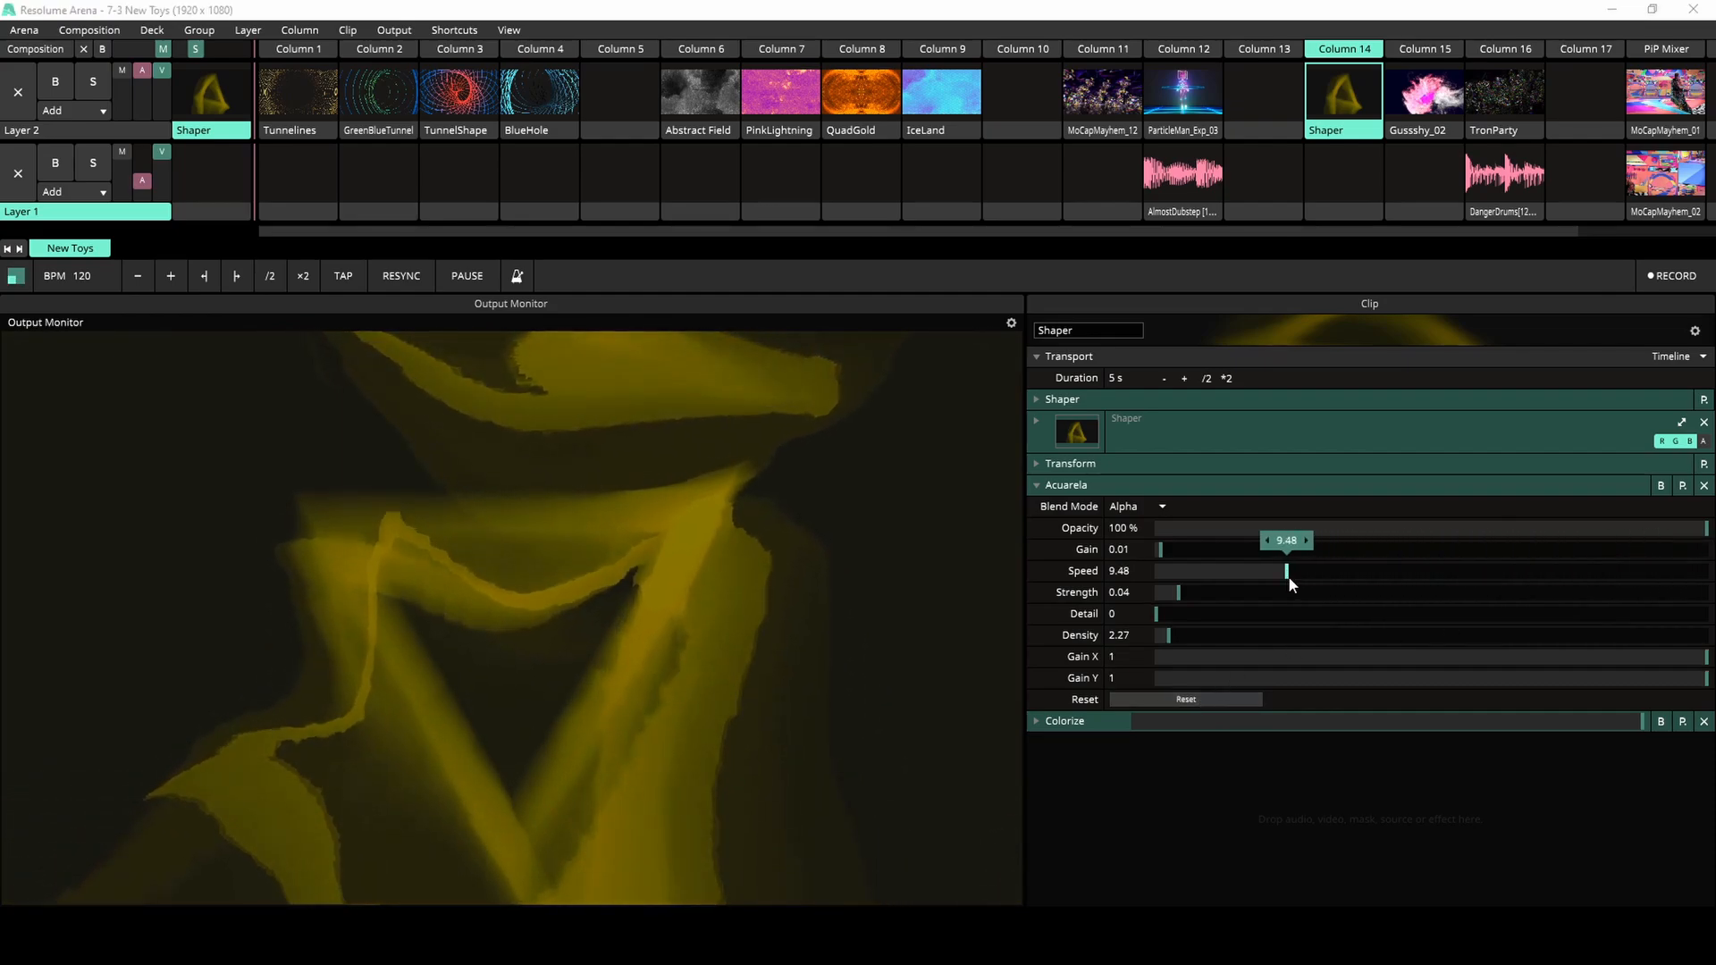
left_click_drag(1258, 570, 1614, 570)
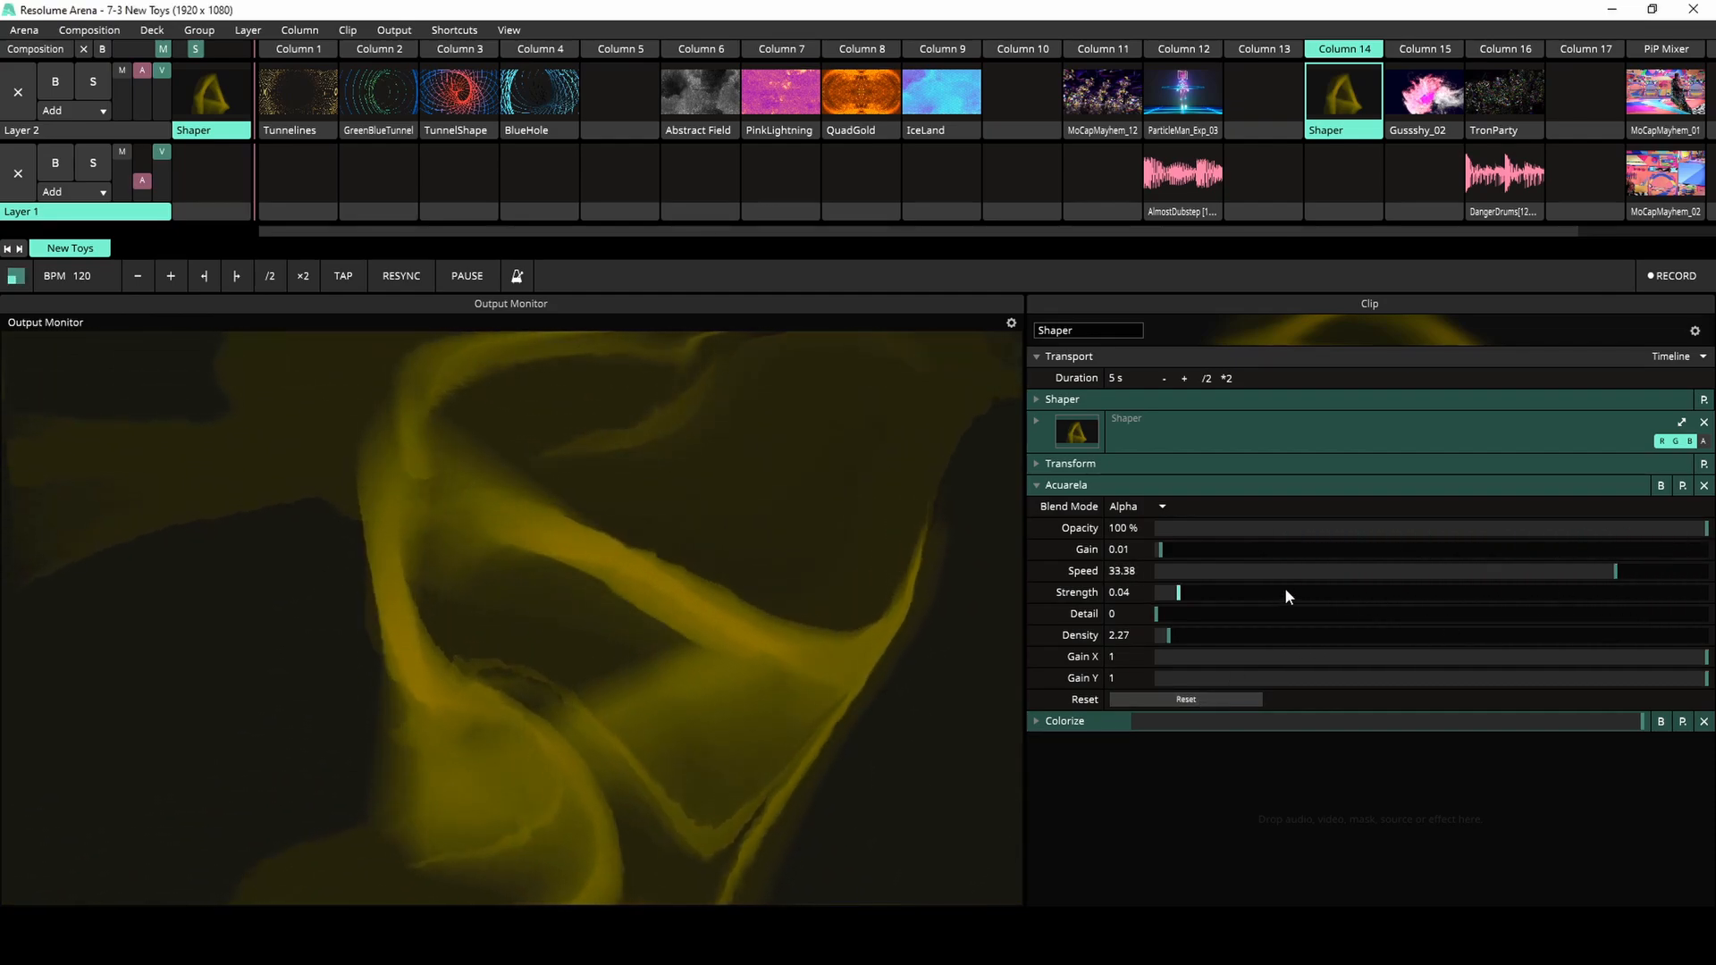
left_click_drag(1179, 591, 1573, 592)
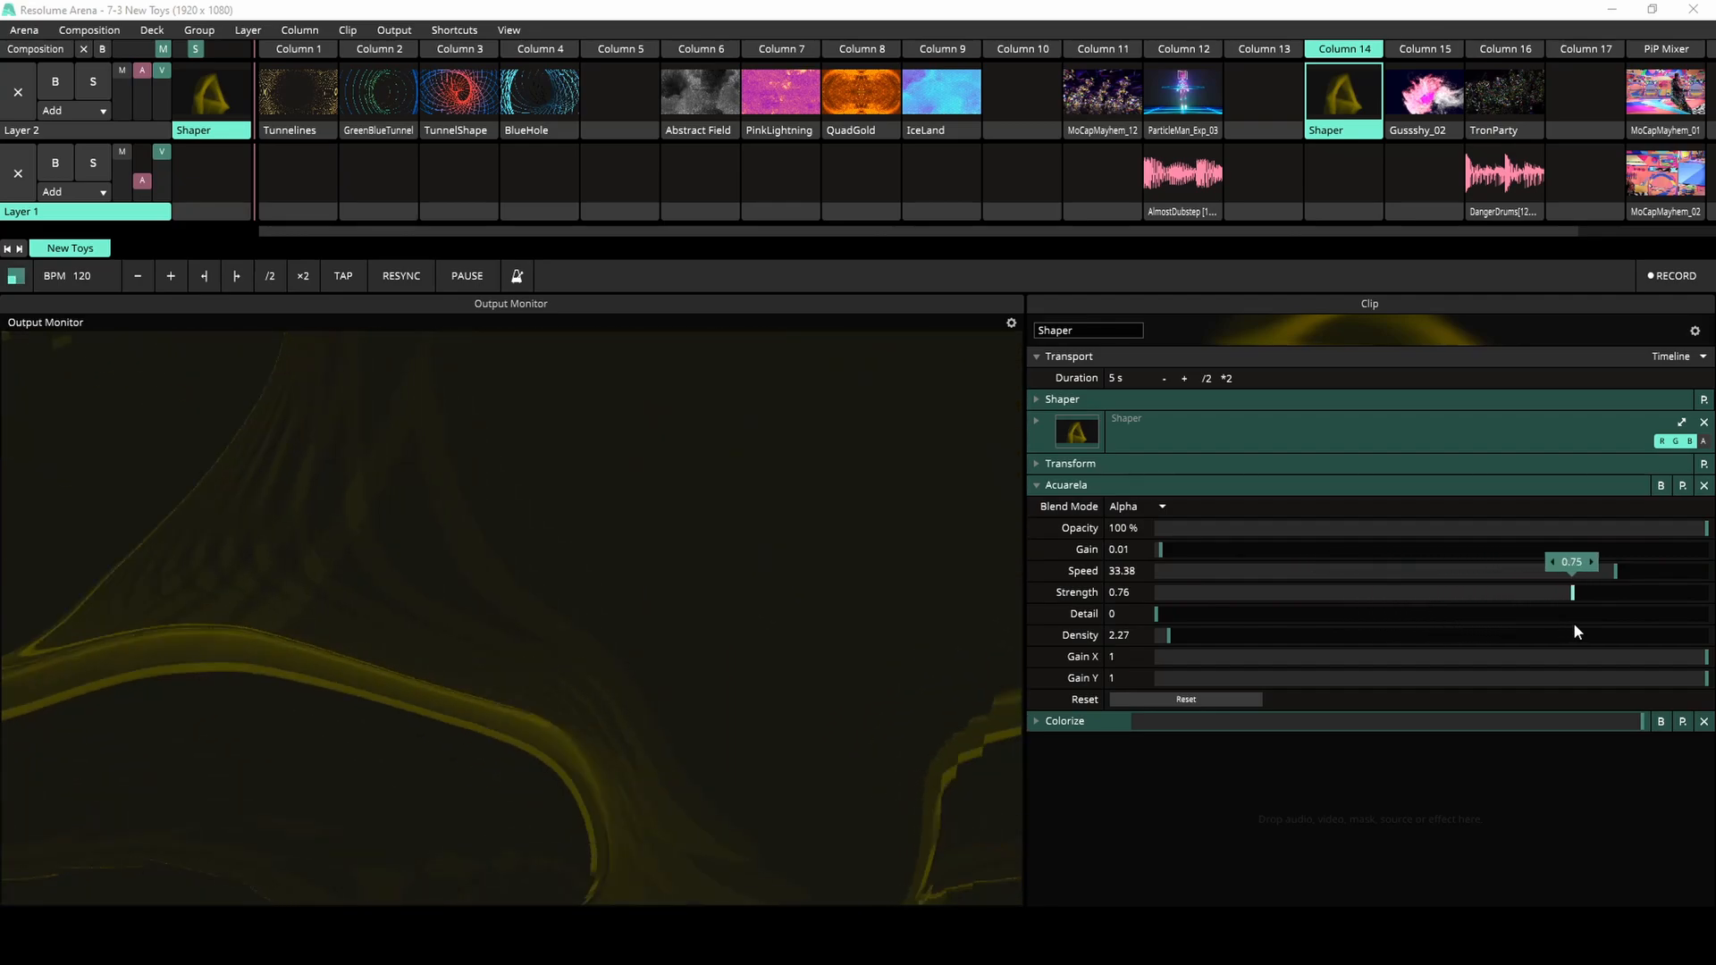
left_click_drag(1573, 592, 1252, 591)
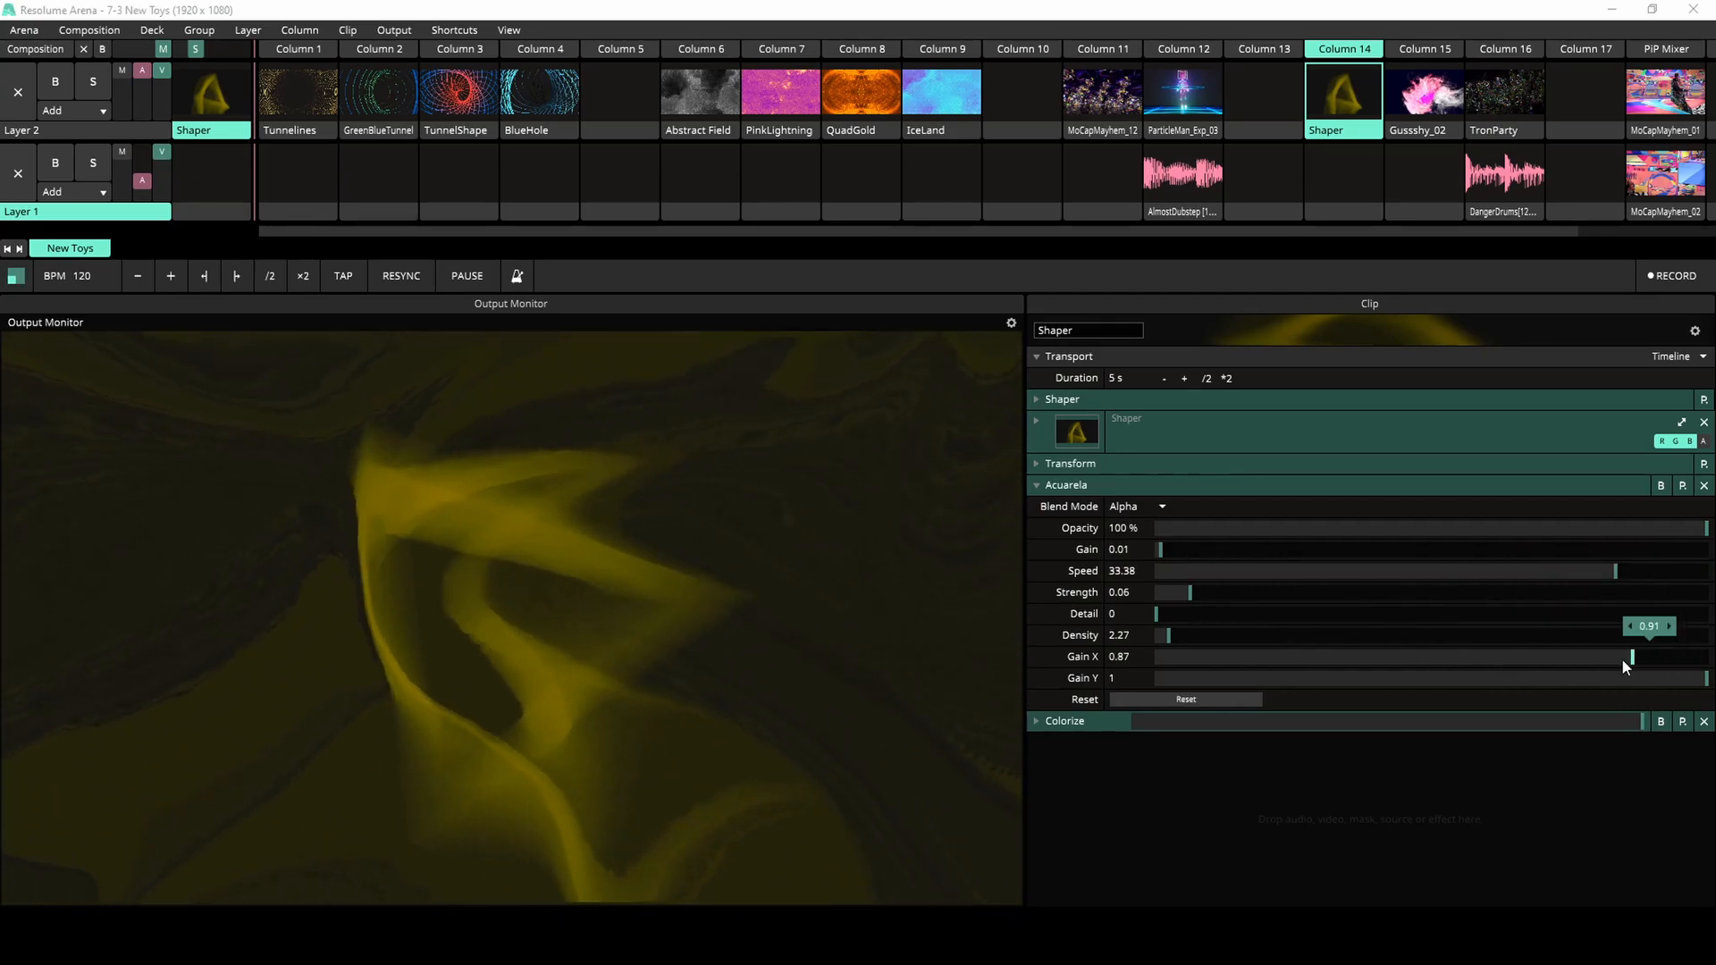
left_click_drag(1625, 656, 1381, 656)
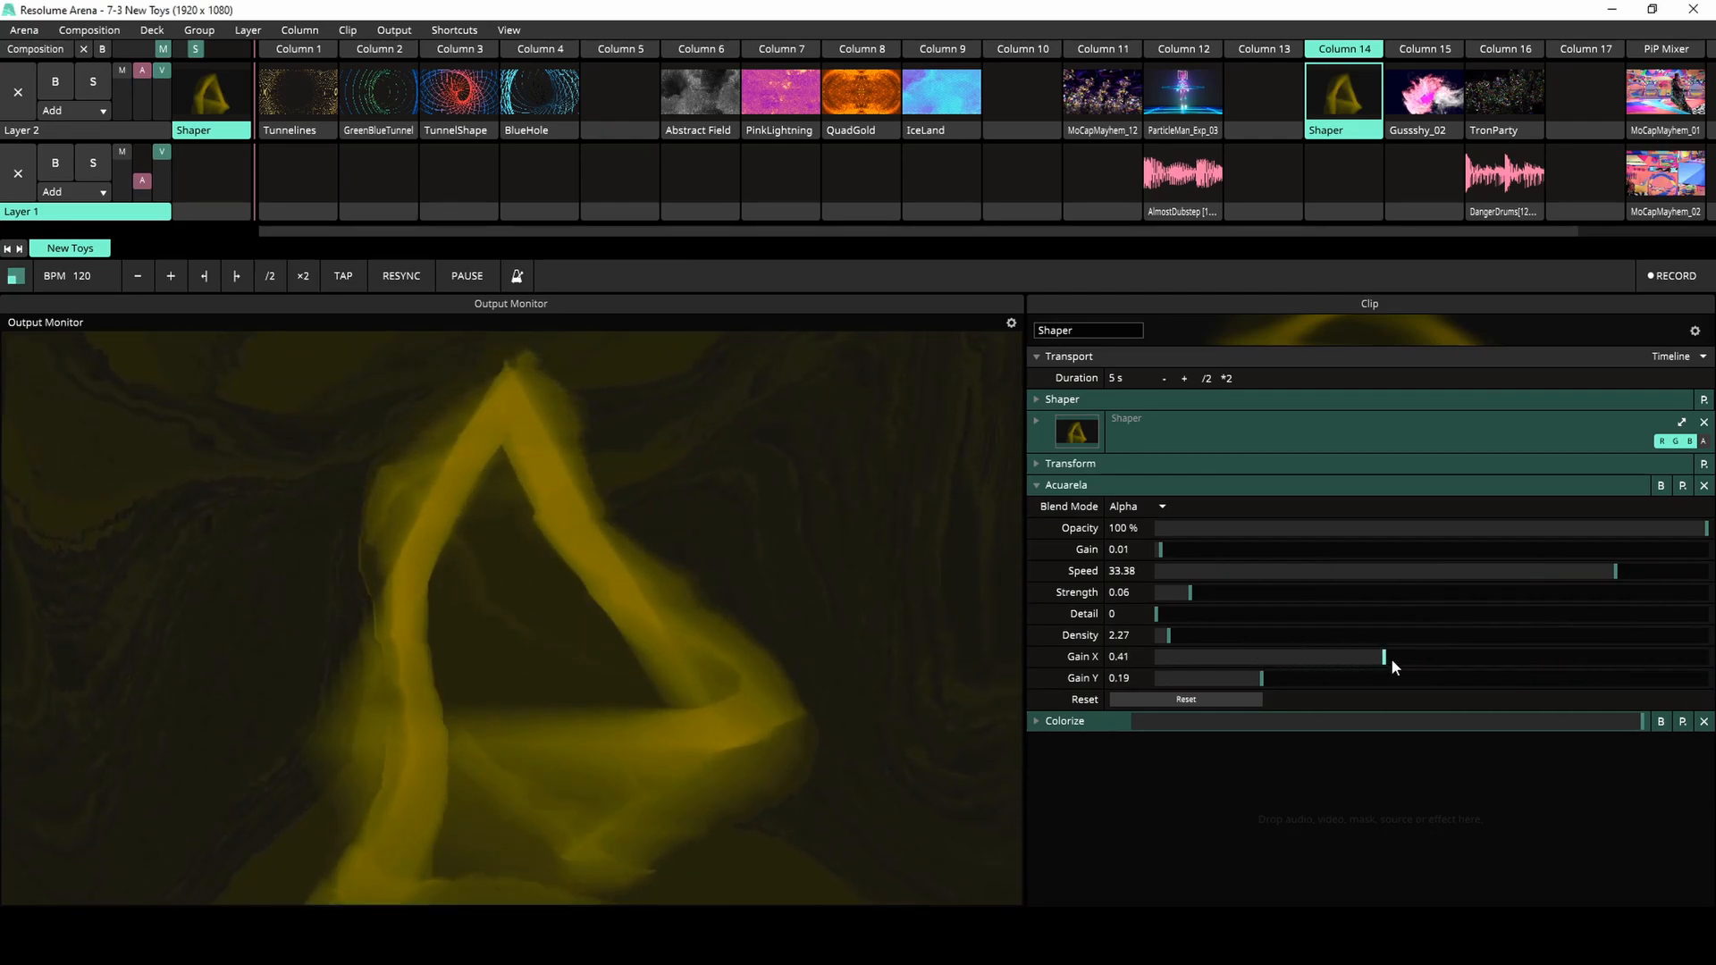
- Try extra Acuarela detail, raise its density, then launch the Gussshy_02 cloud clip
left_click_drag(1187, 592, 1344, 591)
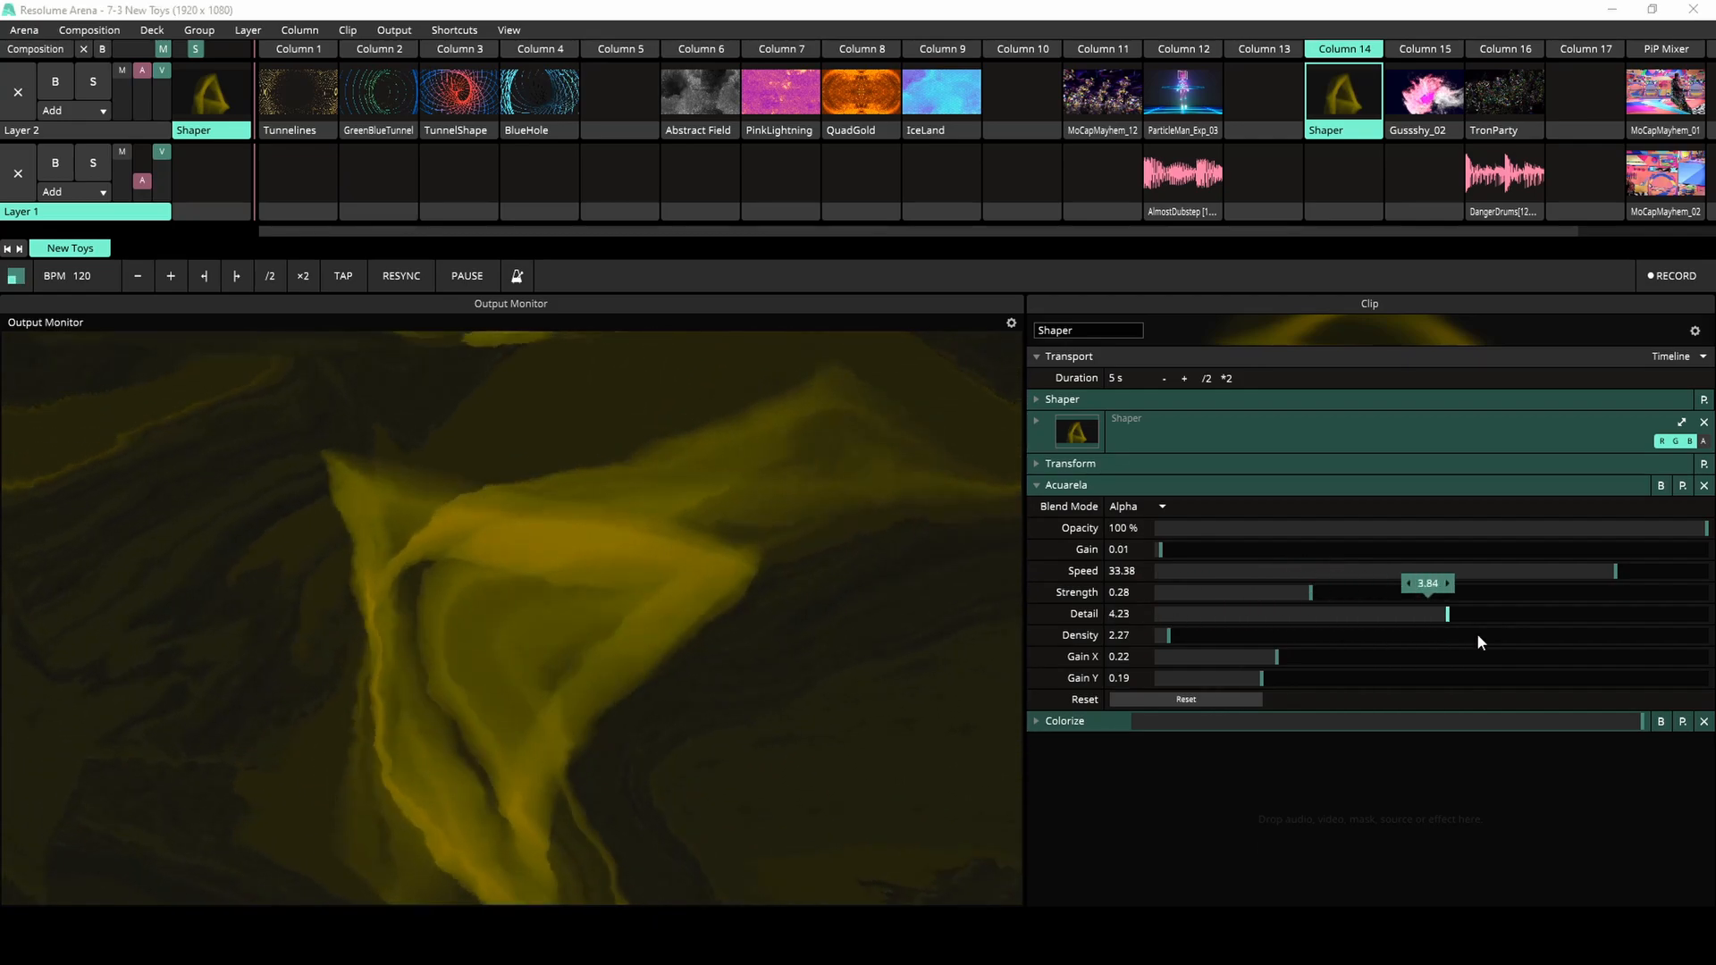
left_click_drag(1444, 613, 1696, 613)
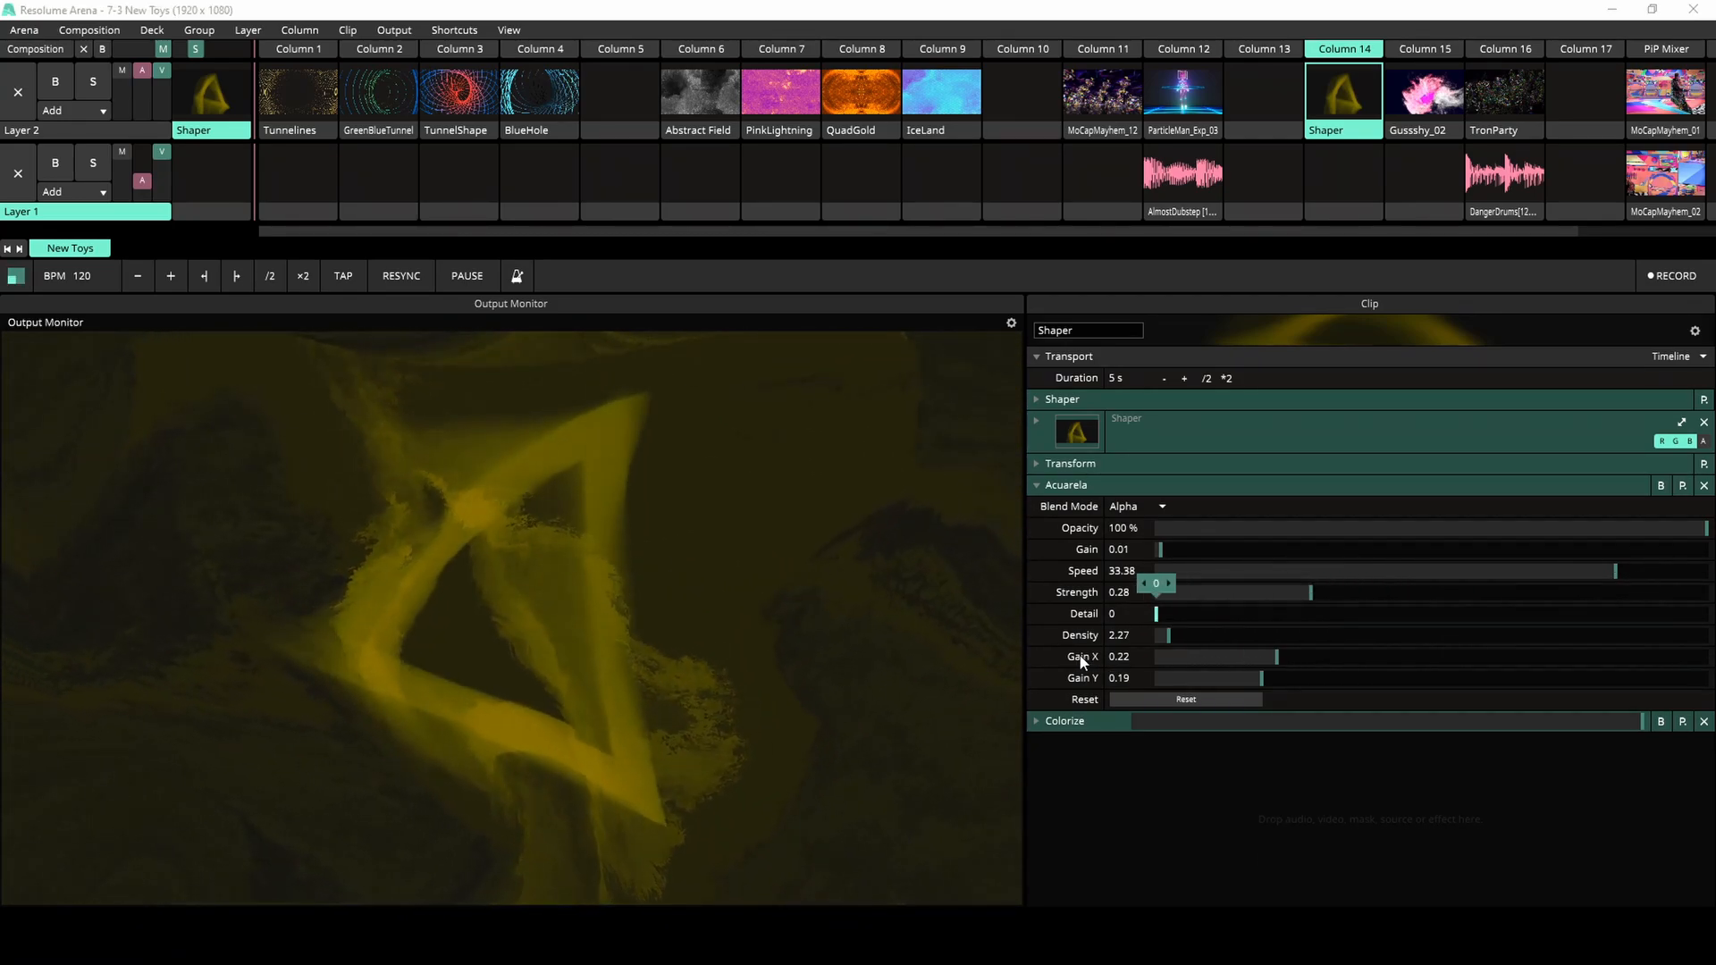
left_click_drag(1167, 634, 1498, 634)
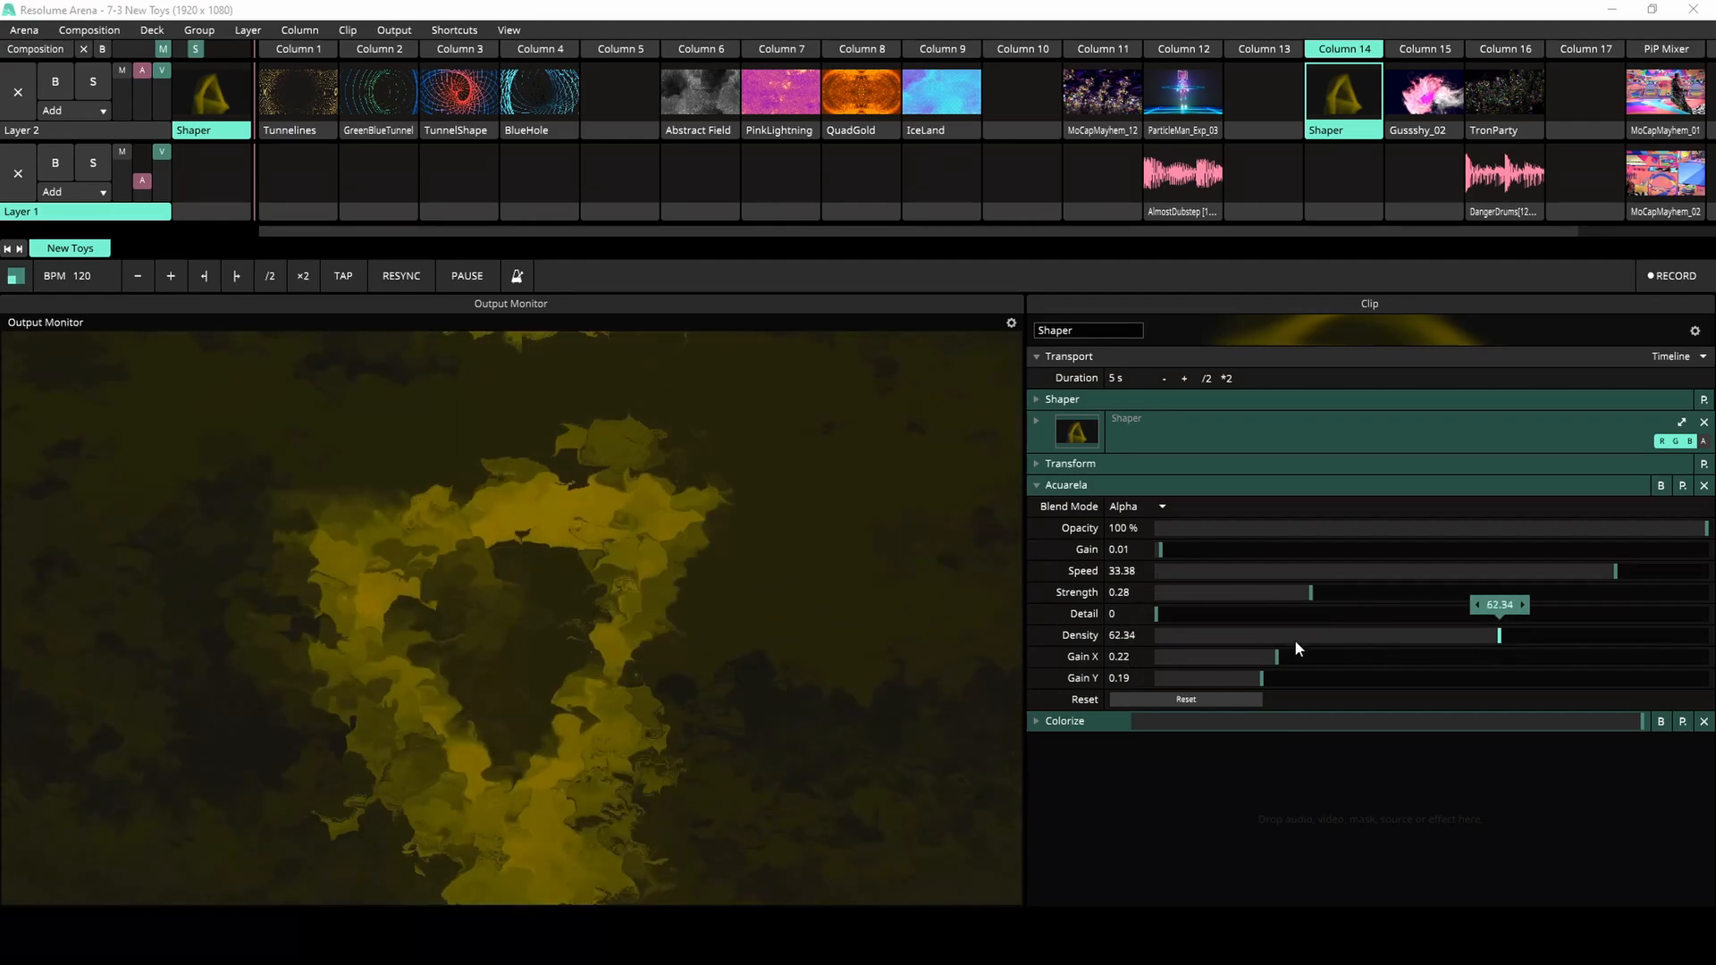
left_click_drag(1160, 613, 1367, 613)
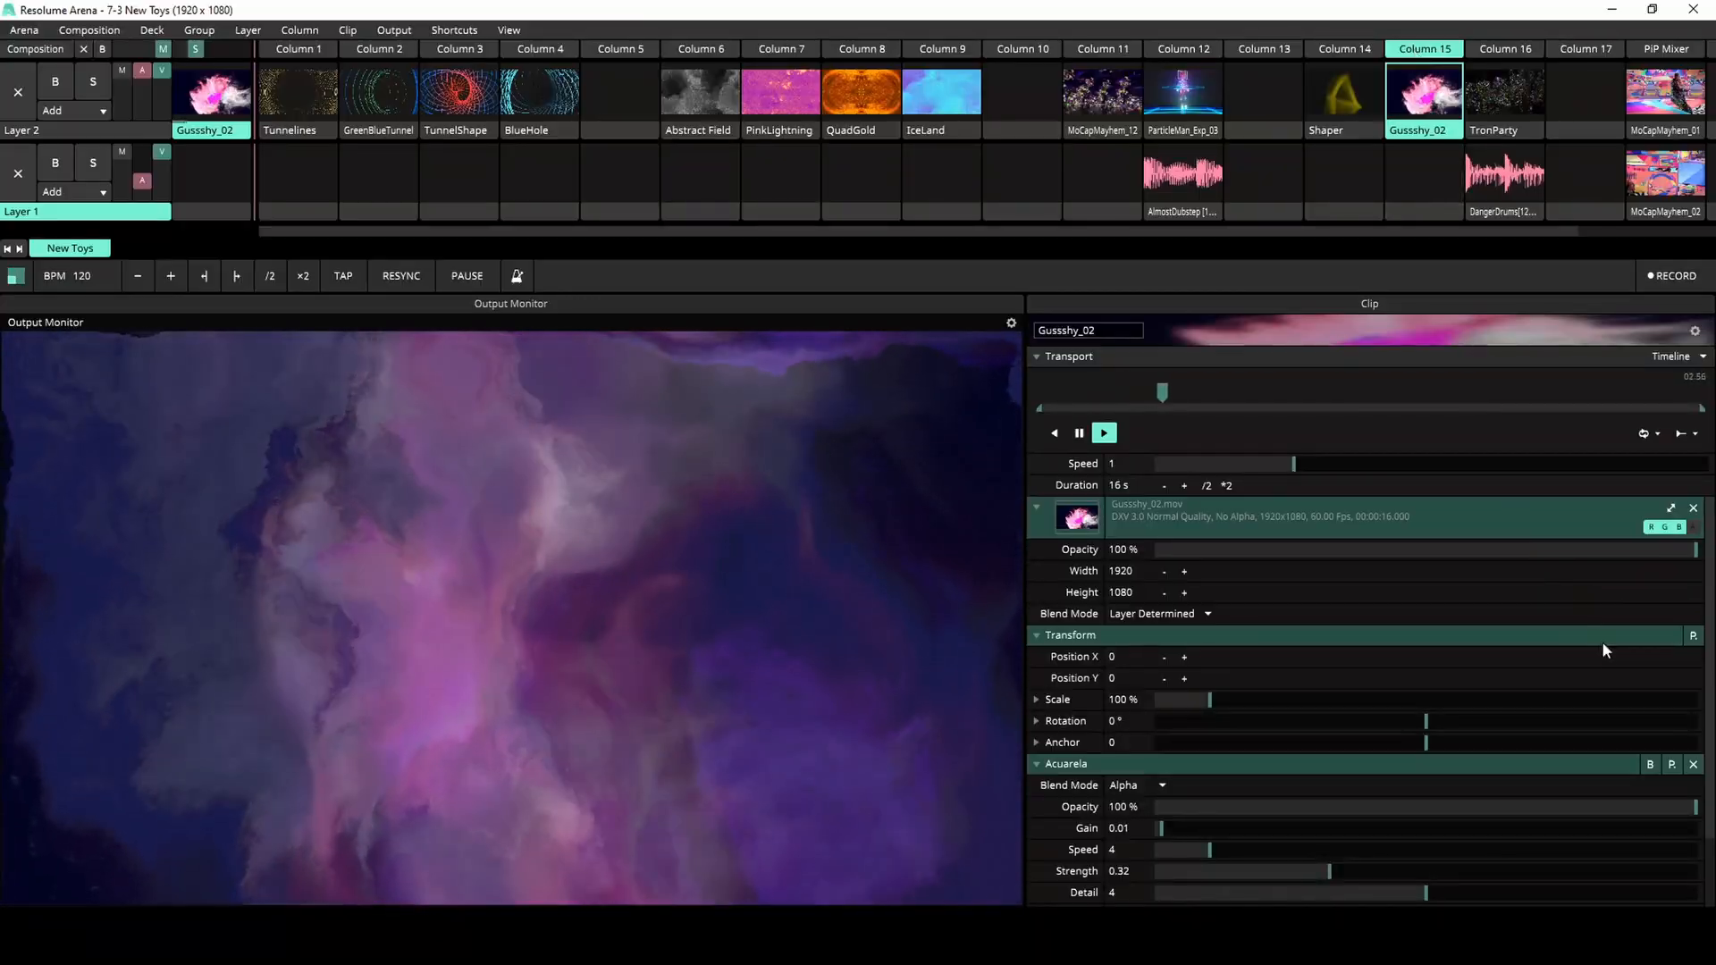
- Launch the PIP Mixer column and view MoCapMayhem_01's picture-in-picture blend settings
left_click(1503, 91)
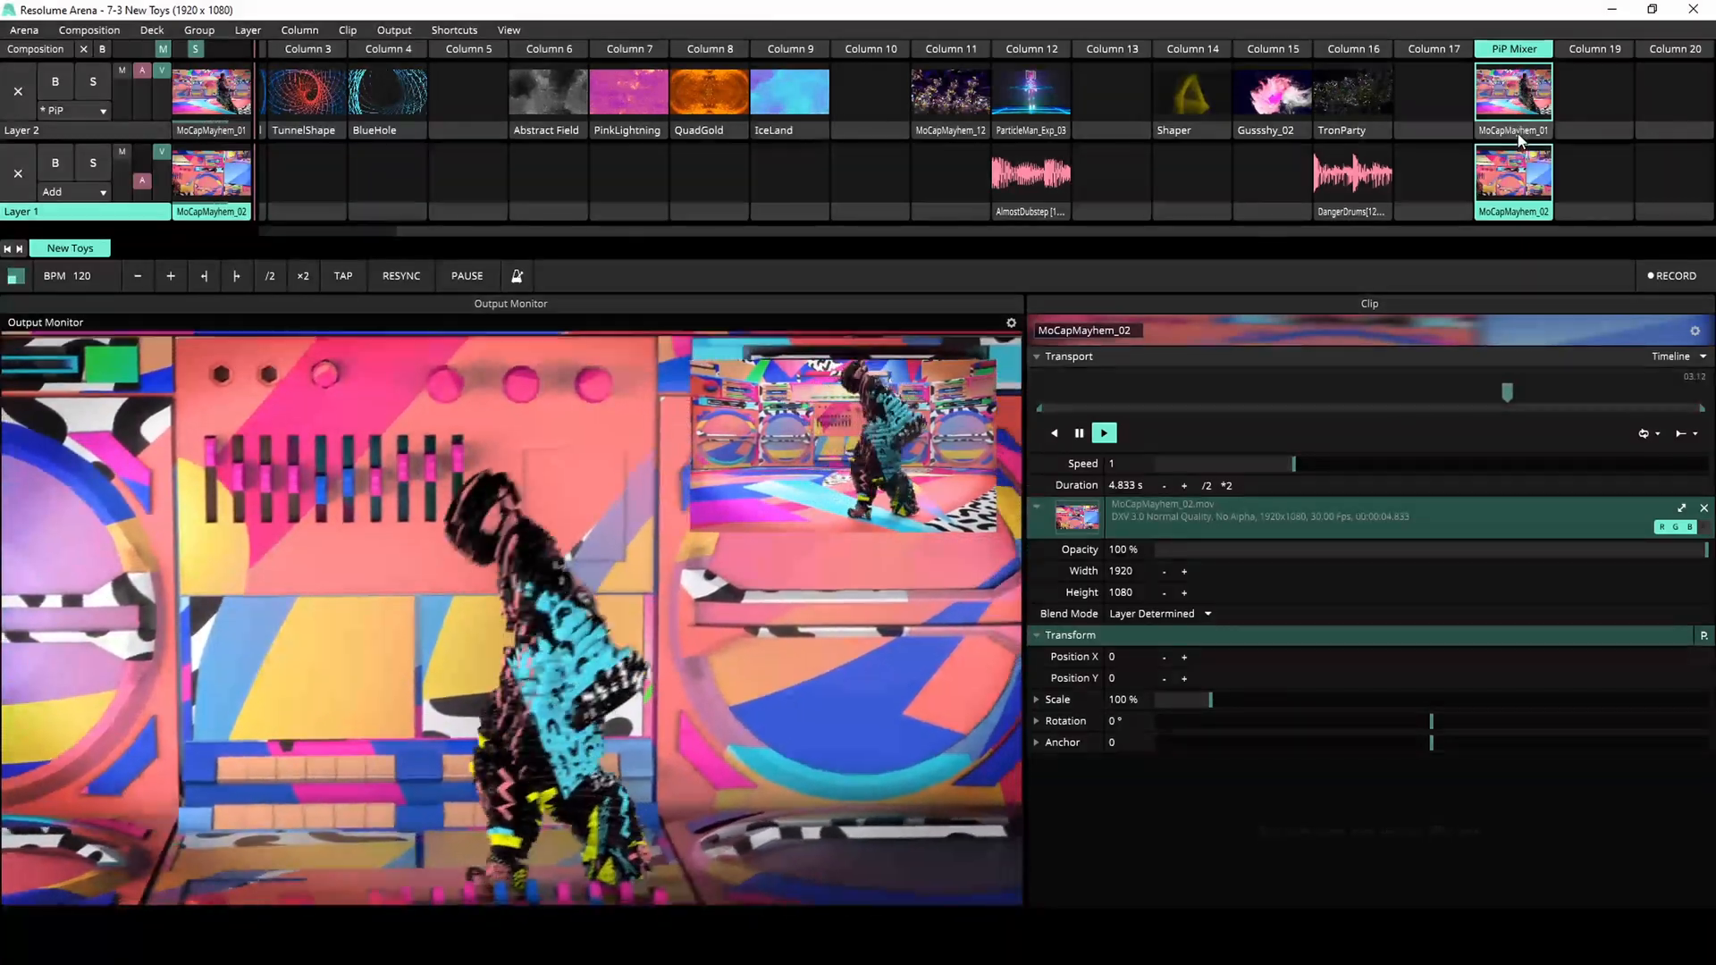
left_click(1514, 93)
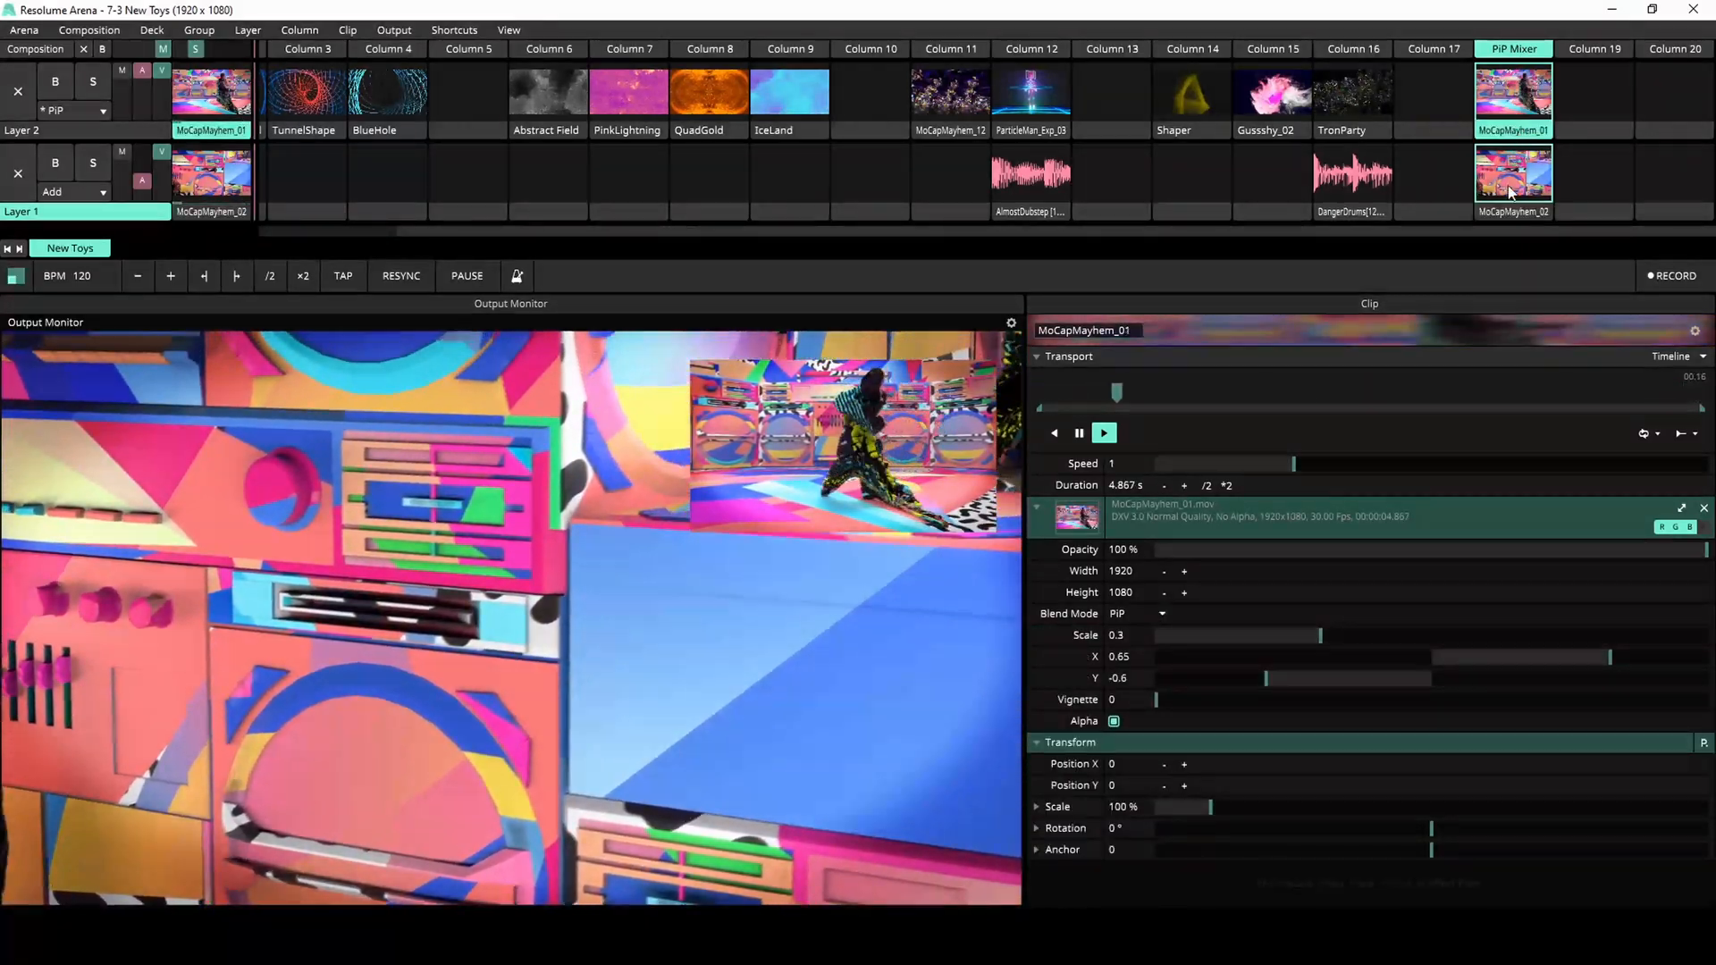